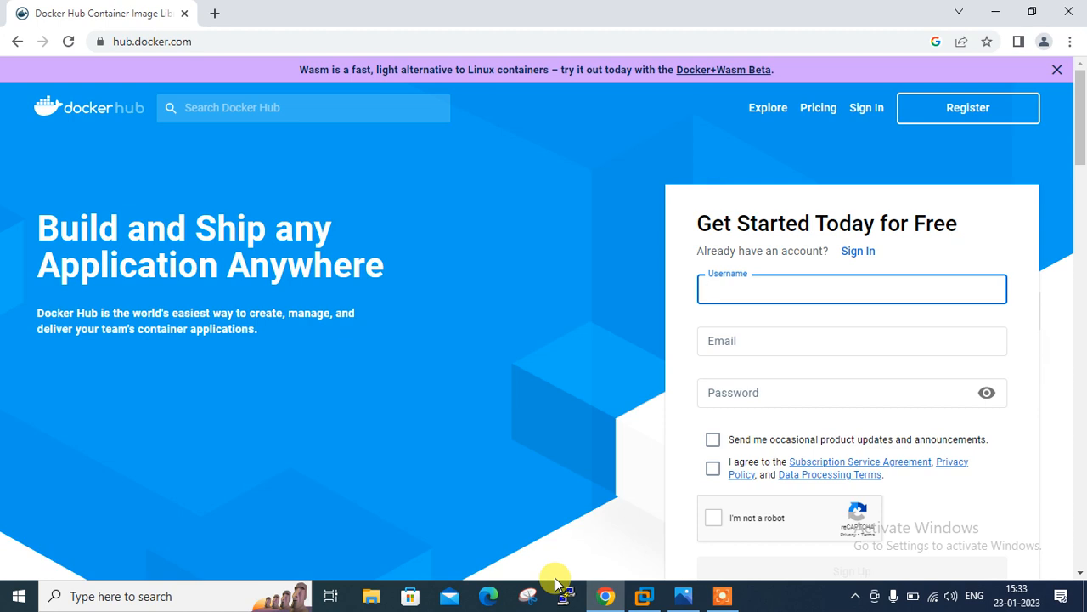
# Sign in to Docker Hub with username rammisra and the account password.
pyautogui.click(851, 289)
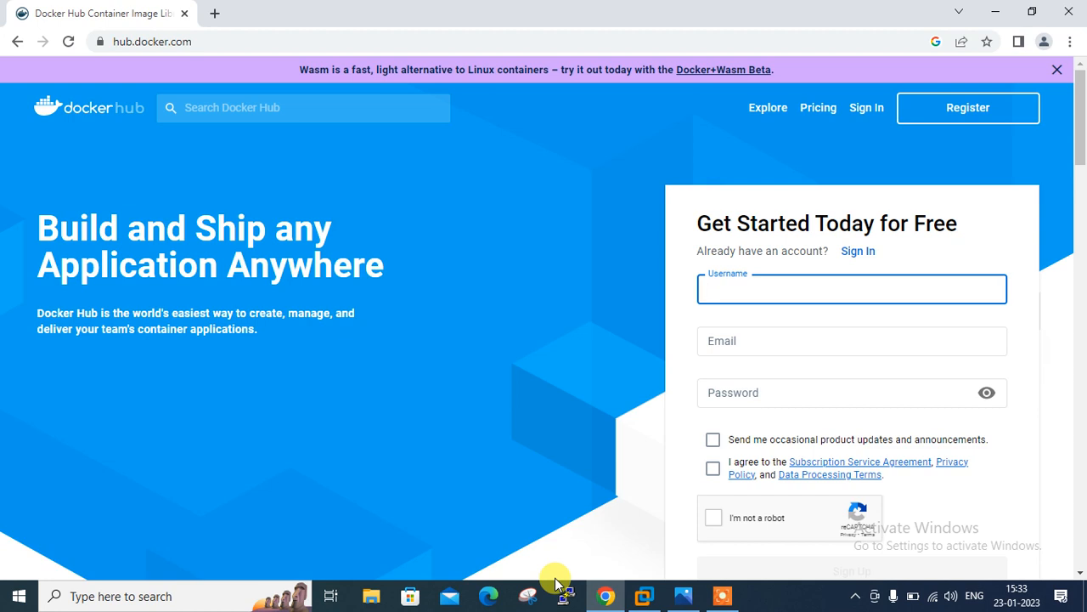
pyautogui.click(849, 288)
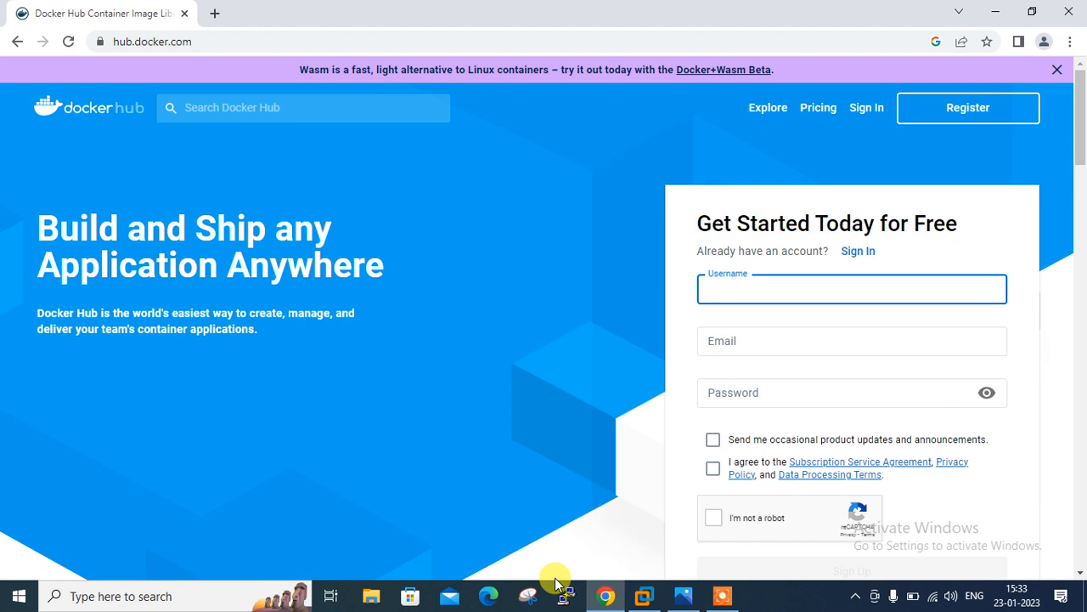
pyautogui.click(849, 288)
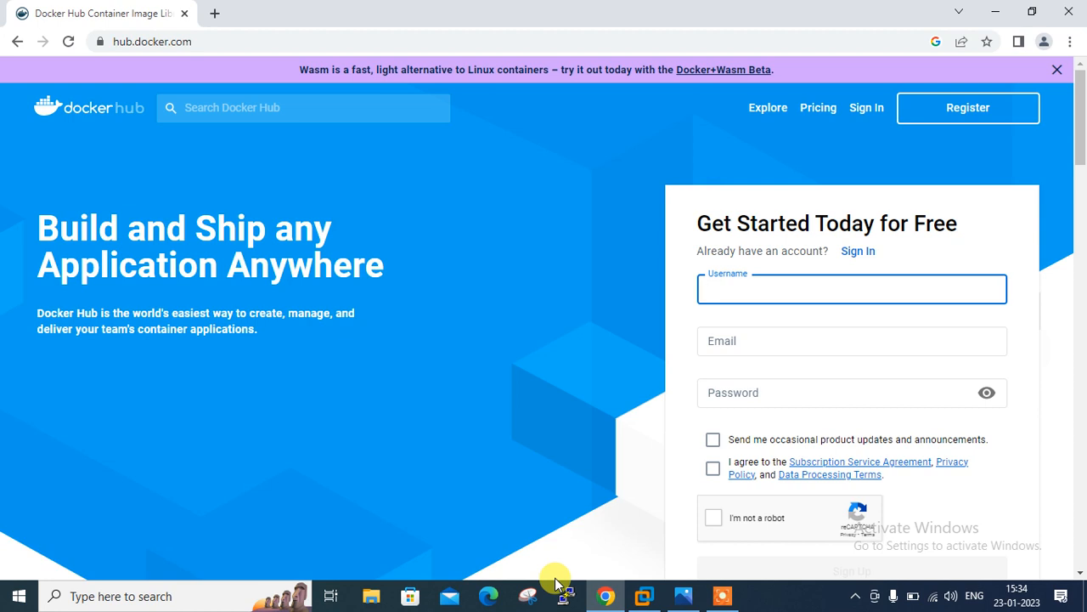
pyautogui.click(850, 288)
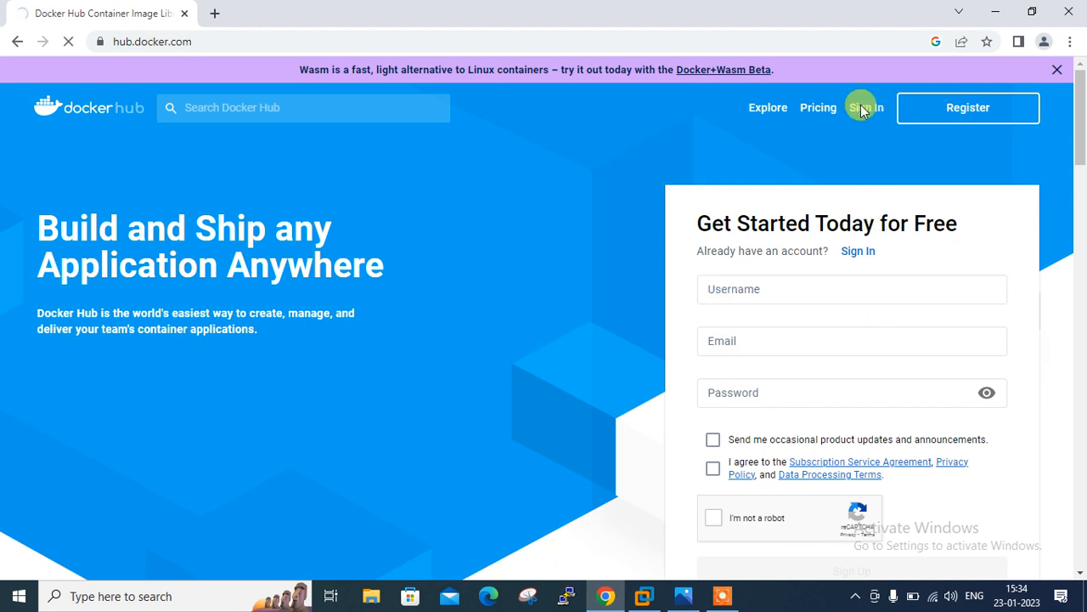
pyautogui.click(861, 107)
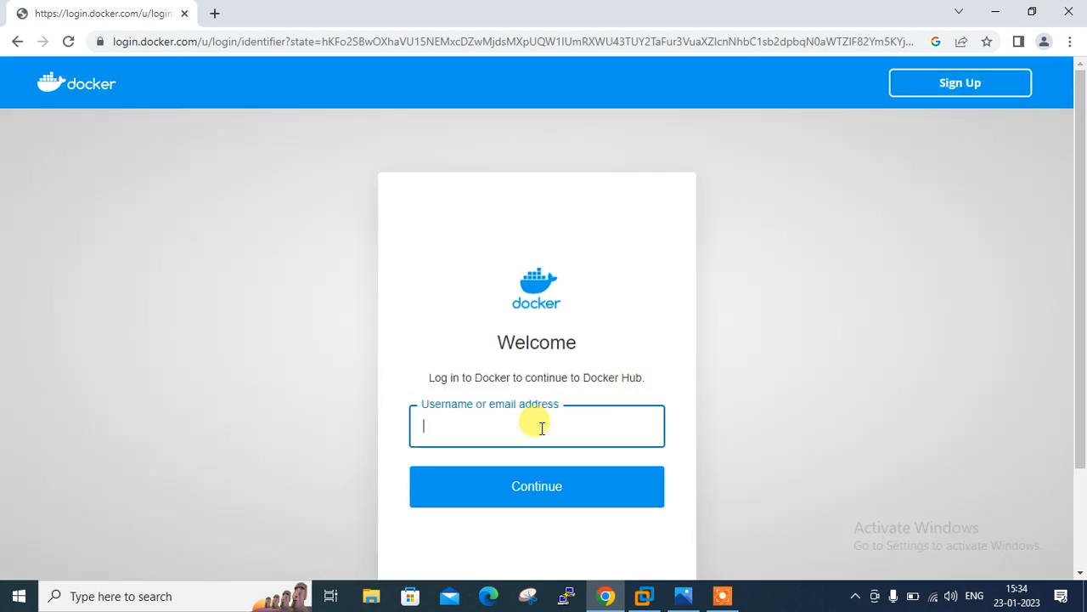
pyautogui.write('rammisra')
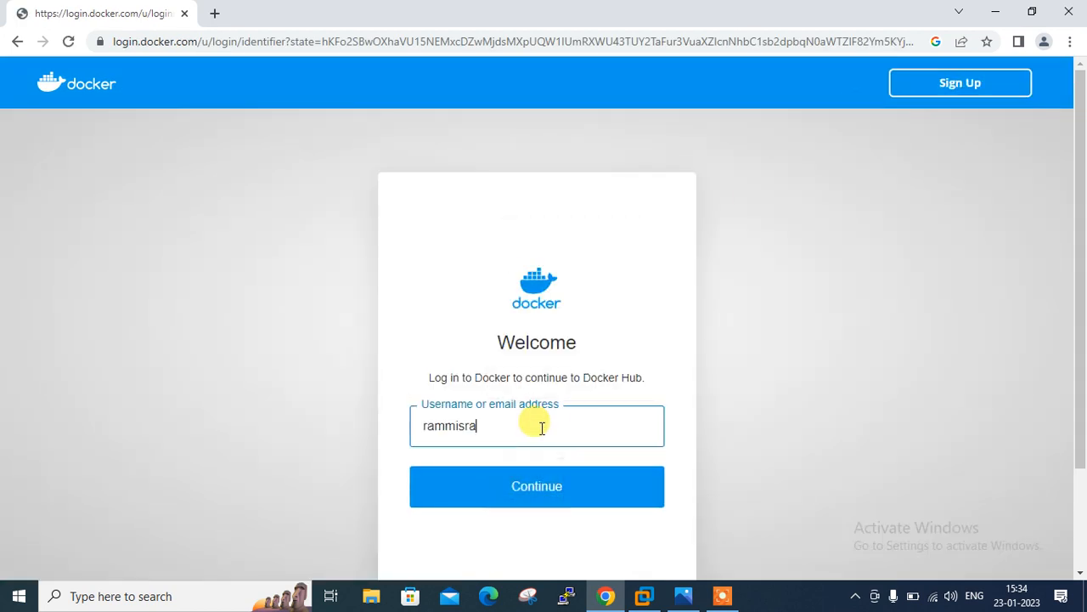
pyautogui.click(536, 486)
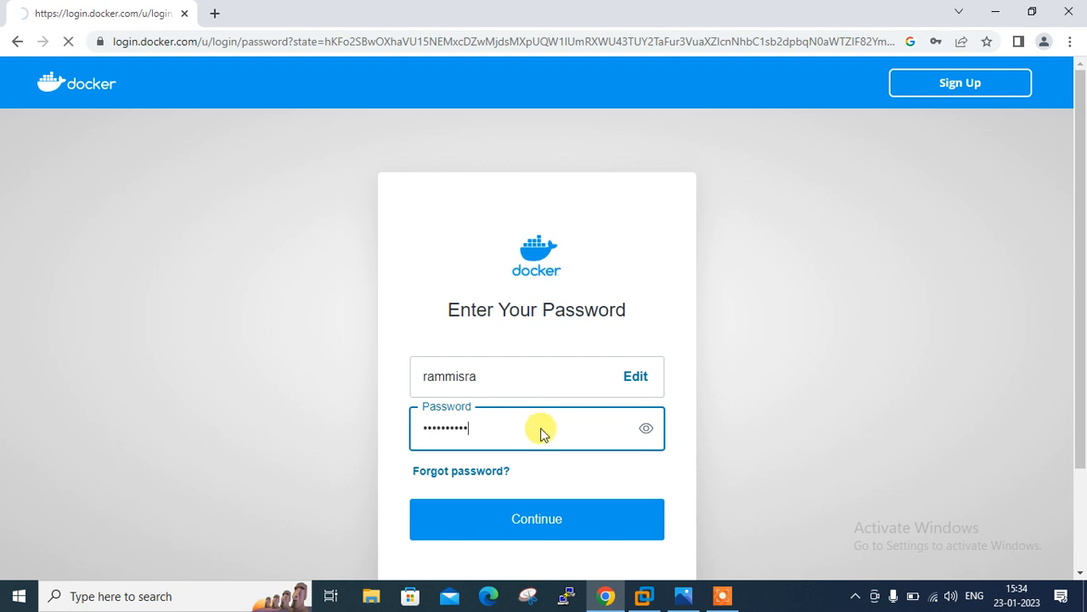
pyautogui.click(536, 518)
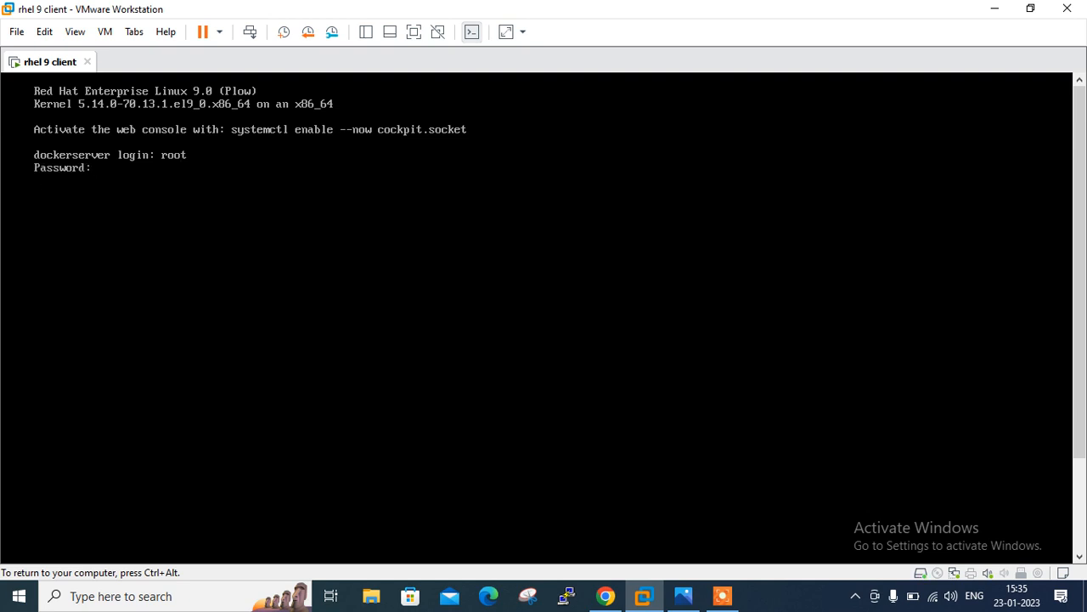
# Log in as root, show hostname details, and confirm Docker version 20.10.22.
pyautogui.press('Return')
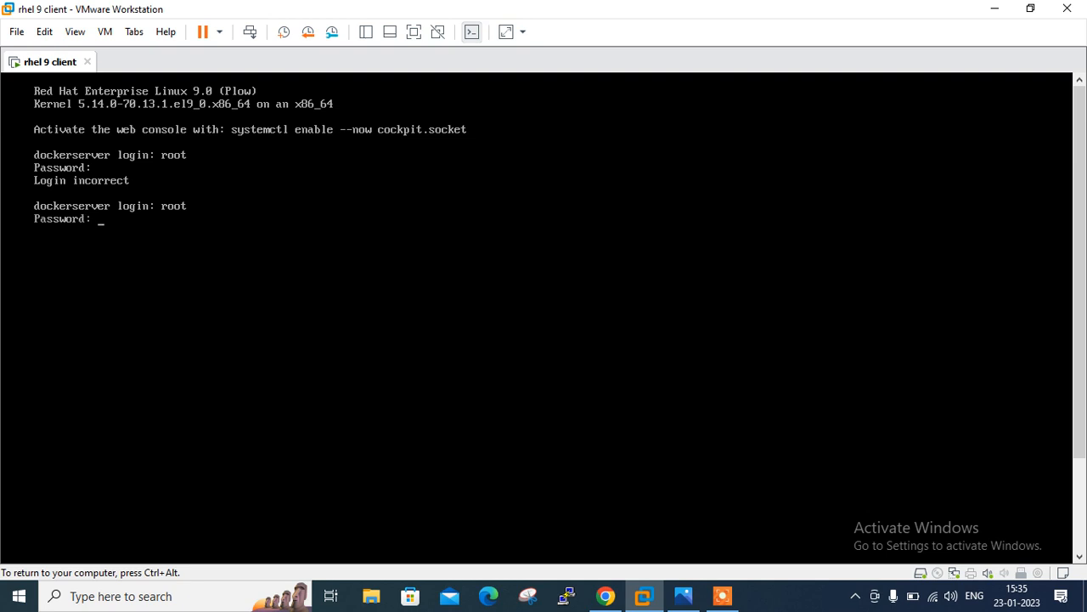
pyautogui.press('Return')
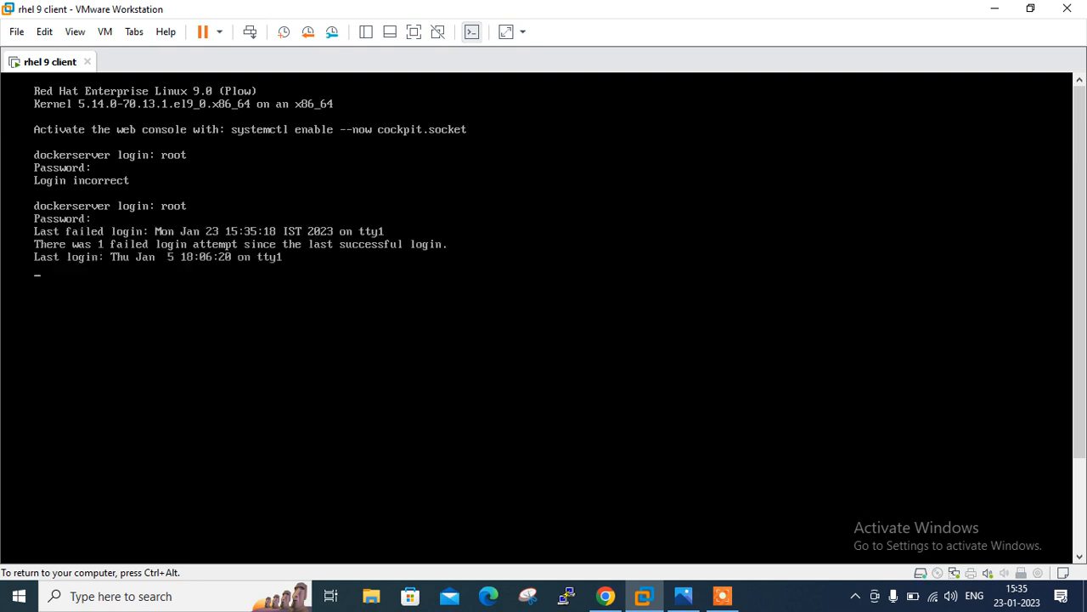
pyautogui.write('hostnamectl')
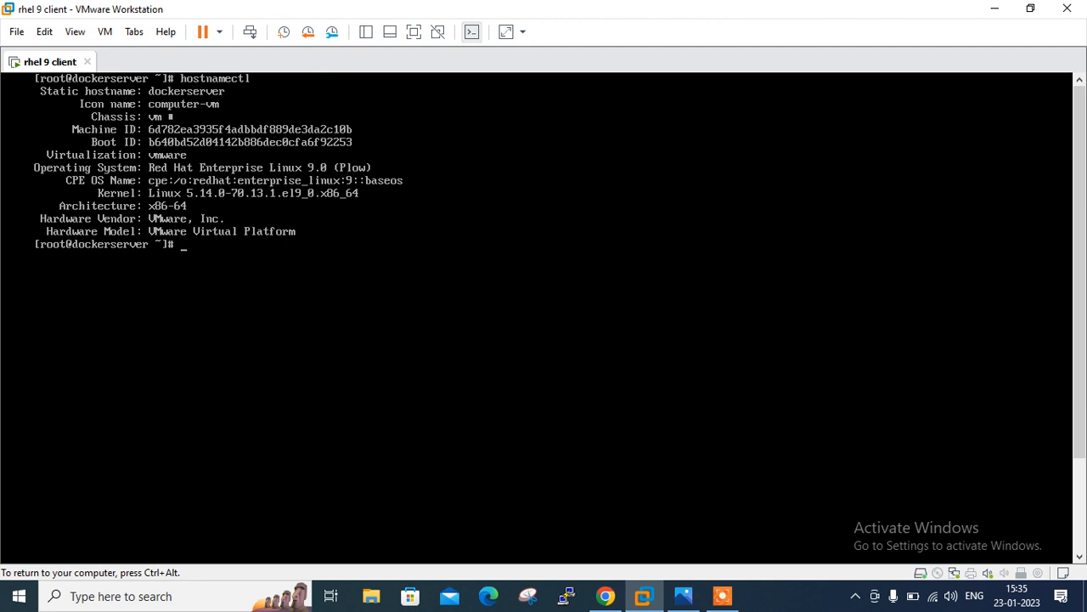
pyautogui.write('docker')
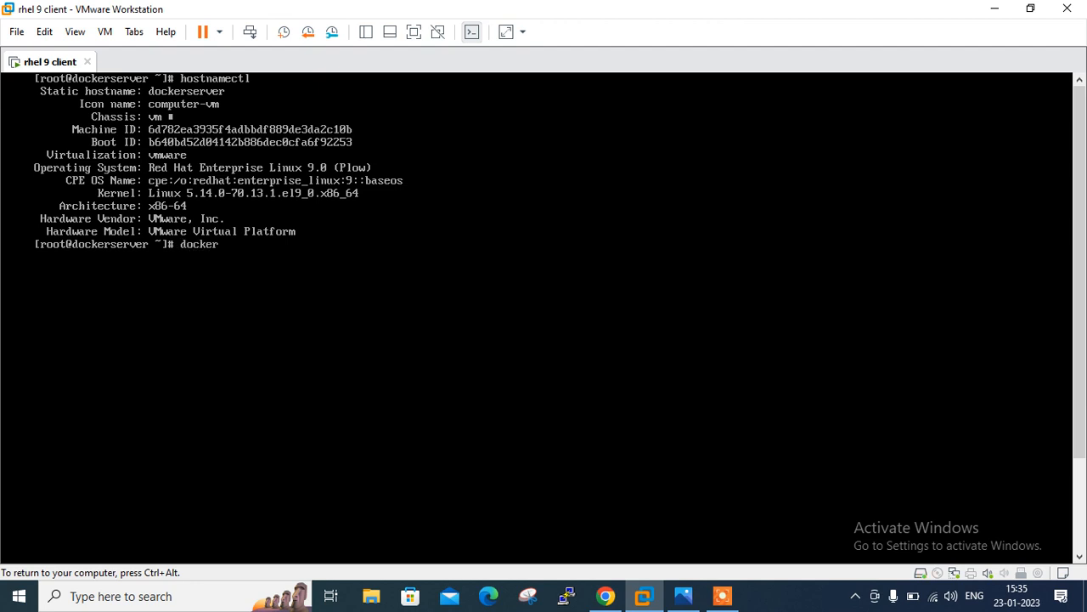
pyautogui.write('--version')
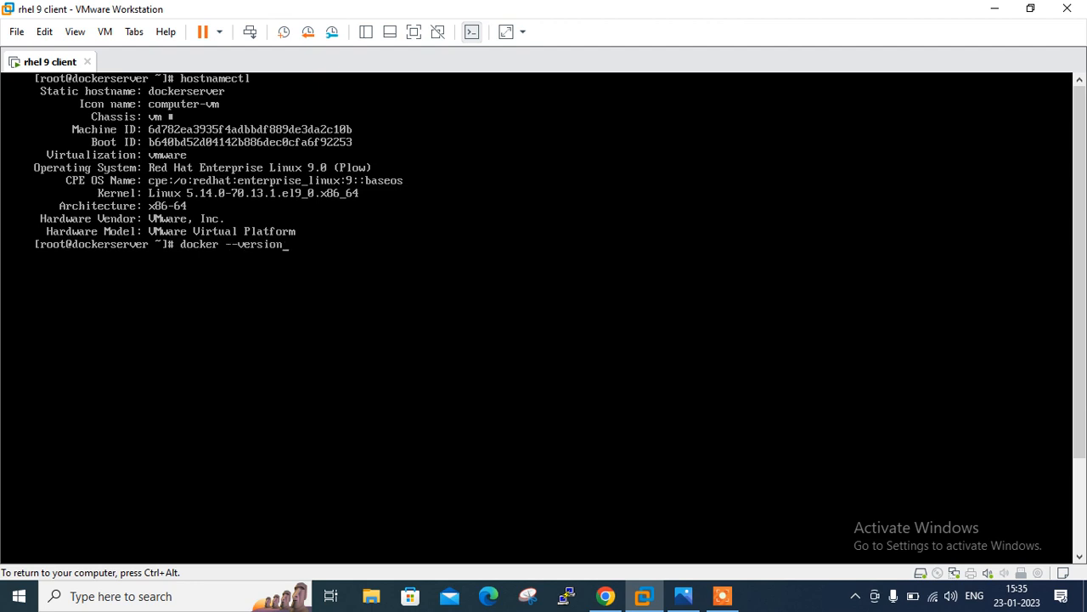
pyautogui.press('Return')
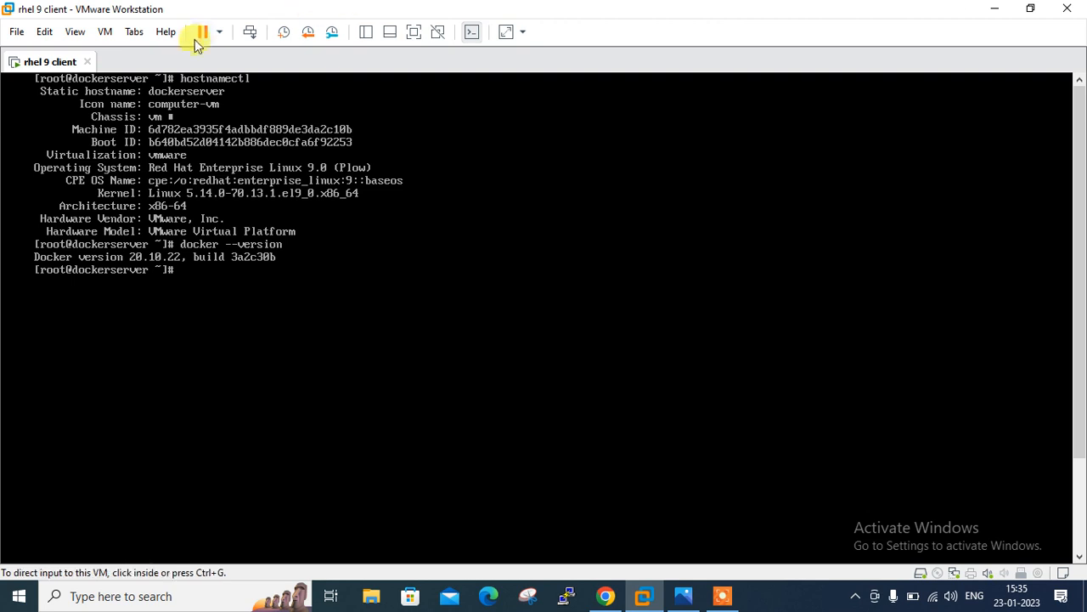
# Connect to the docker server over SSH as root and maximize the session window.
pyautogui.click(105, 32)
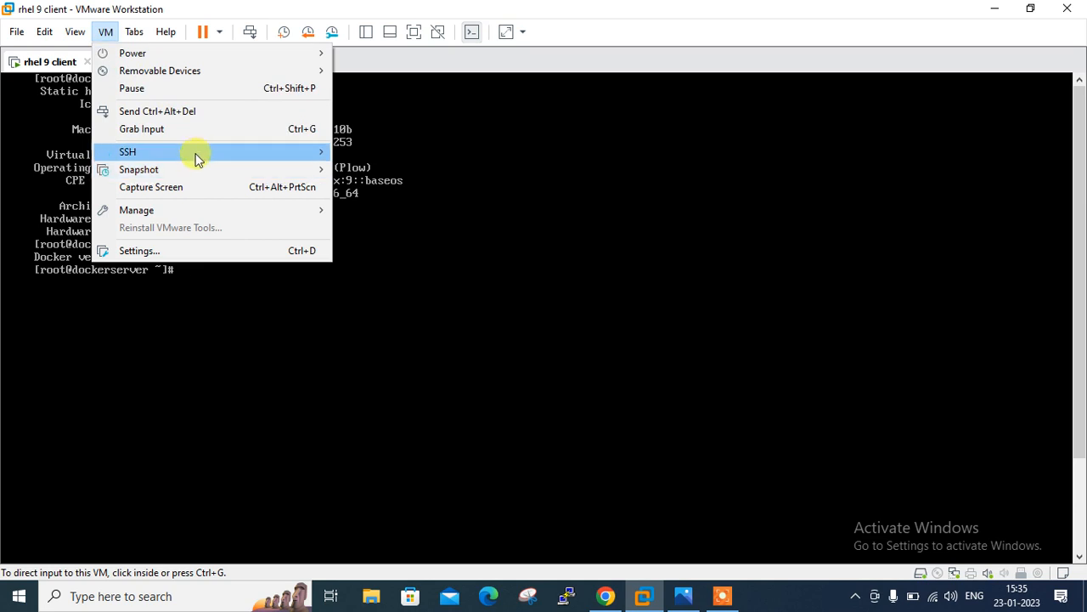
pyautogui.click(127, 151)
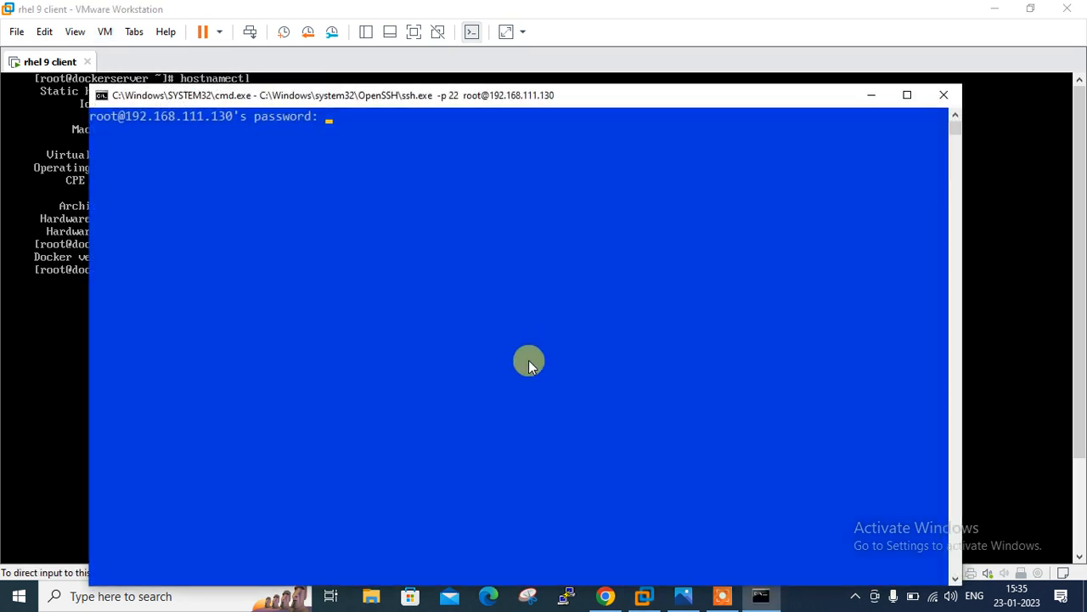
pyautogui.press('Return')
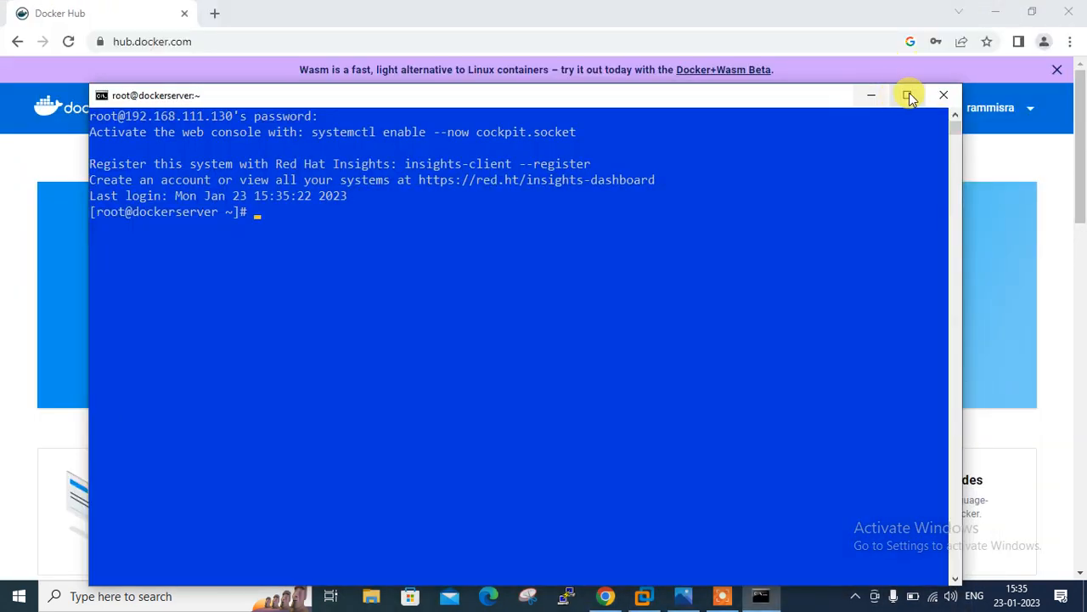
pyautogui.click(909, 95)
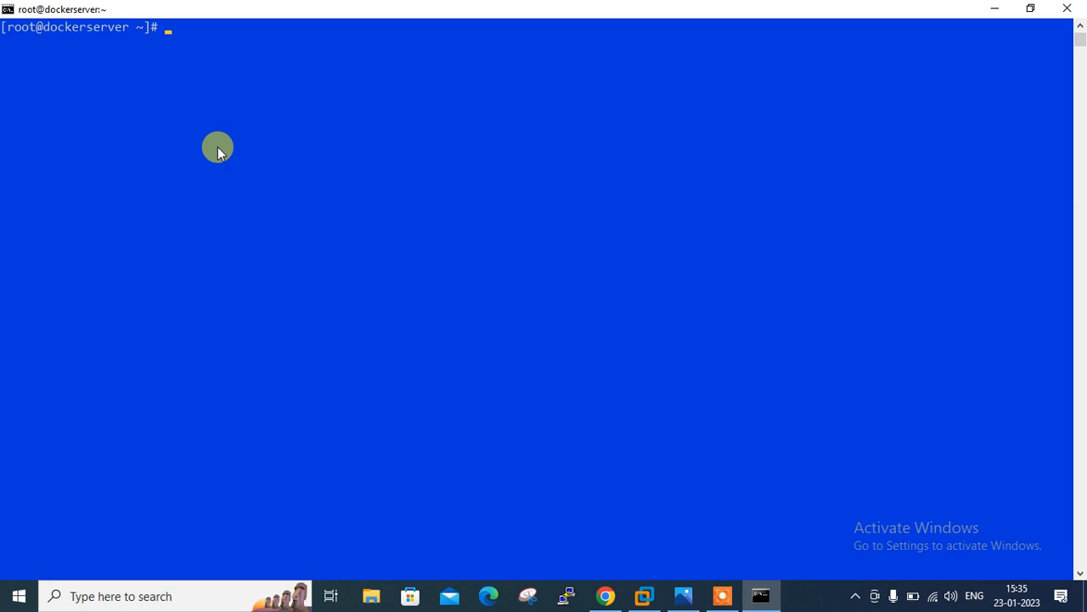
# List images (none), then run nginx interactively as container web1 with /bin/bash.
pyautogui.write('docker')
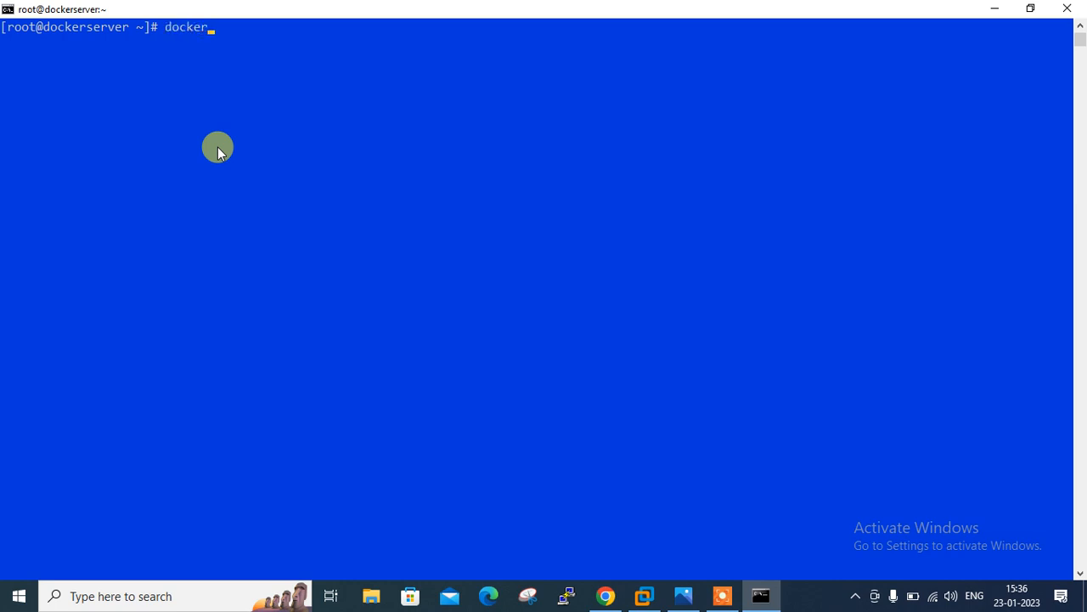
pyautogui.press('Return')
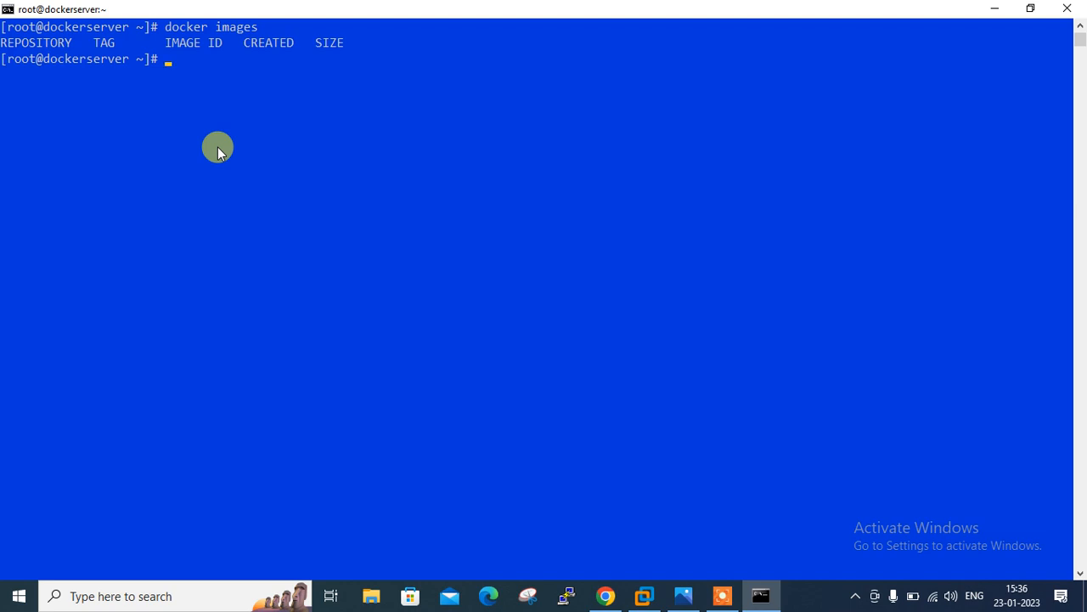
pyautogui.write('docke')
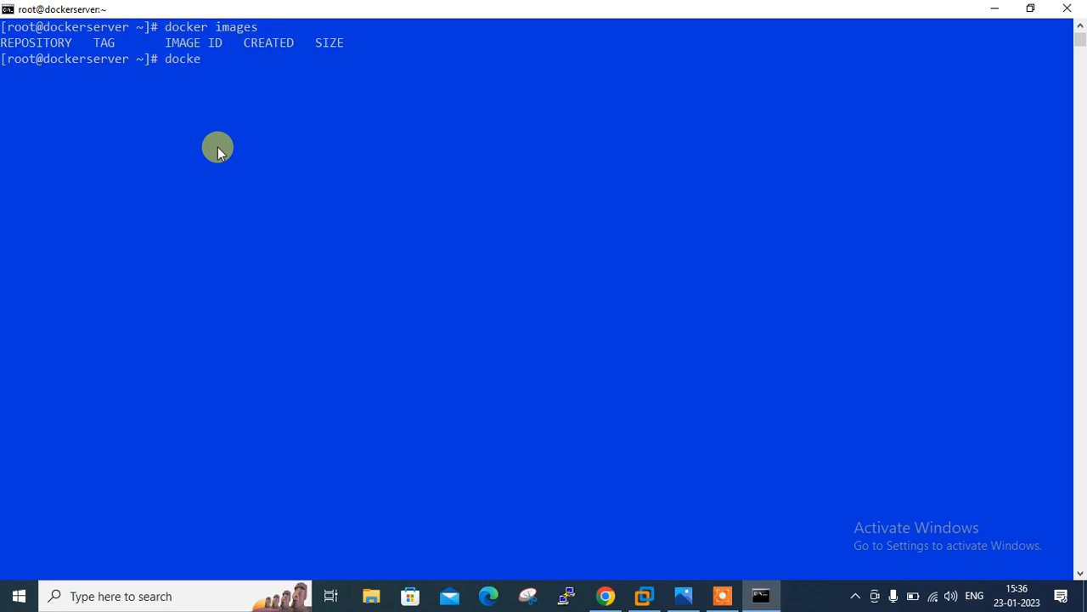
pyautogui.write('r conta')
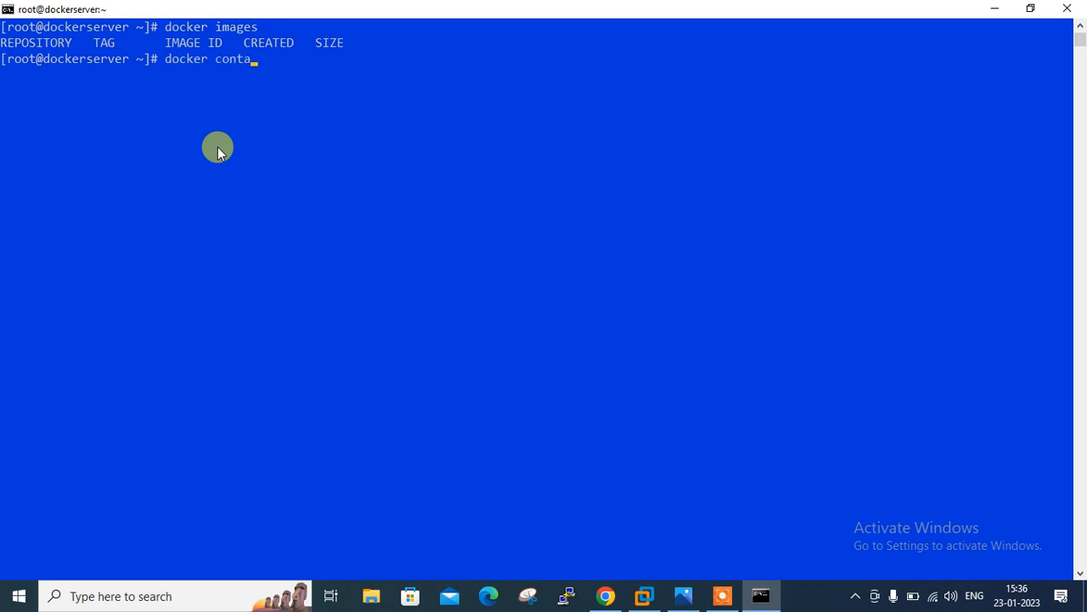
pyautogui.write('iner')
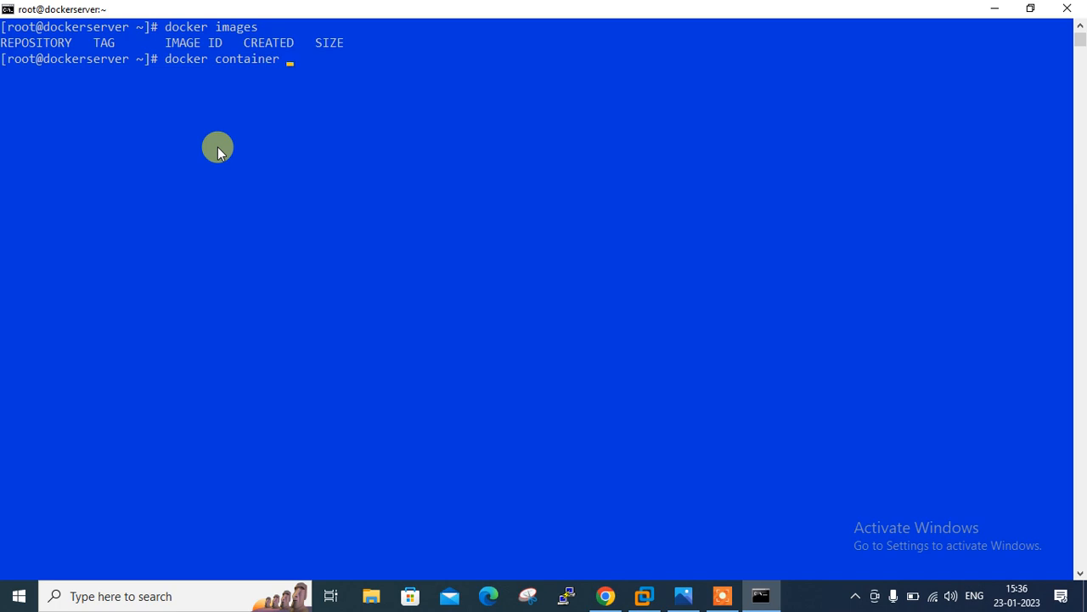
pyautogui.write('run -it')
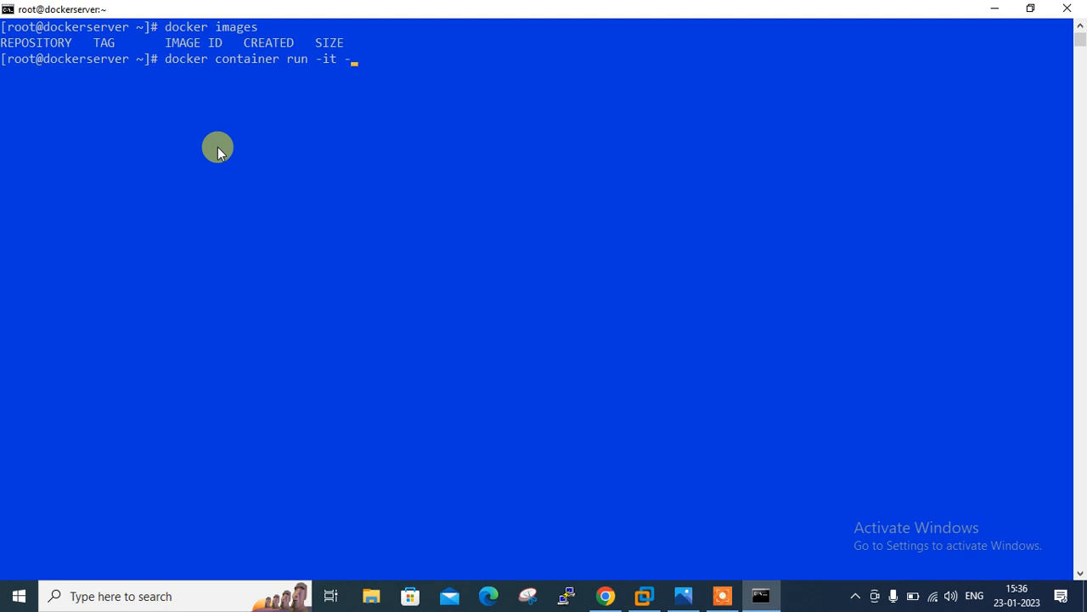
pyautogui.write('-name=we')
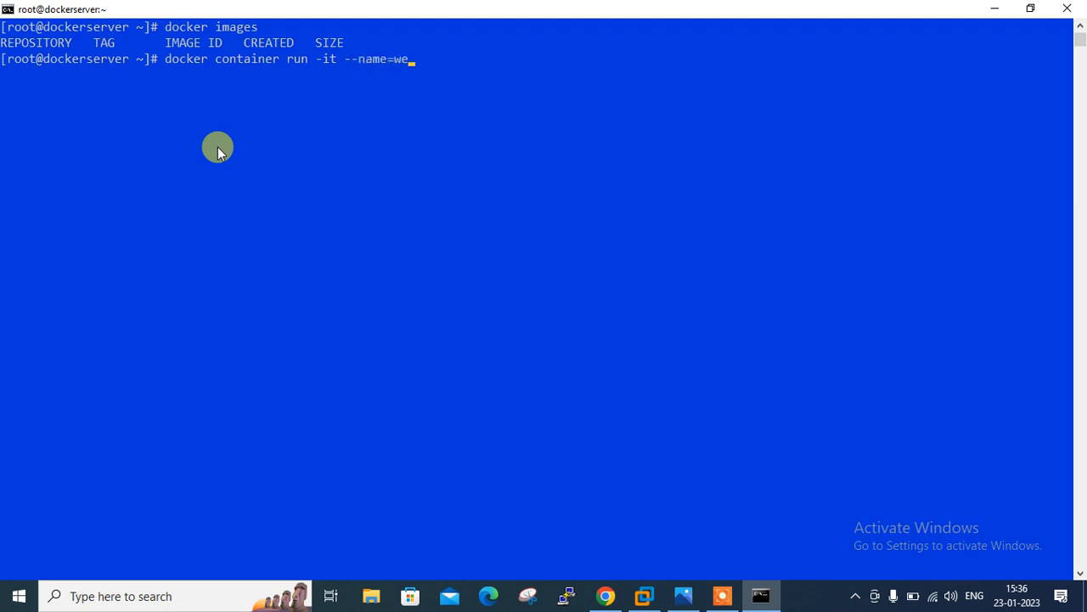
pyautogui.write('b1')
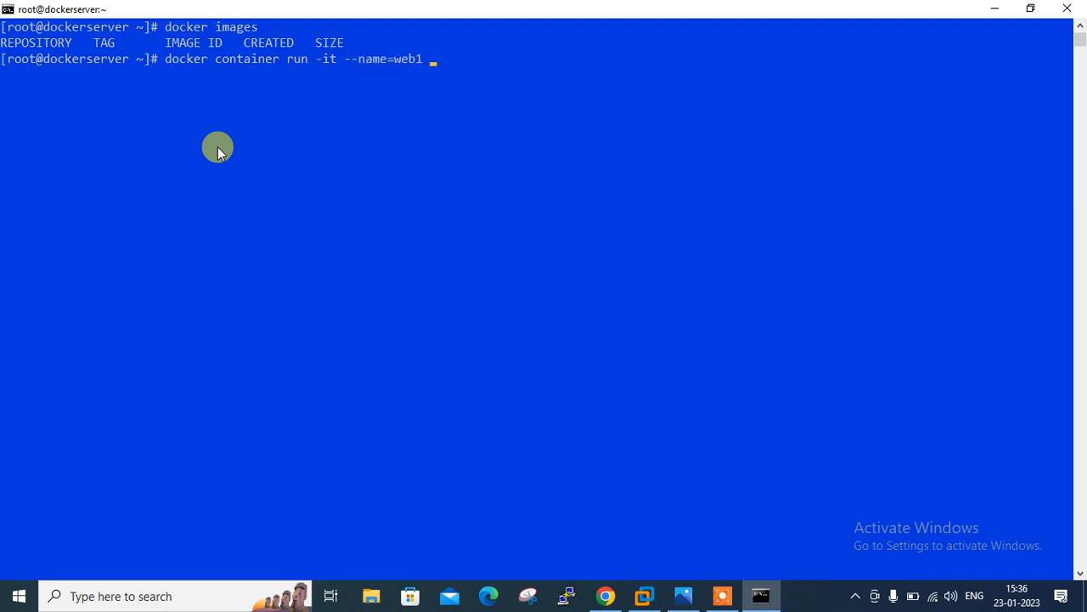
pyautogui.write('nginx /bin')
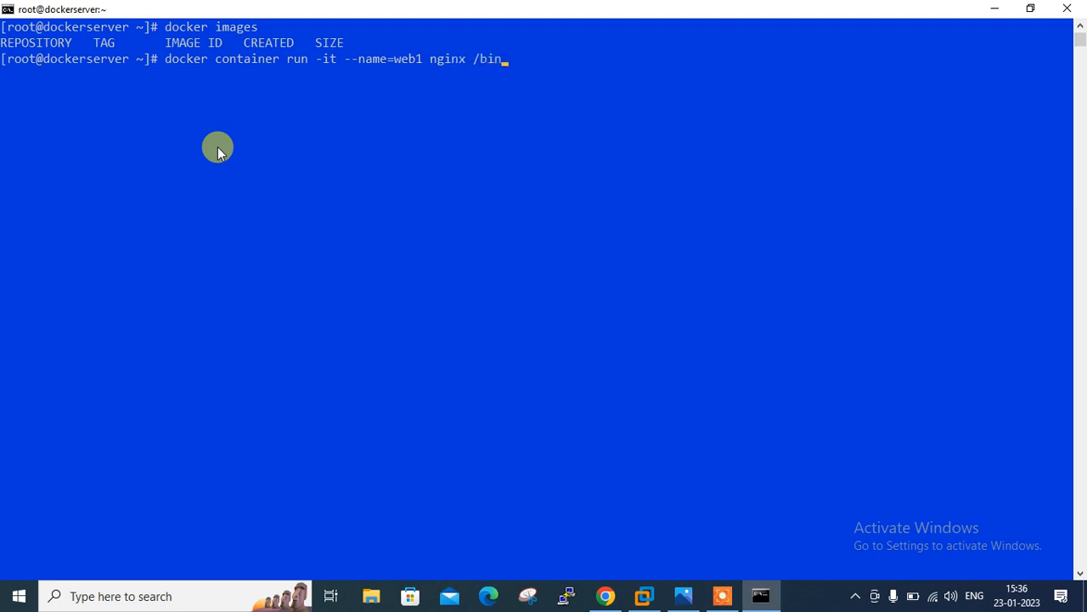
pyautogui.write('/bash')
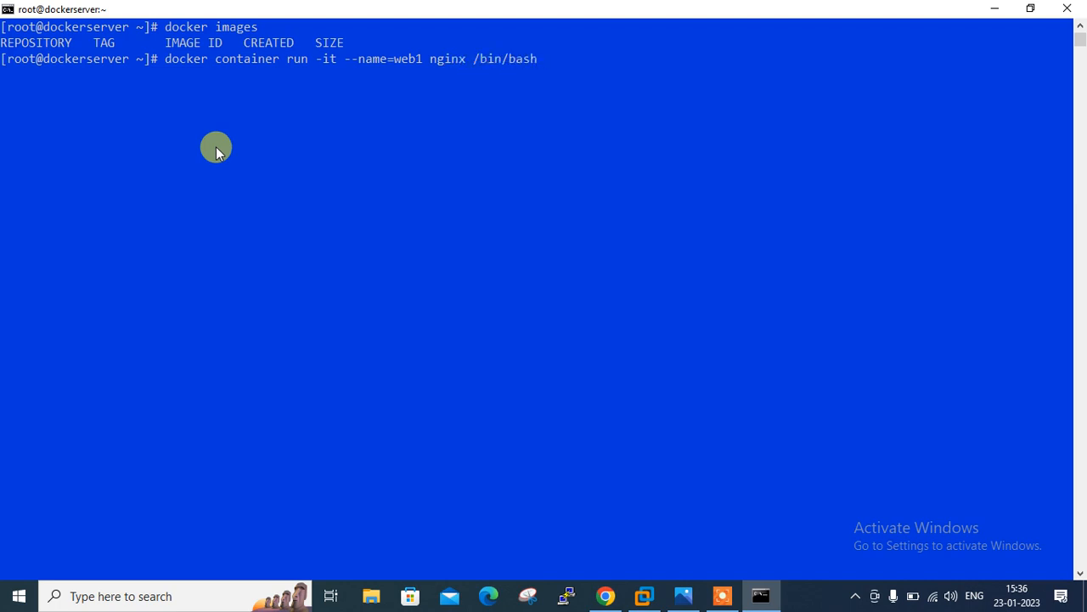
pyautogui.press('Return')
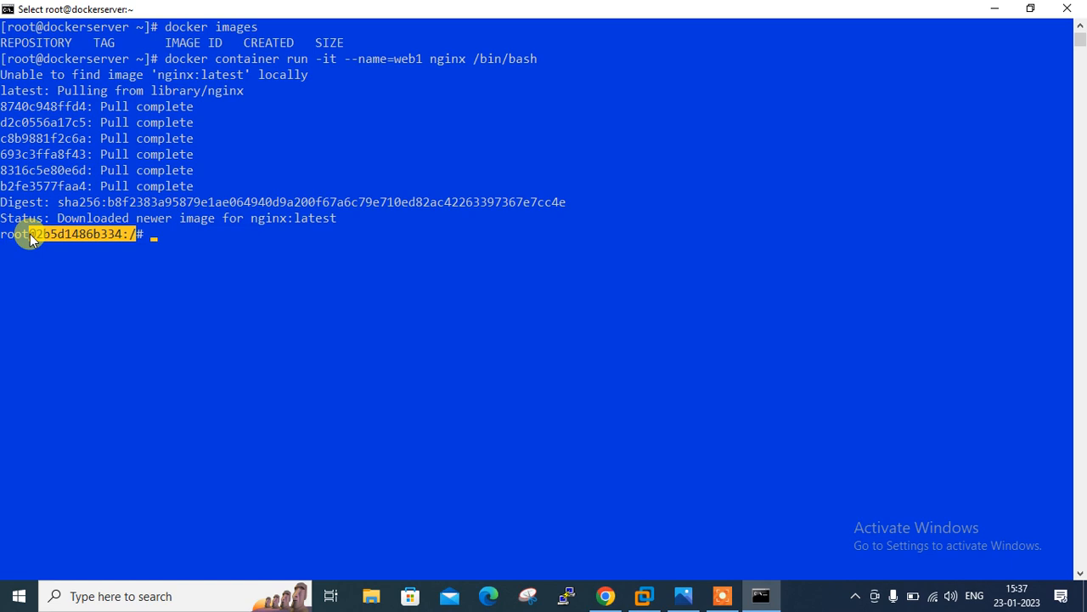
# Show /etc/os-release (Debian 11) and run apt-get update -y inside web1.
pyautogui.write('cat /e')
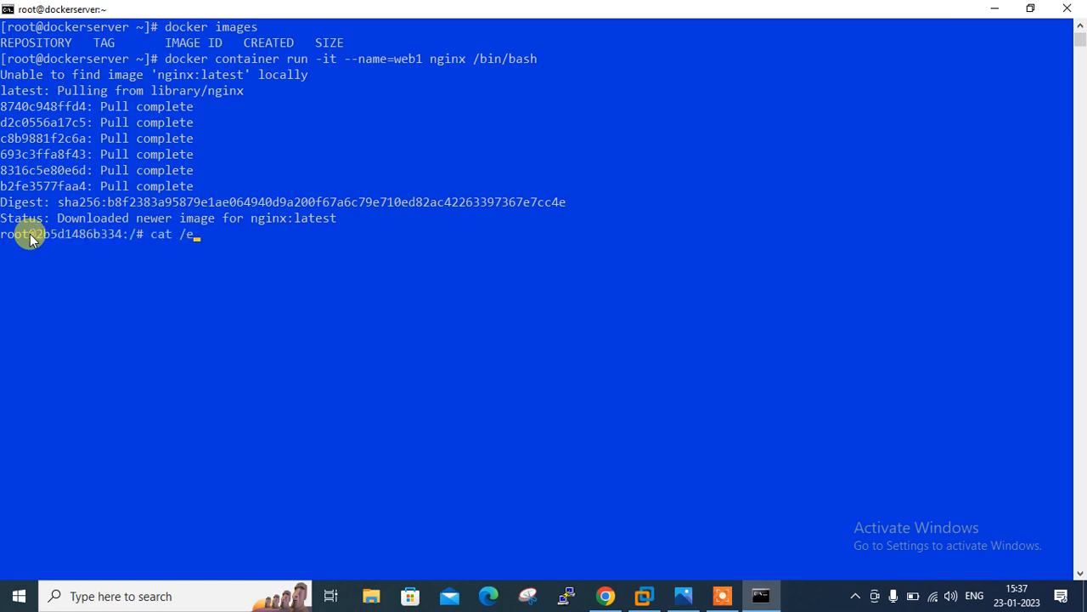
pyautogui.press('Return')
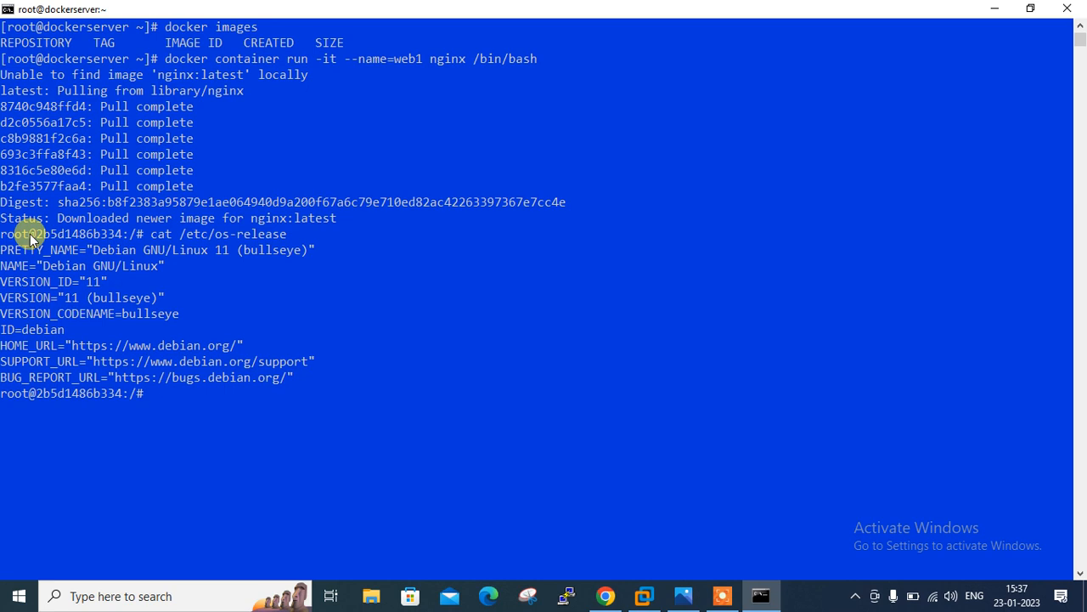
pyautogui.write('apt-get update -')
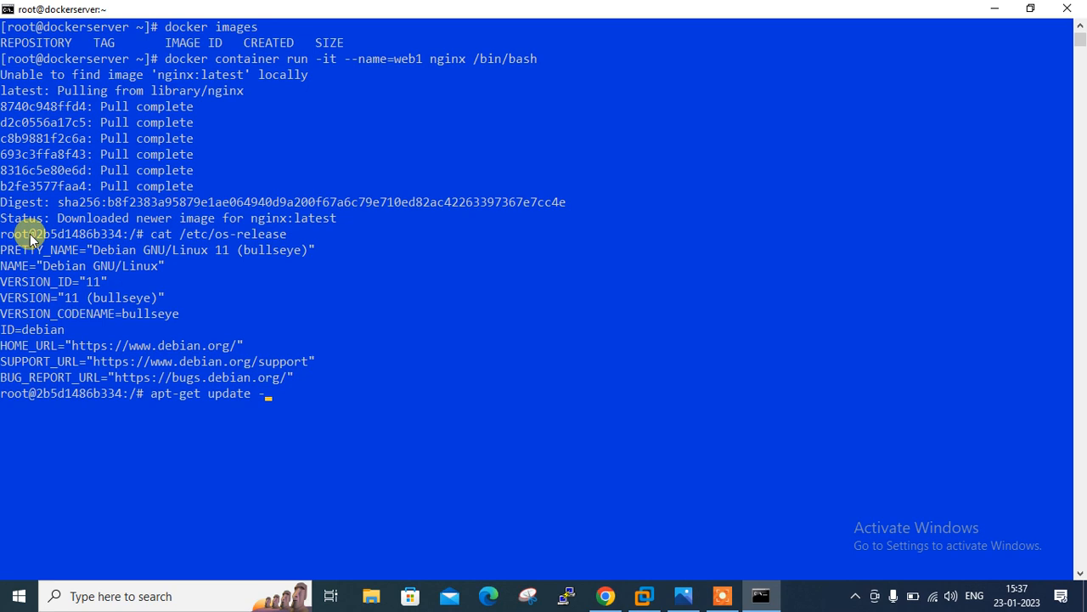
pyautogui.press('Return')
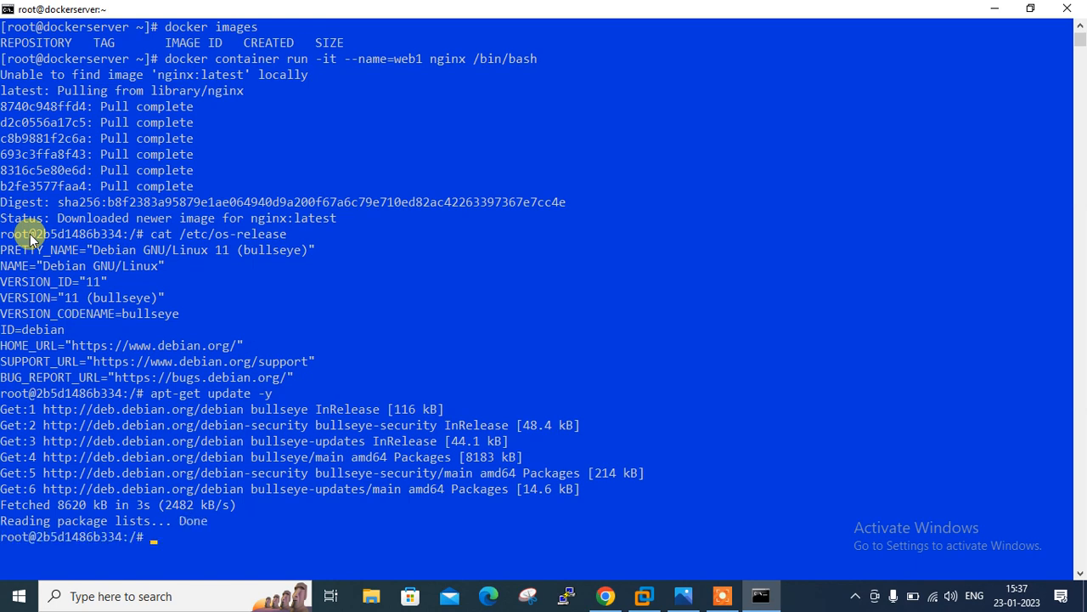
pyautogui.write('tou')
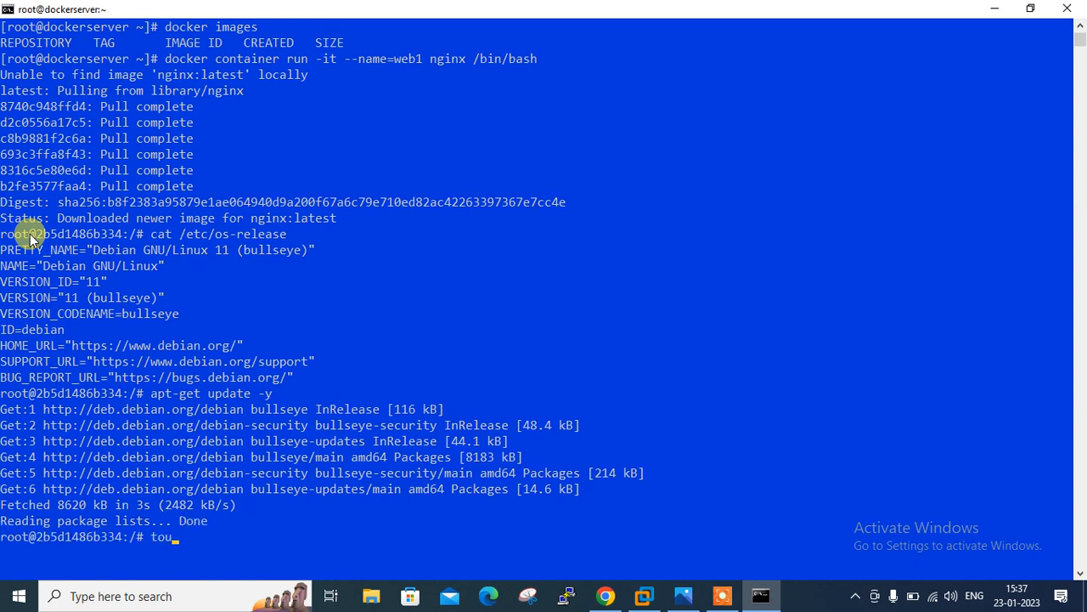
pyautogui.write('ch file')
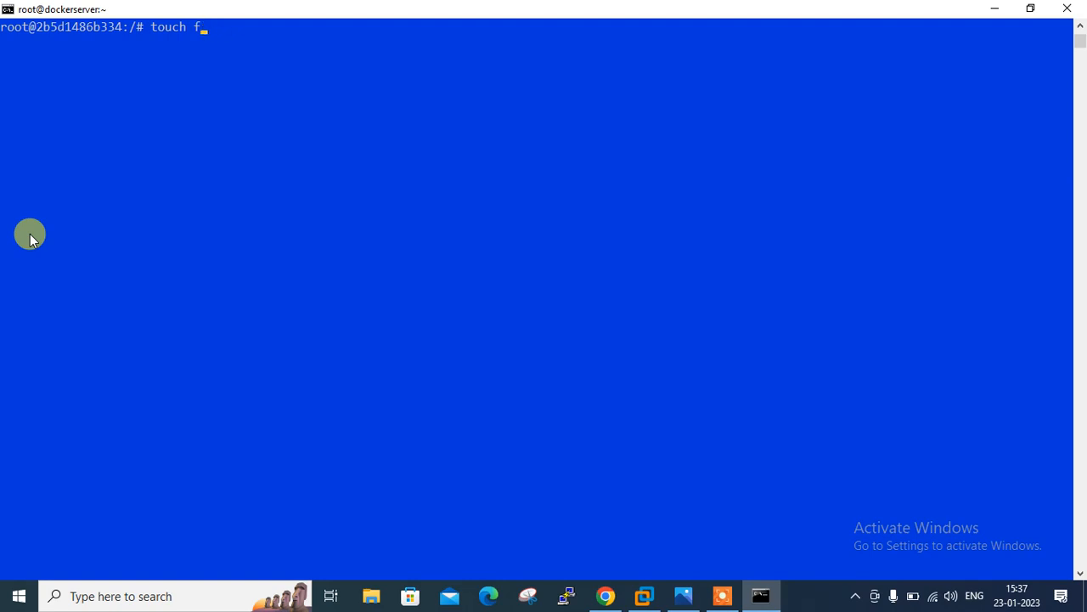
# Create file1.txt through file10.txt in /tmp and list them.
pyautogui.write('/tmp/fi')
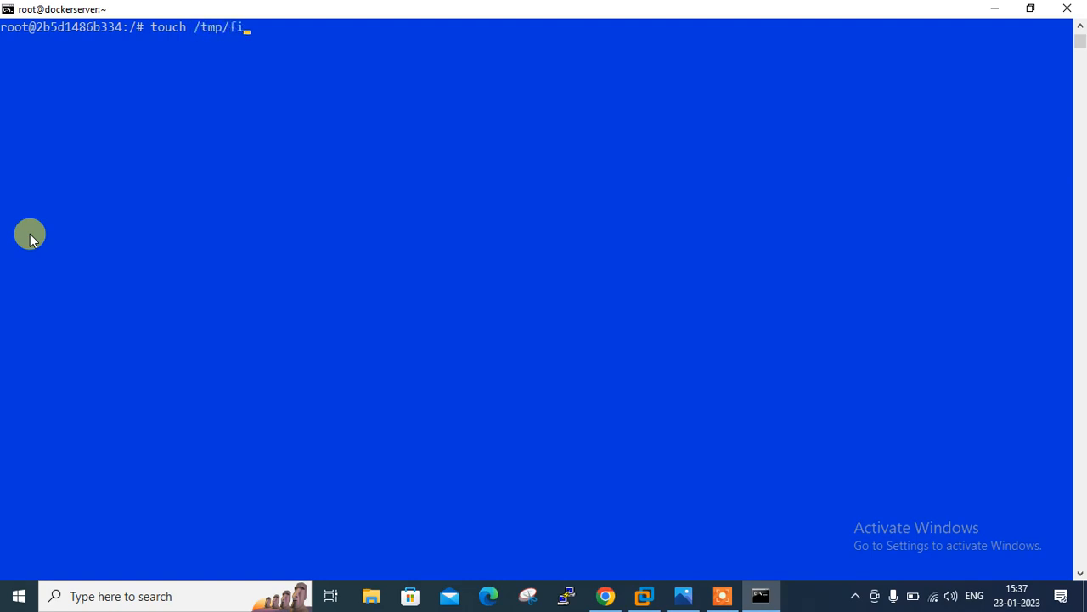
pyautogui.write('lr')
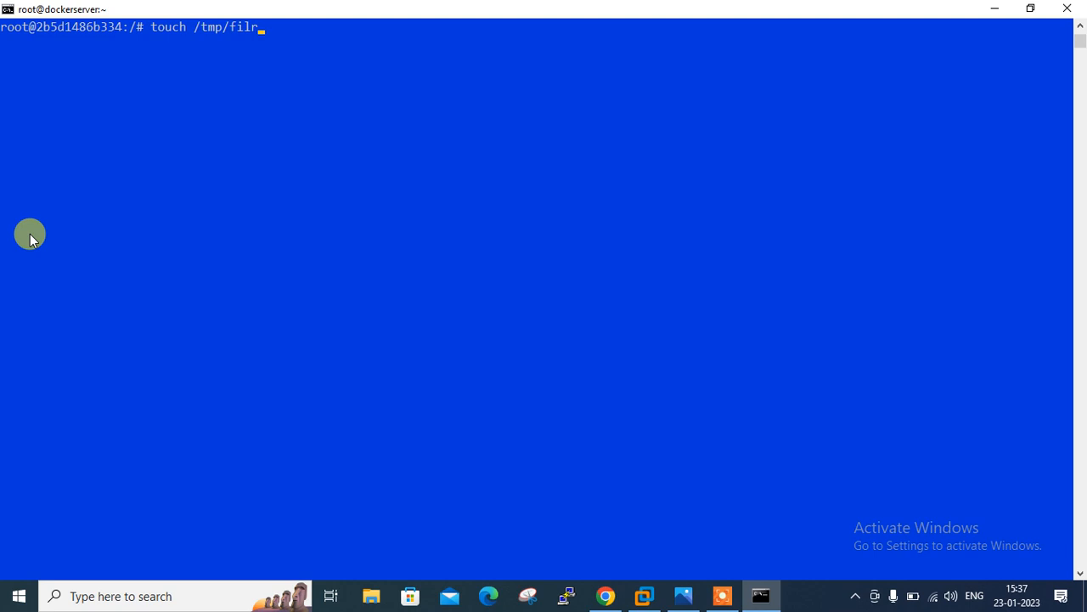
pyautogui.write('e{1..10')
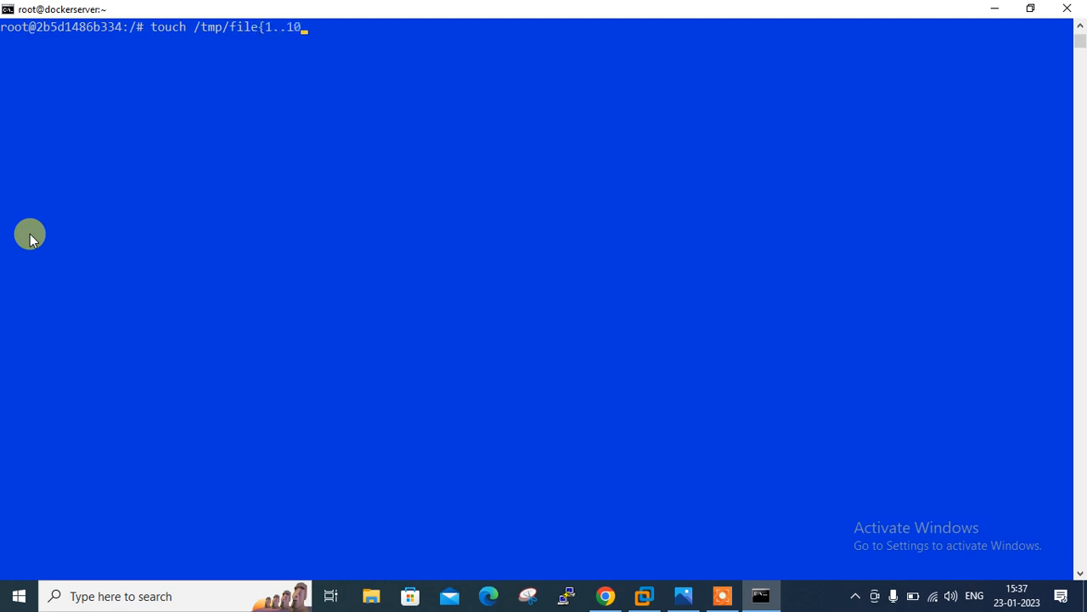
pyautogui.press('Return')
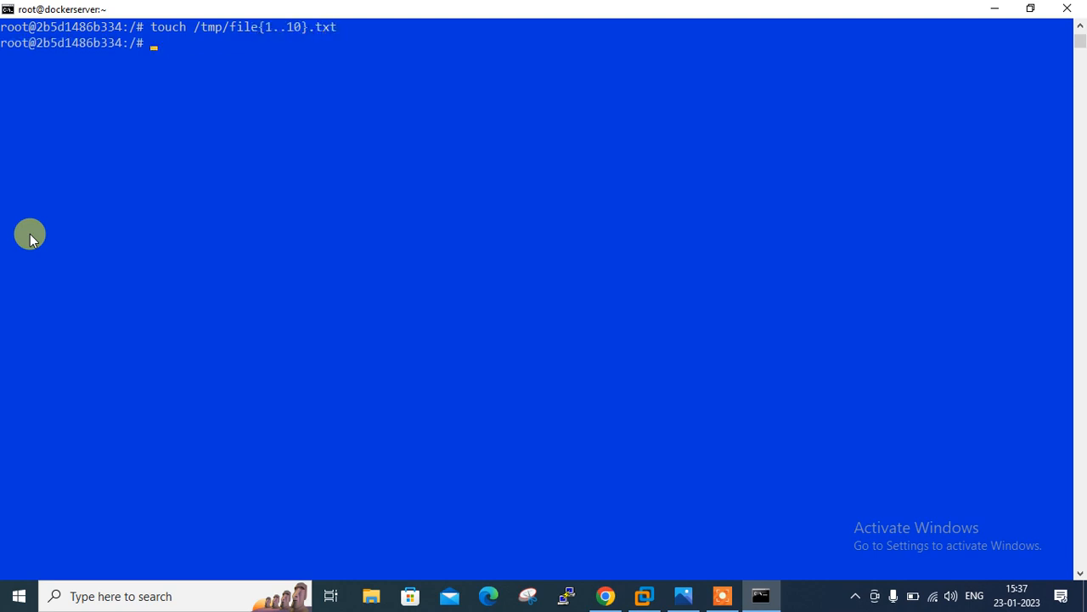
pyautogui.press('Return')
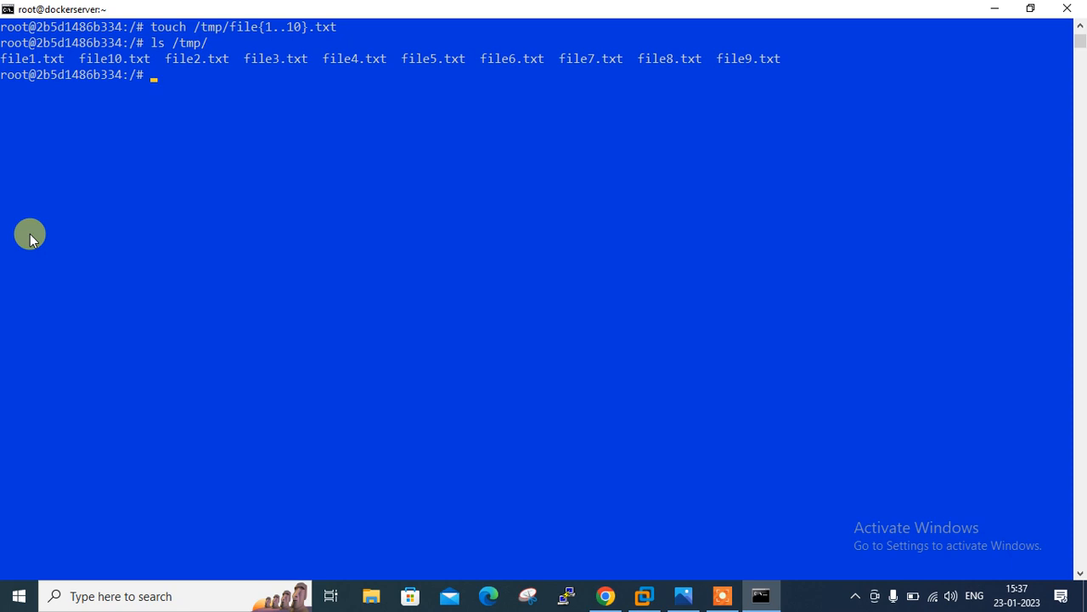
# Detach from web1 without stopping it, returning to the server prompt.
pyautogui.write('cat /etc/os-release')
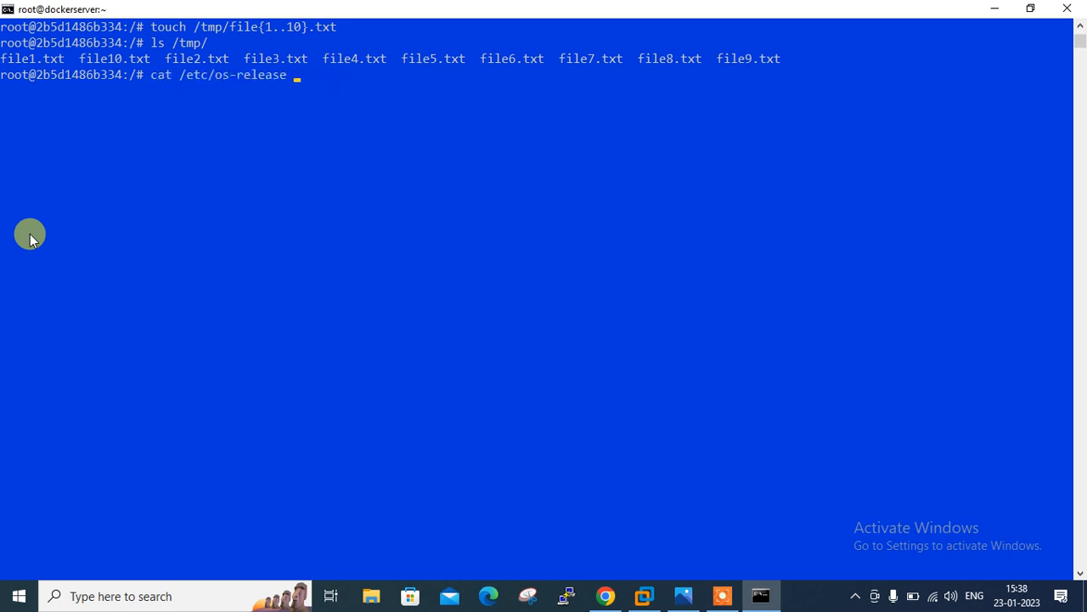
pyautogui.press('Backspace')
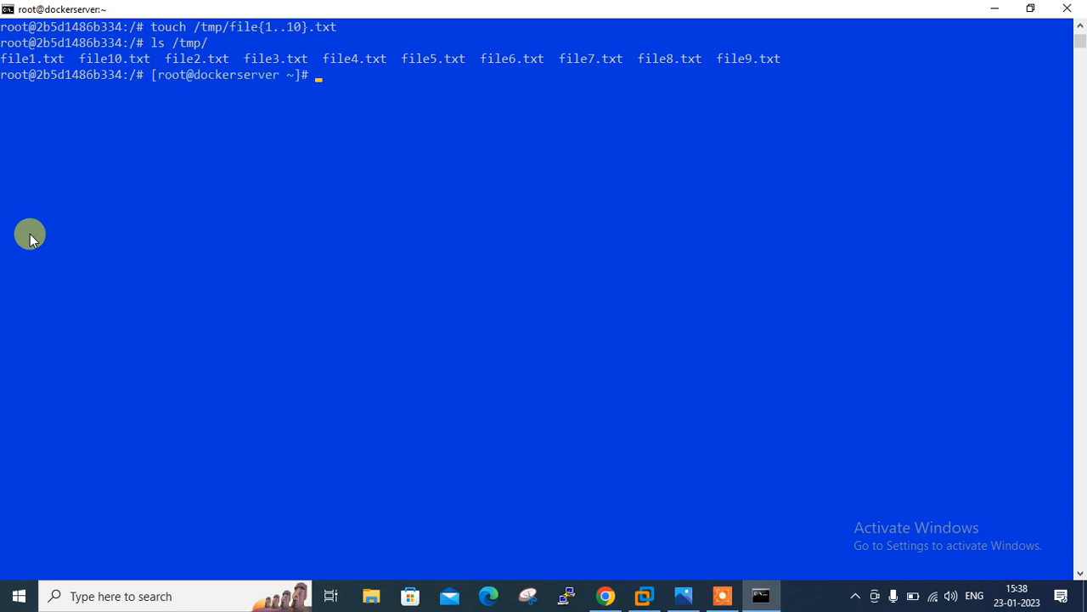
pyautogui.press('Return')
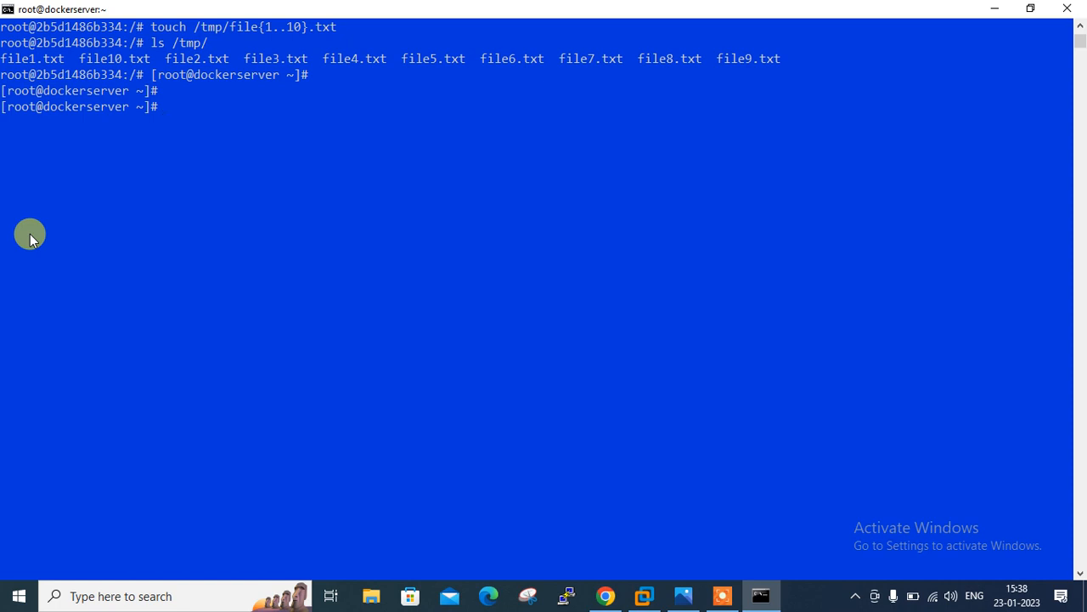
pyautogui.write('docker ps')
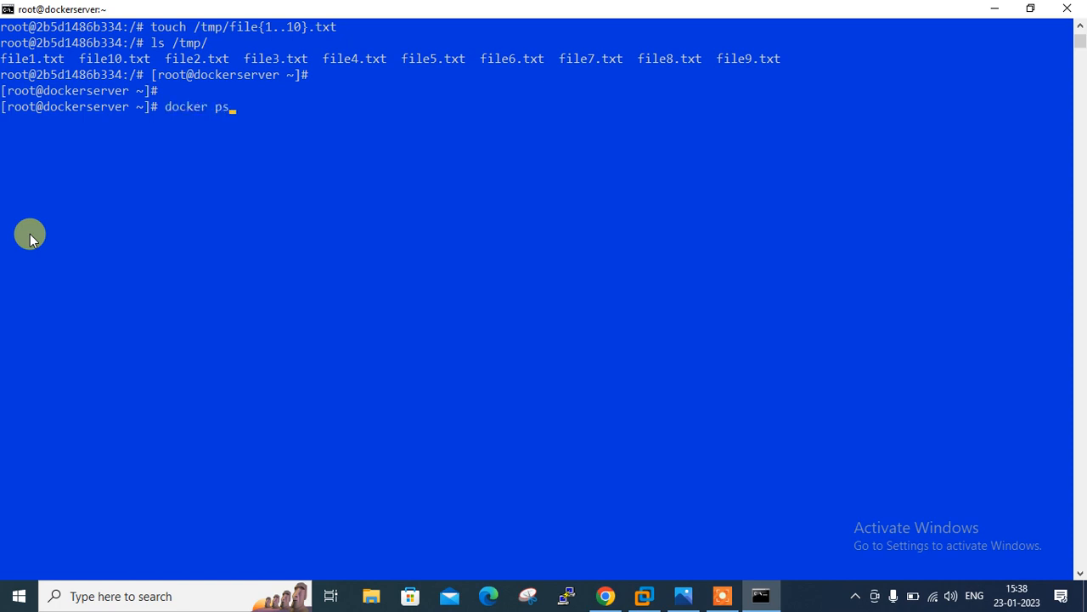
# List running containers, showing web1 from nginx exposing port 80/tcp.
pyautogui.press('Return')
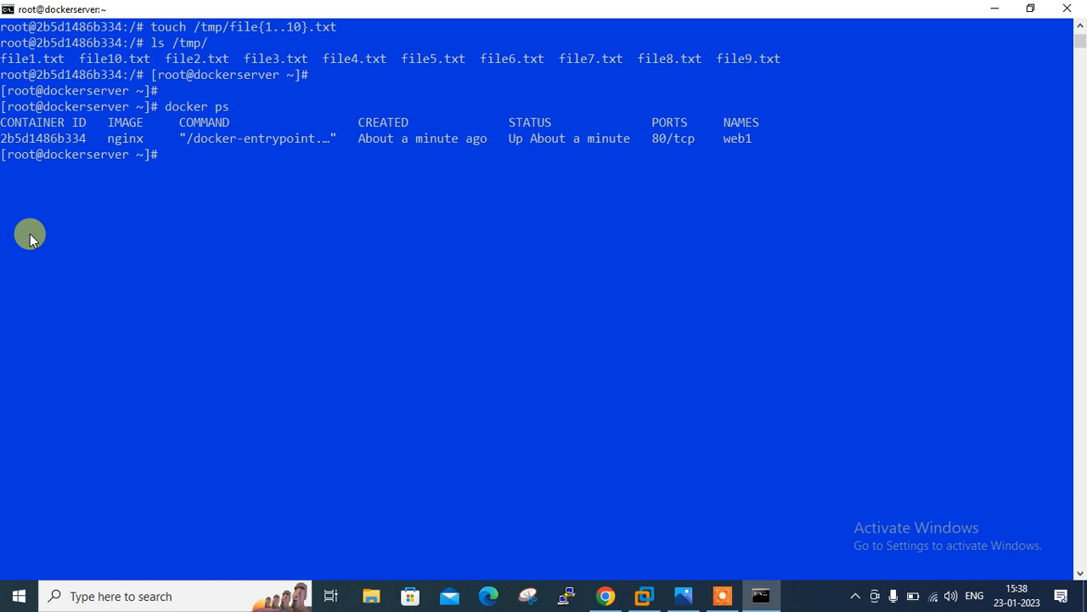
# Commit web1 as custom_container:01 with author 'Ram Misra' and message 'This is demo image..'.
pyautogui.write('docker co')
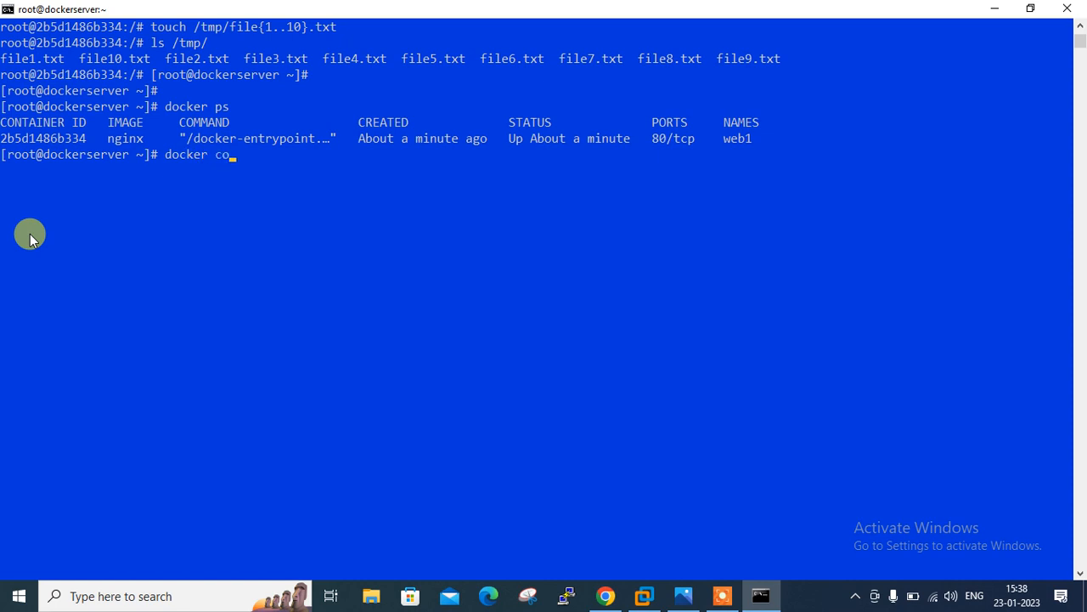
pyautogui.write('ntainer')
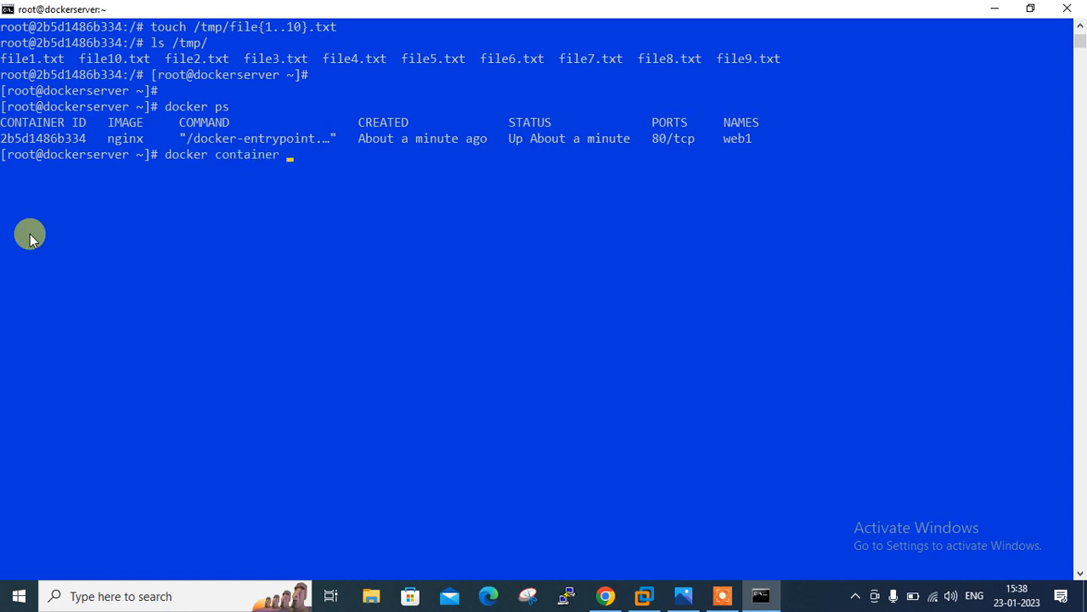
pyautogui.write('commit')
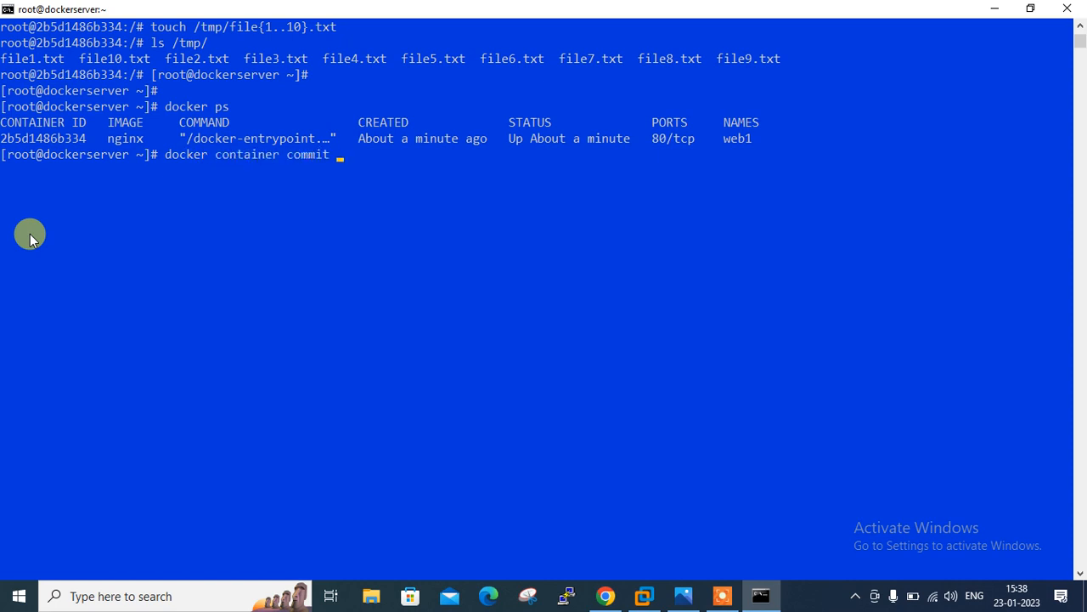
pyautogui.write('--aut')
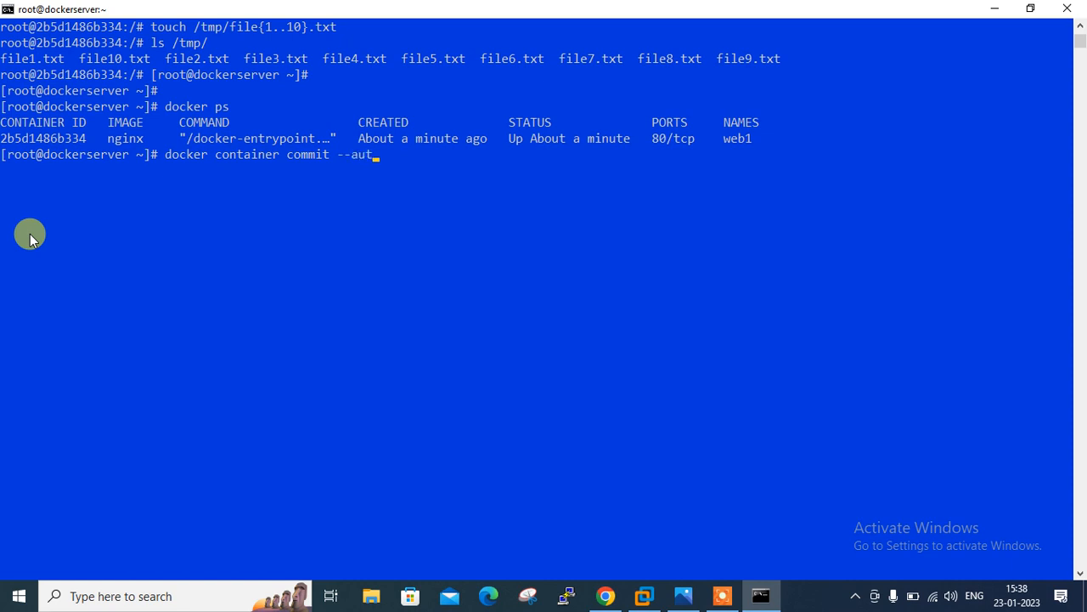
pyautogui.write('hor "')
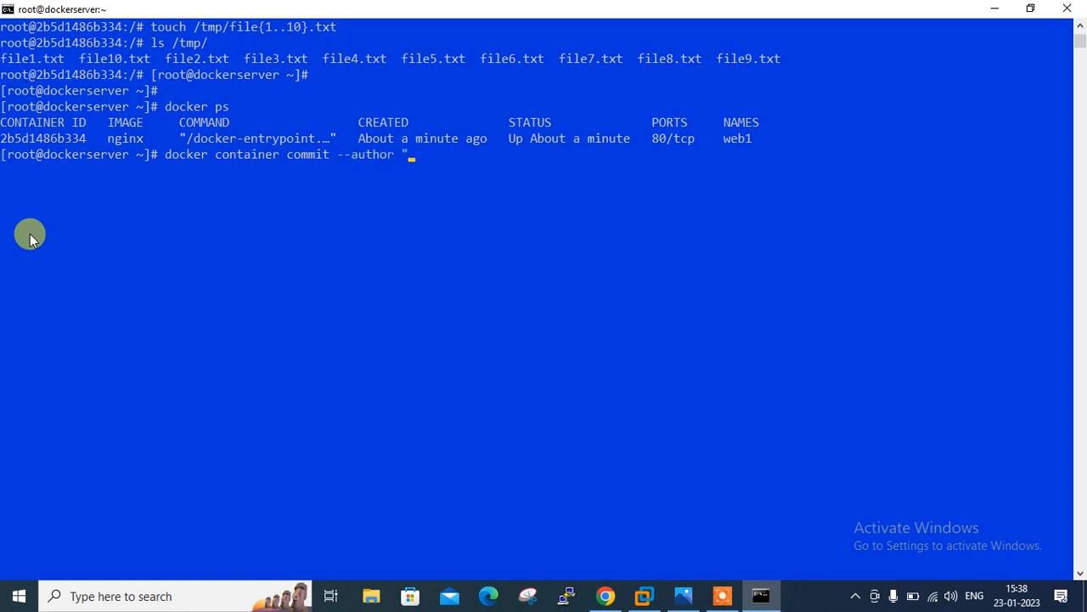
pyautogui.write('Ram Mis')
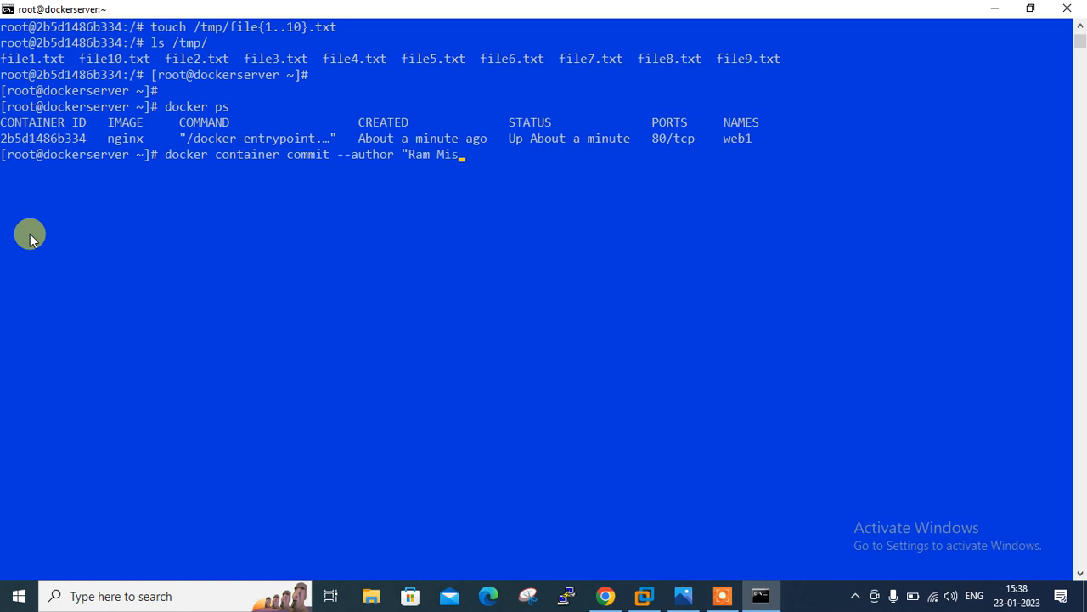
pyautogui.write('ra"')
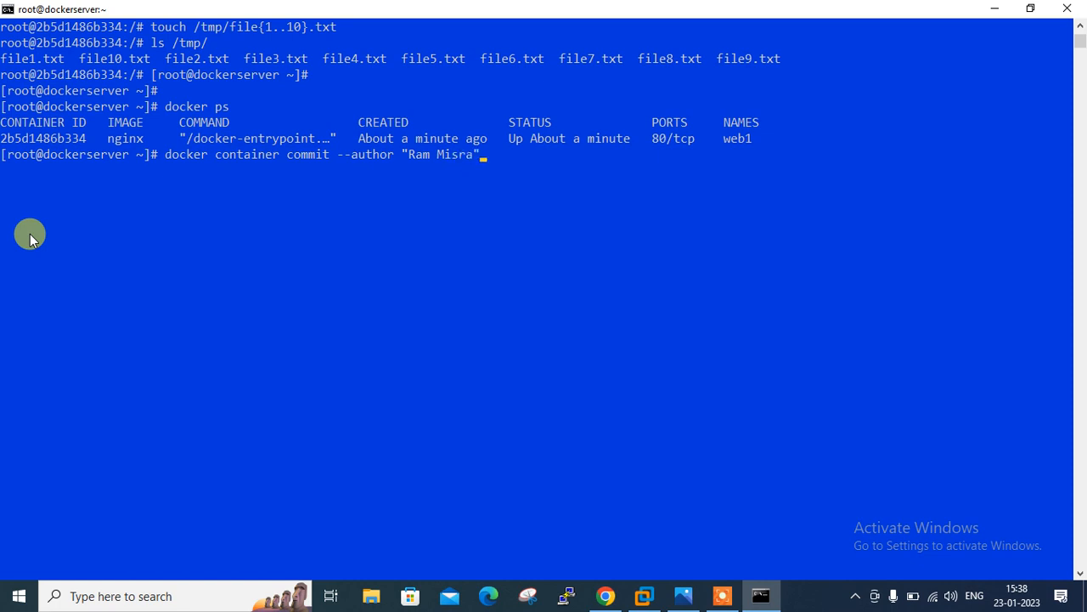
pyautogui.write('-m')
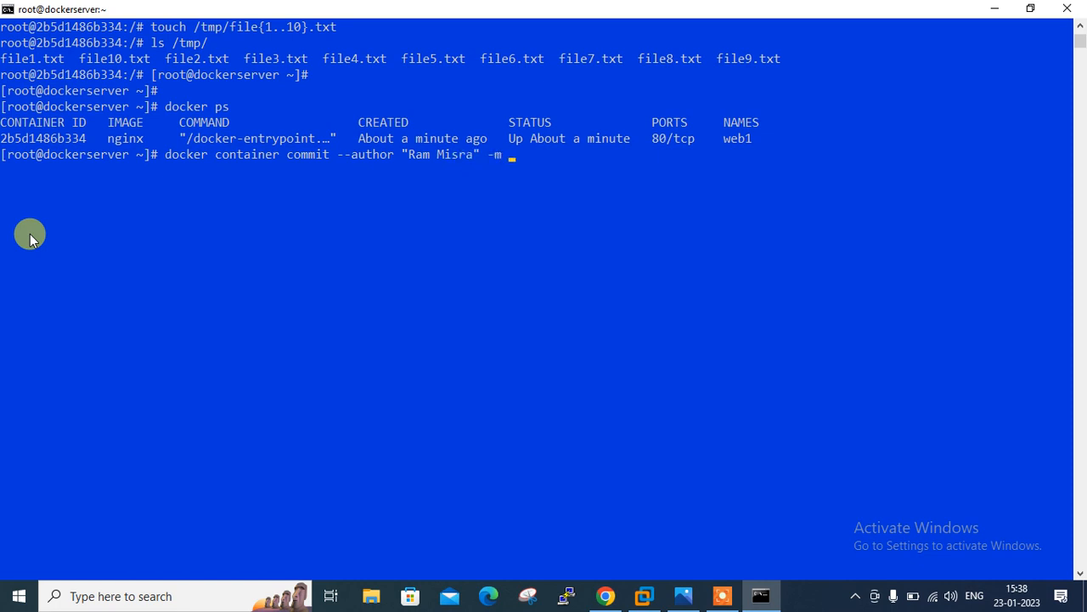
pyautogui.write('"Tis i')
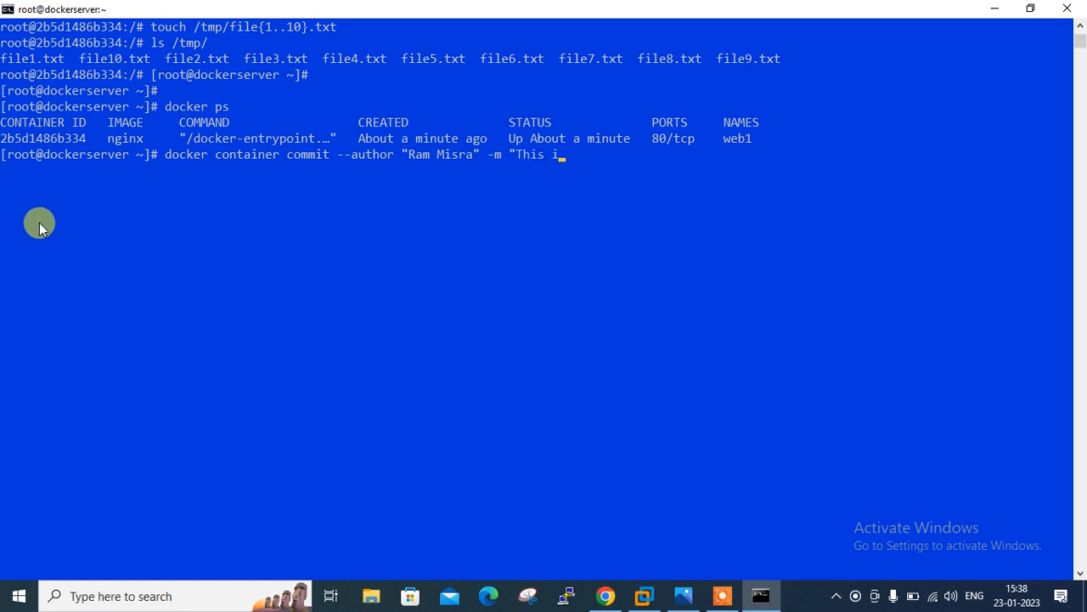
pyautogui.write('s demo')
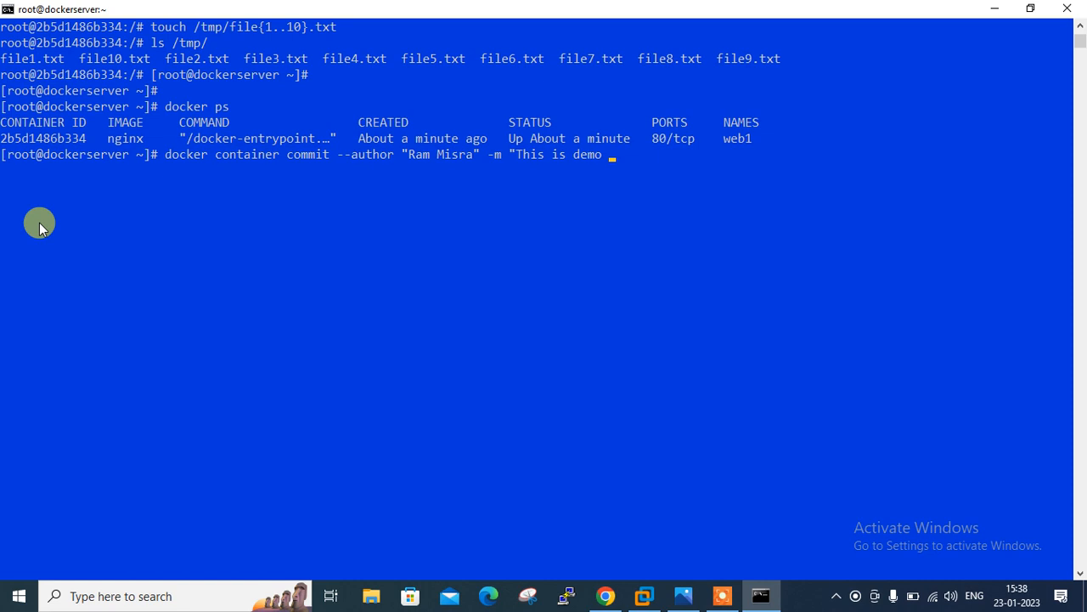
pyautogui.write('image..')
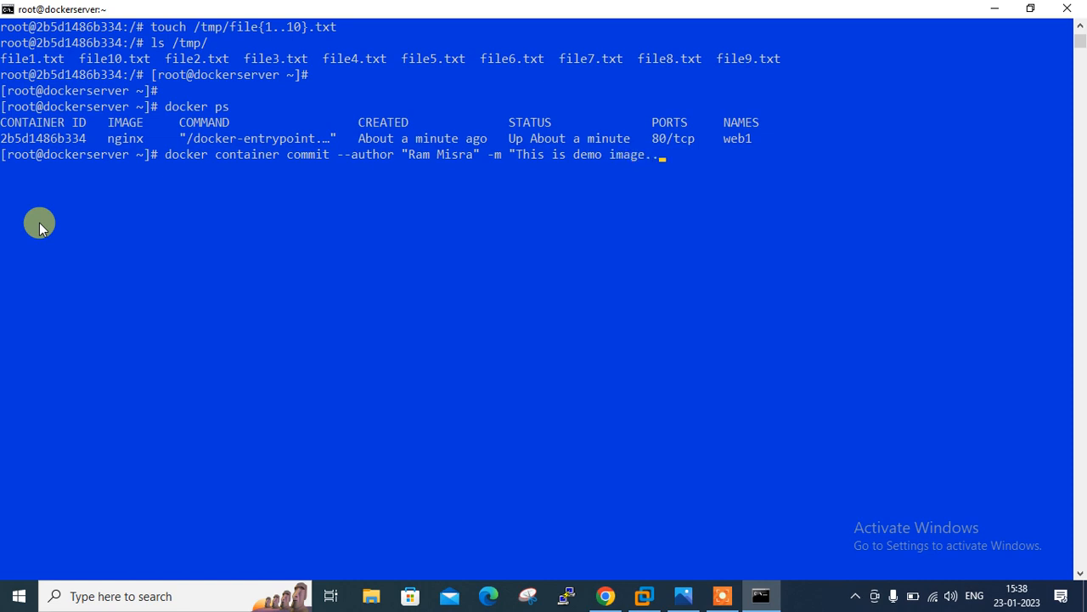
pyautogui.write('web1')
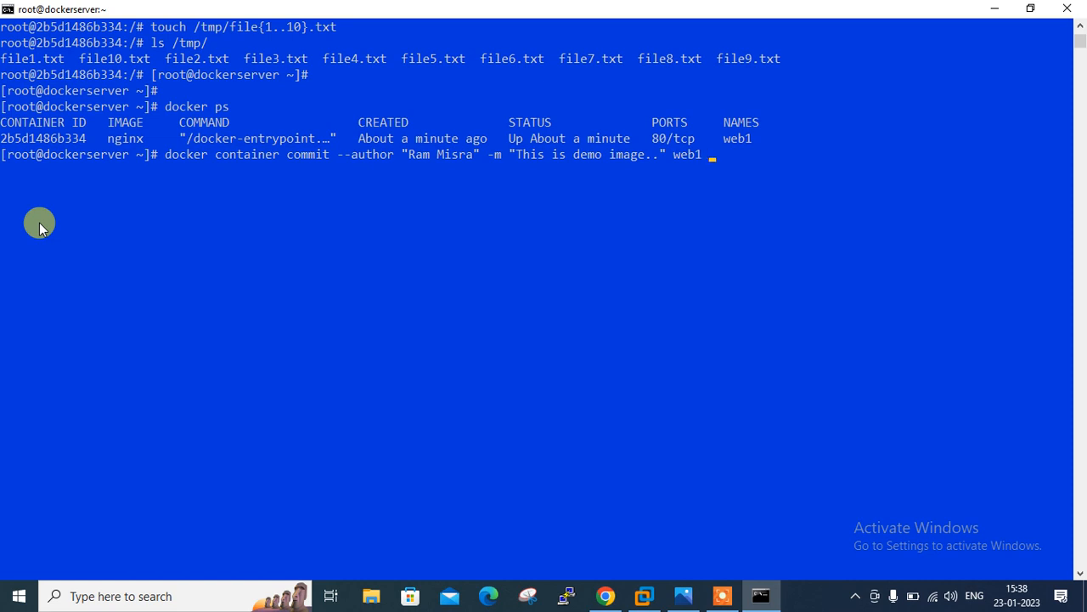
pyautogui.write('custrom')
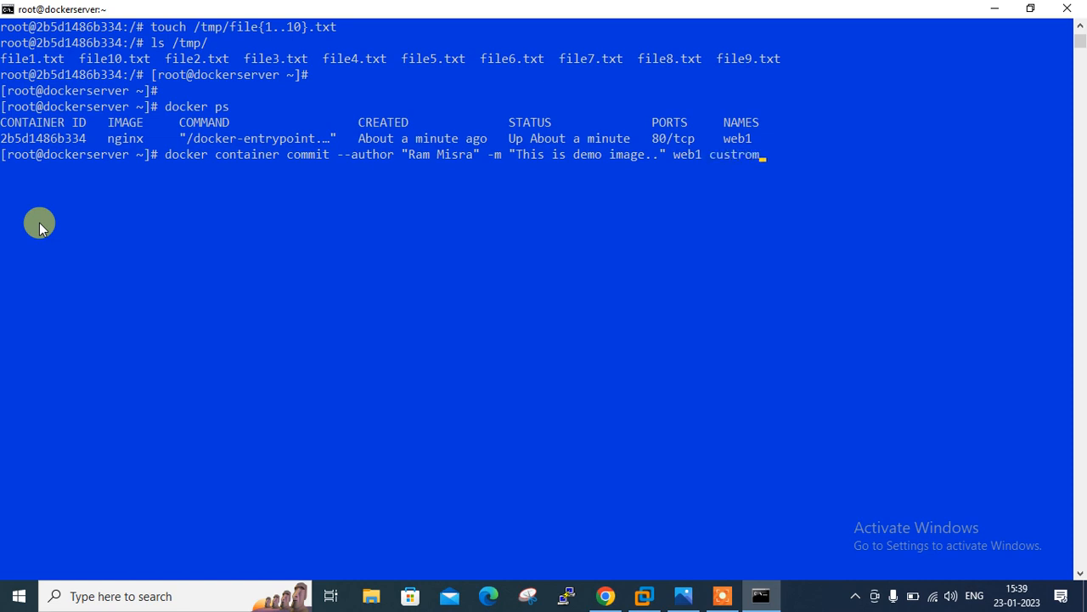
pyautogui.press('BackSpace')
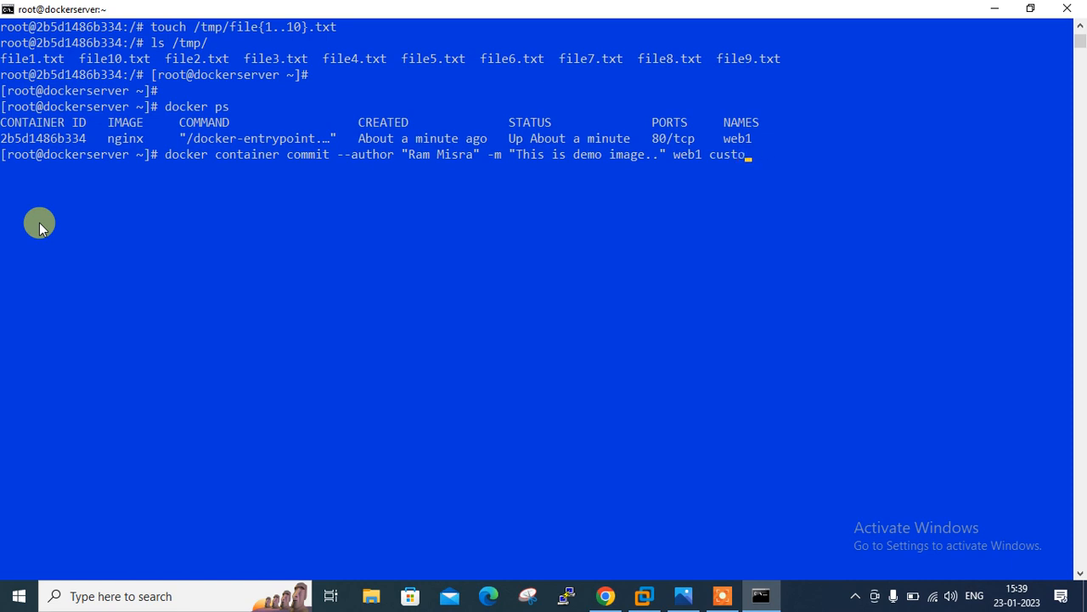
pyautogui.write('m_contain')
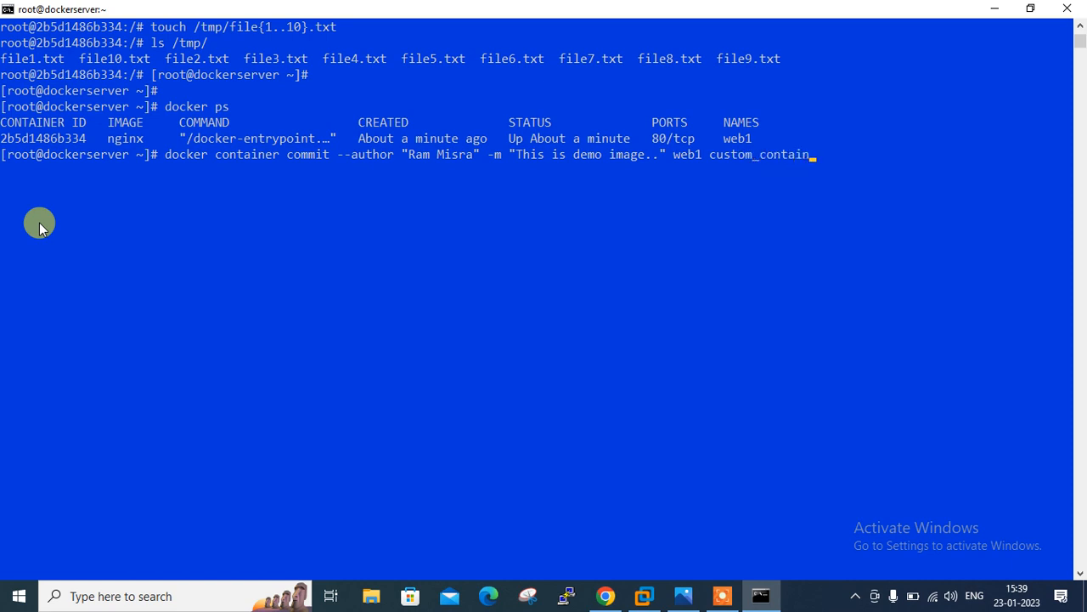
pyautogui.write('er')
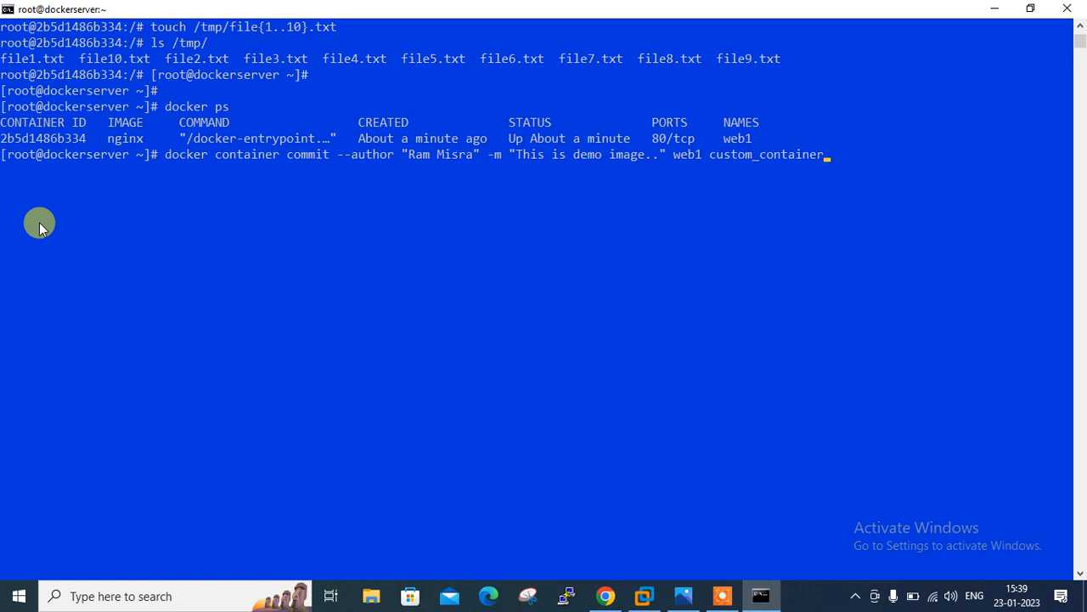
pyautogui.write(':01')
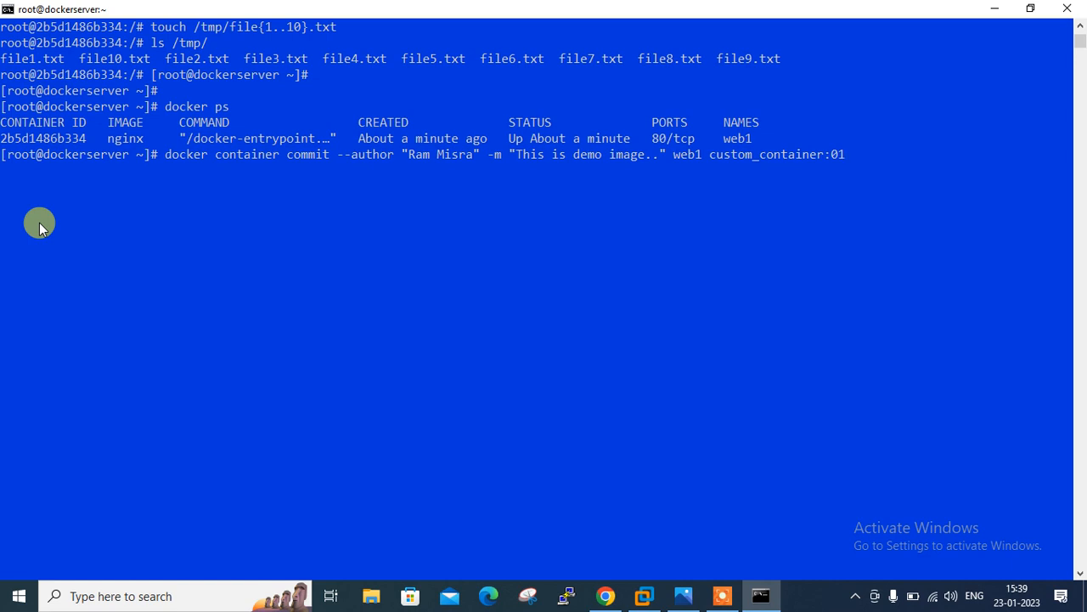
pyautogui.press('Return')
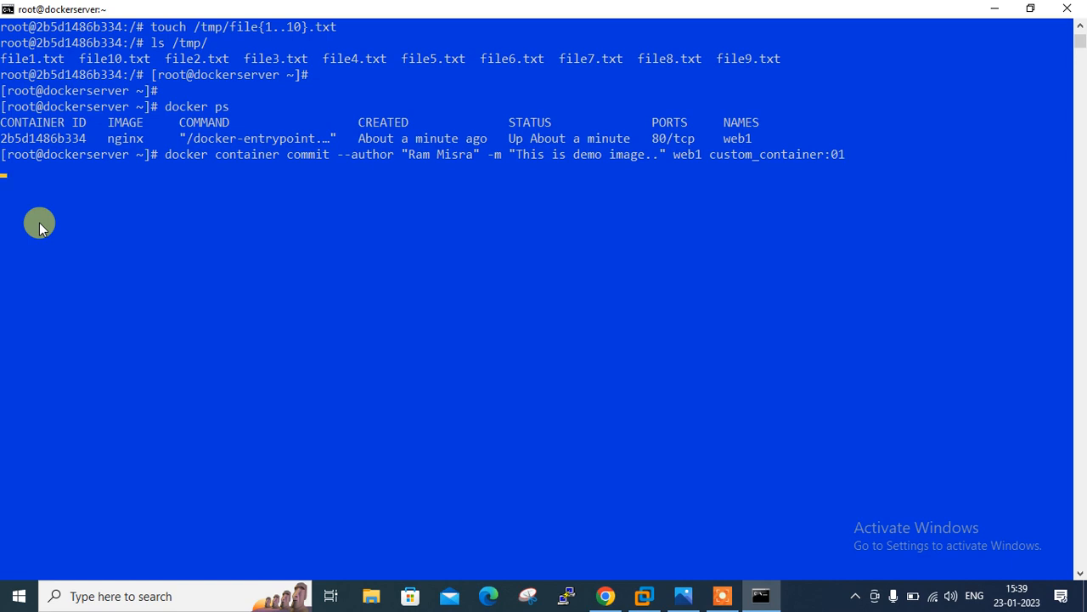
pyautogui.press('Return')
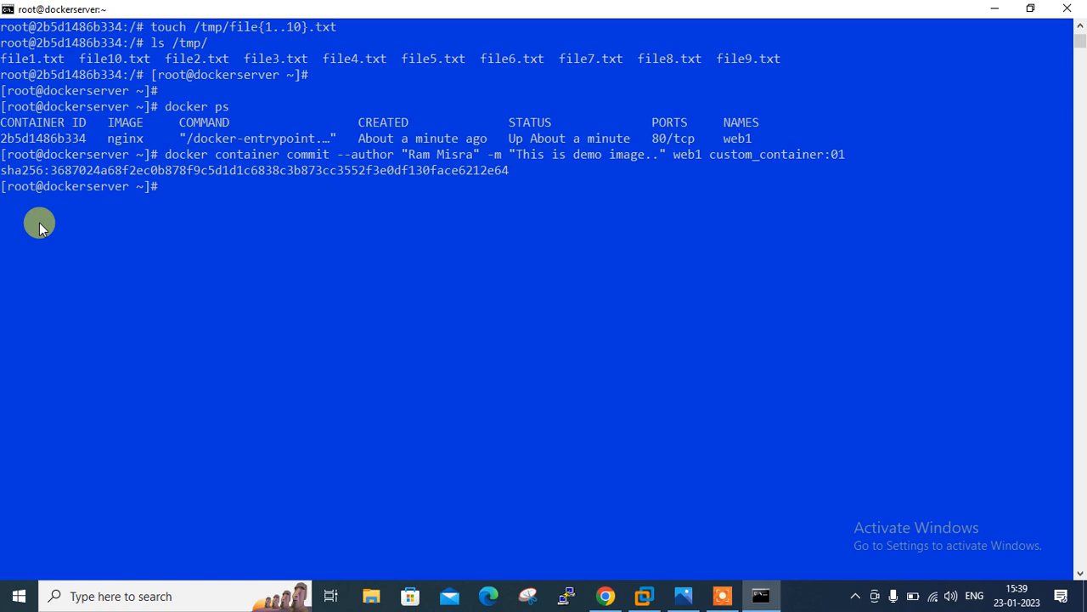
# List images to see custom_container:01 at 160MB beside nginx.
pyautogui.write('docker images')
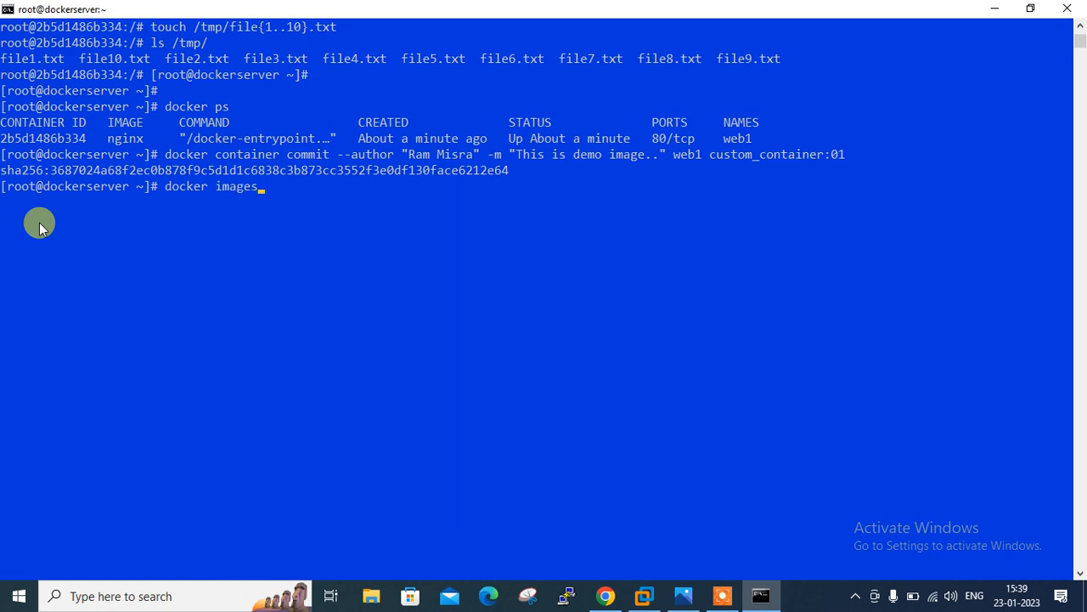
pyautogui.press('Return')
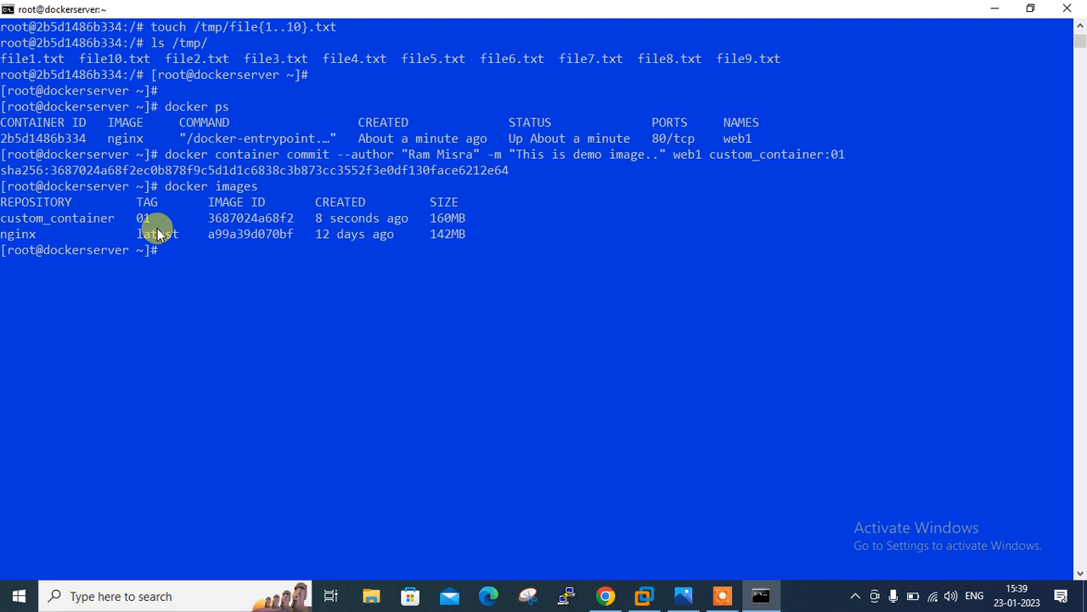
pyautogui.moveTo(422, 224)
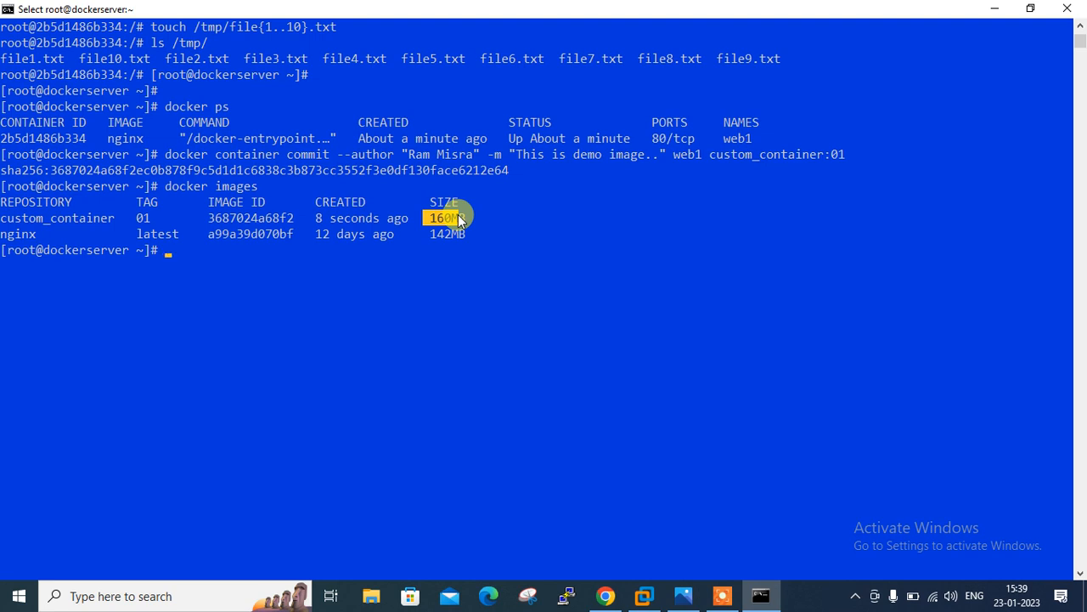
pyautogui.moveTo(616, 378)
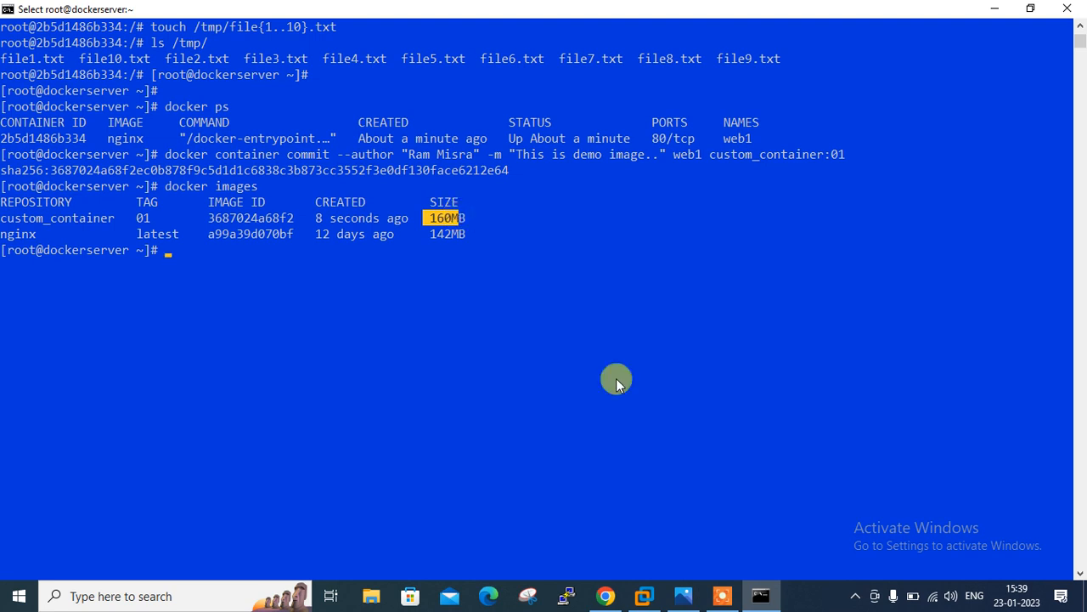
pyautogui.click(604, 595)
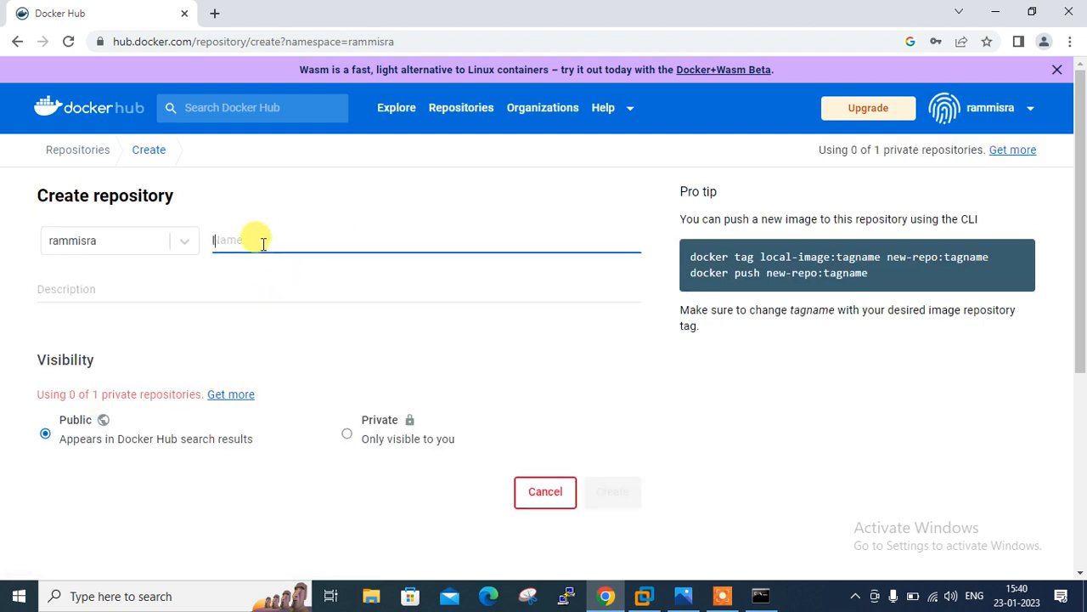
# Create public repository linuxr with description 'for demo ..' under rammisra.
pyautogui.write('linuxf')
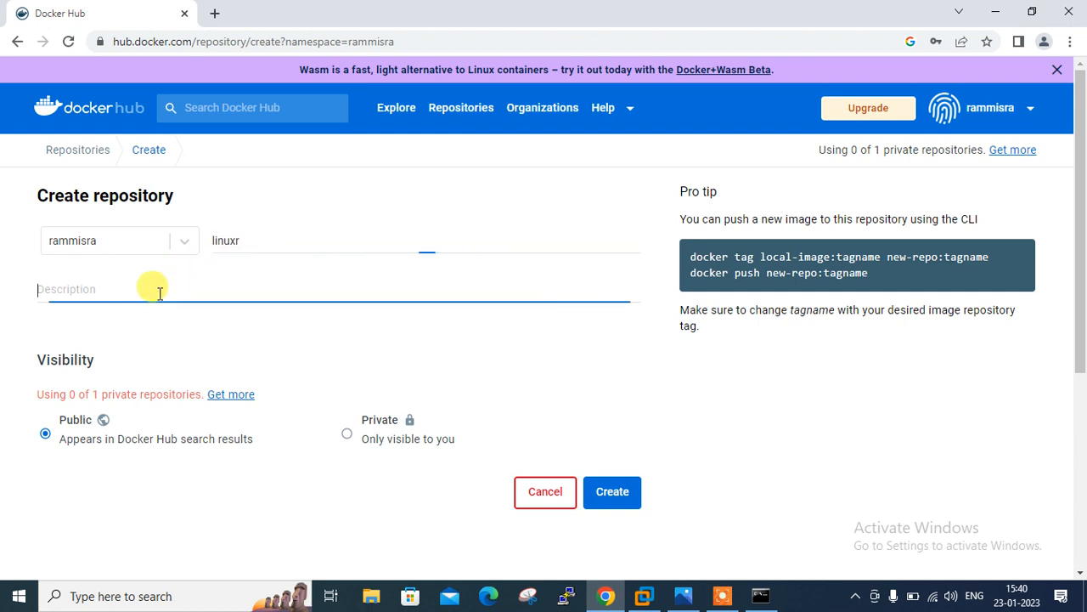
pyautogui.write('for demo')
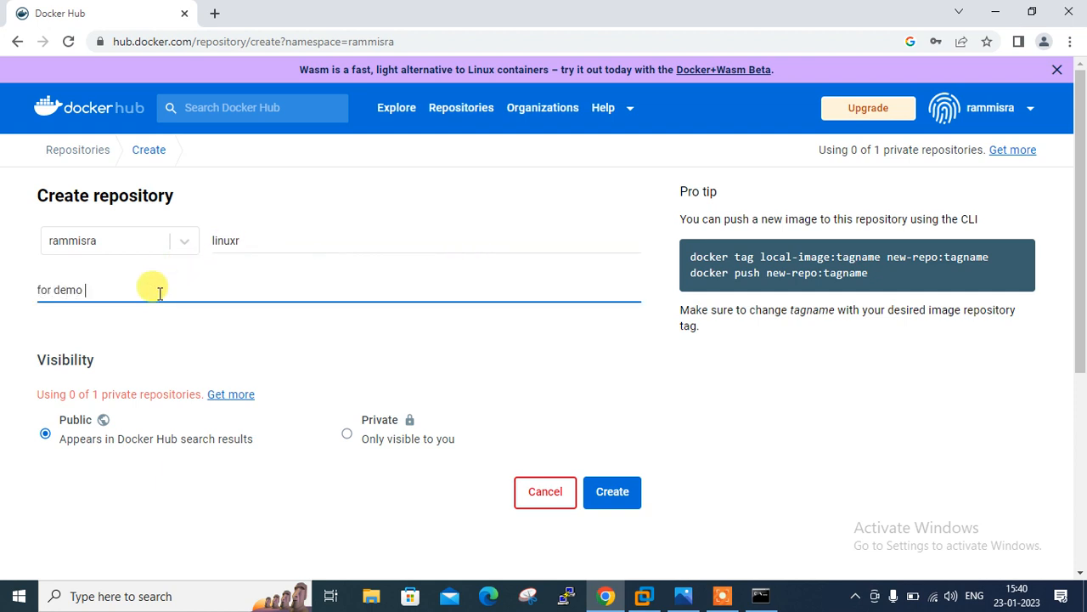
pyautogui.write('..')
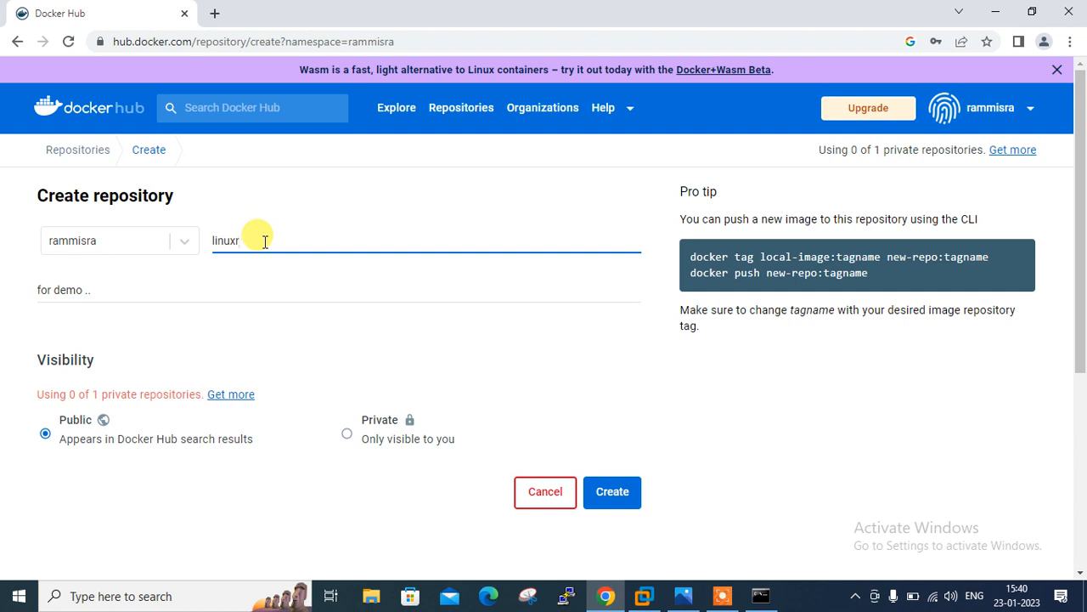
pyautogui.write('f')
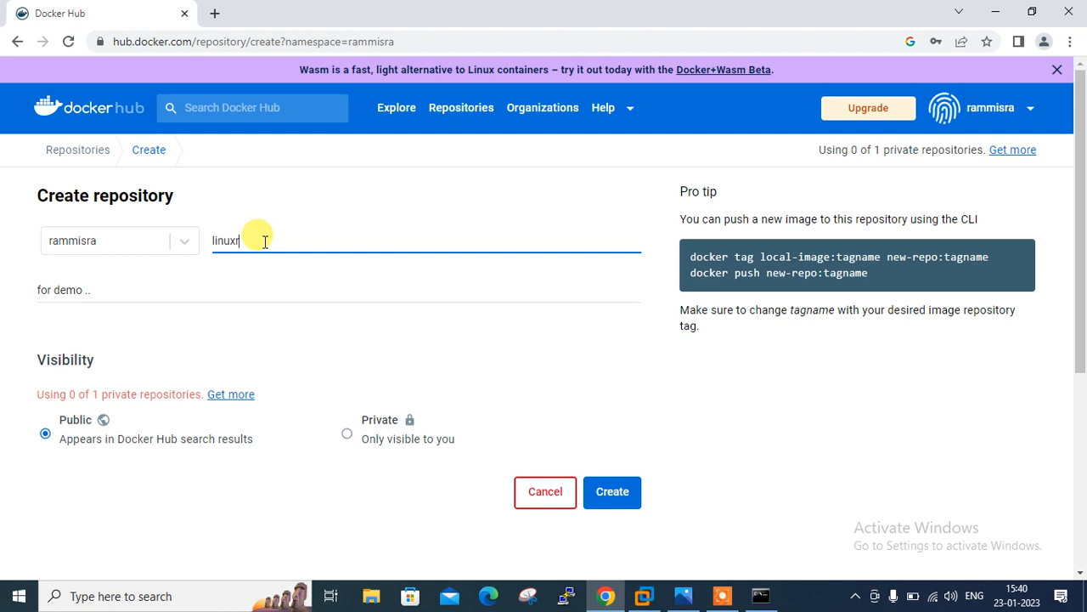
pyautogui.moveTo(732, 251)
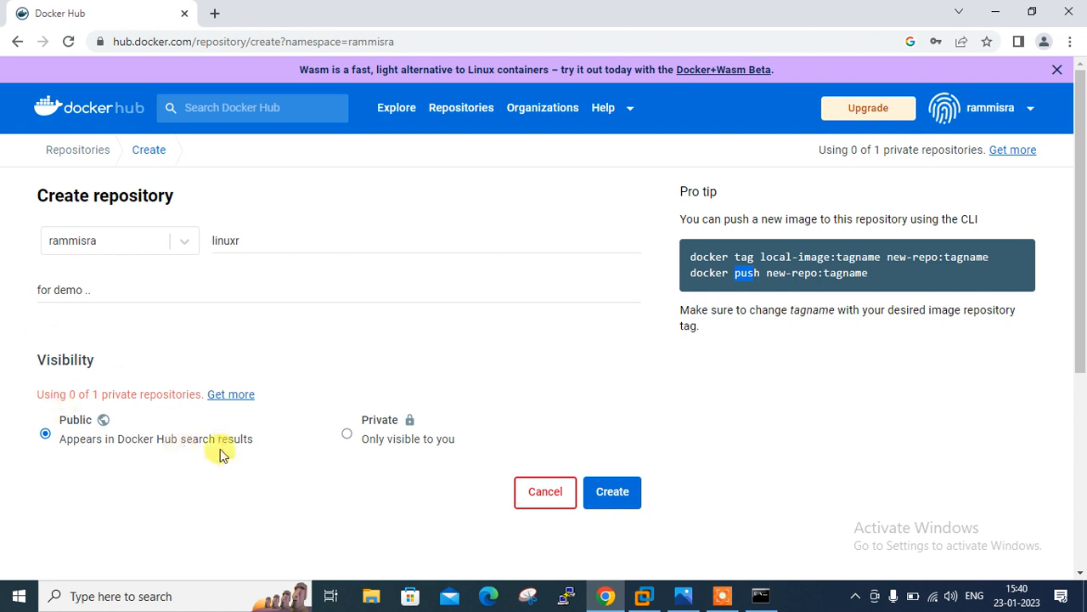
pyautogui.moveTo(352, 463)
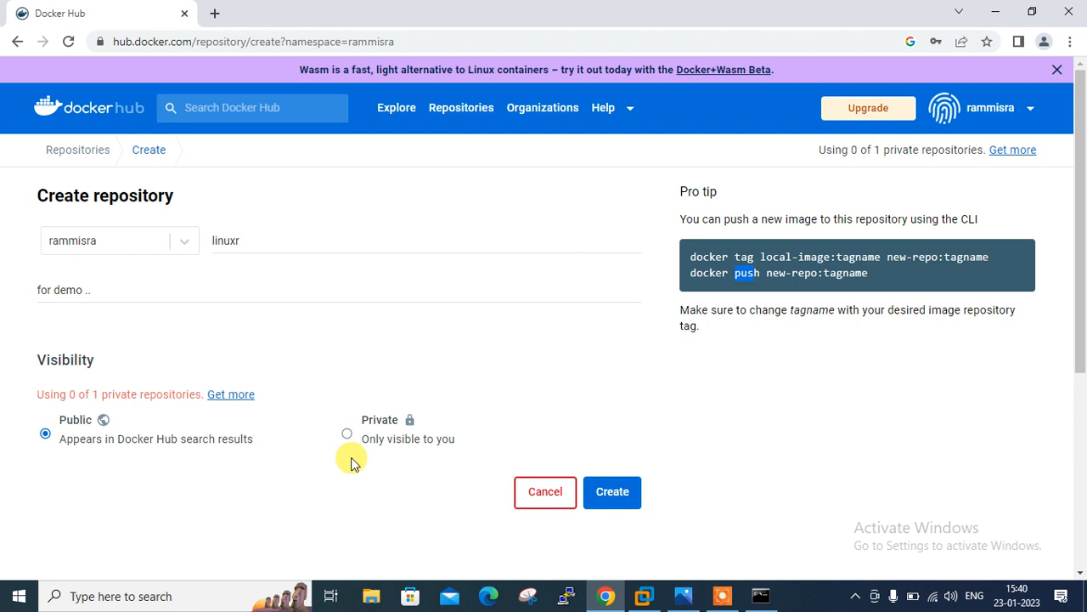
pyautogui.moveTo(458, 476)
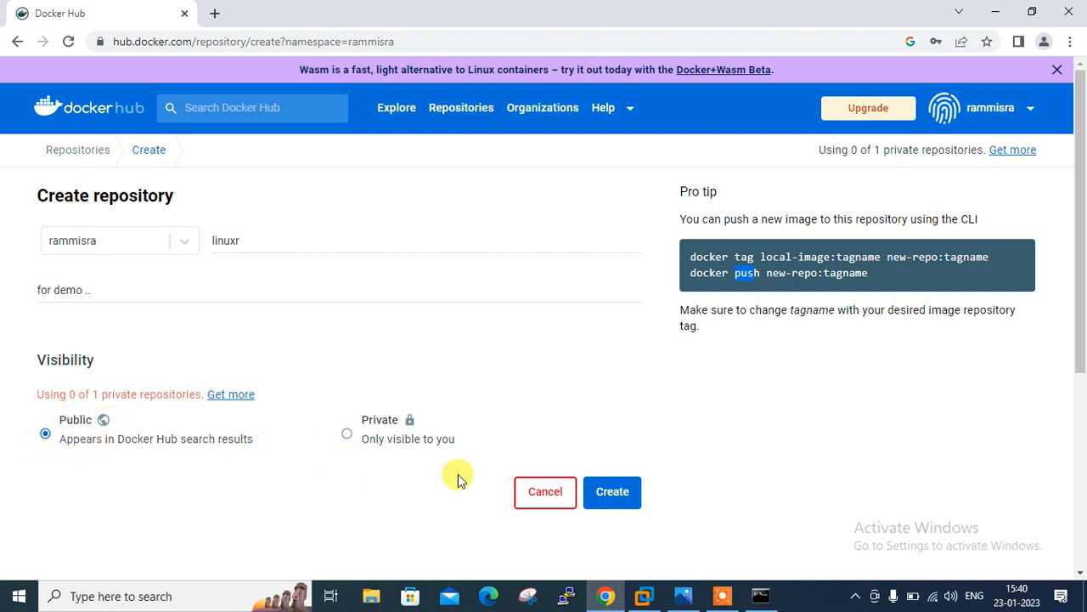
pyautogui.click(613, 490)
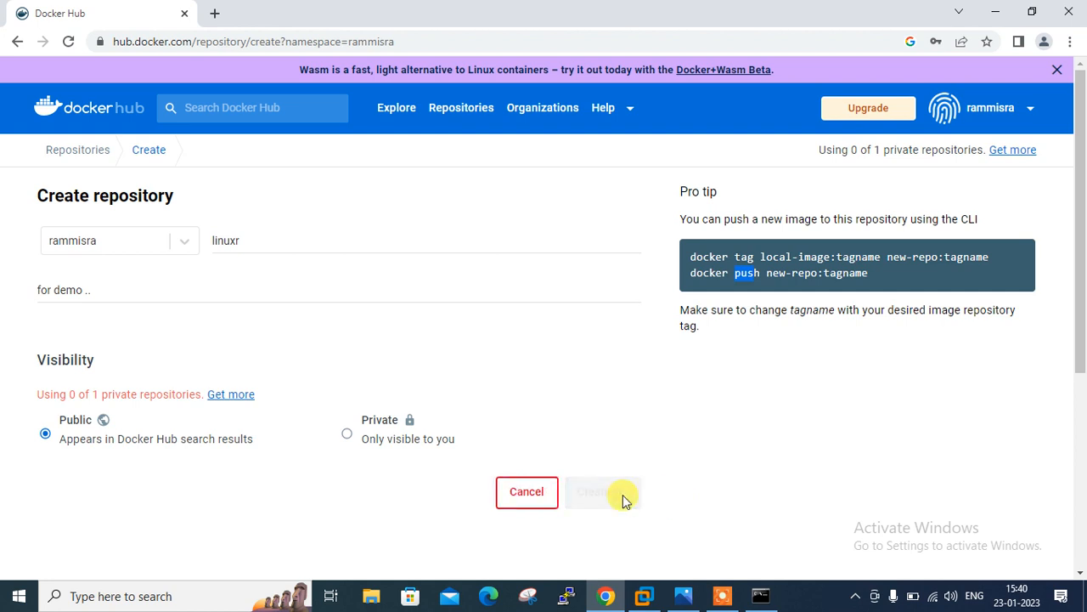
pyautogui.click(602, 491)
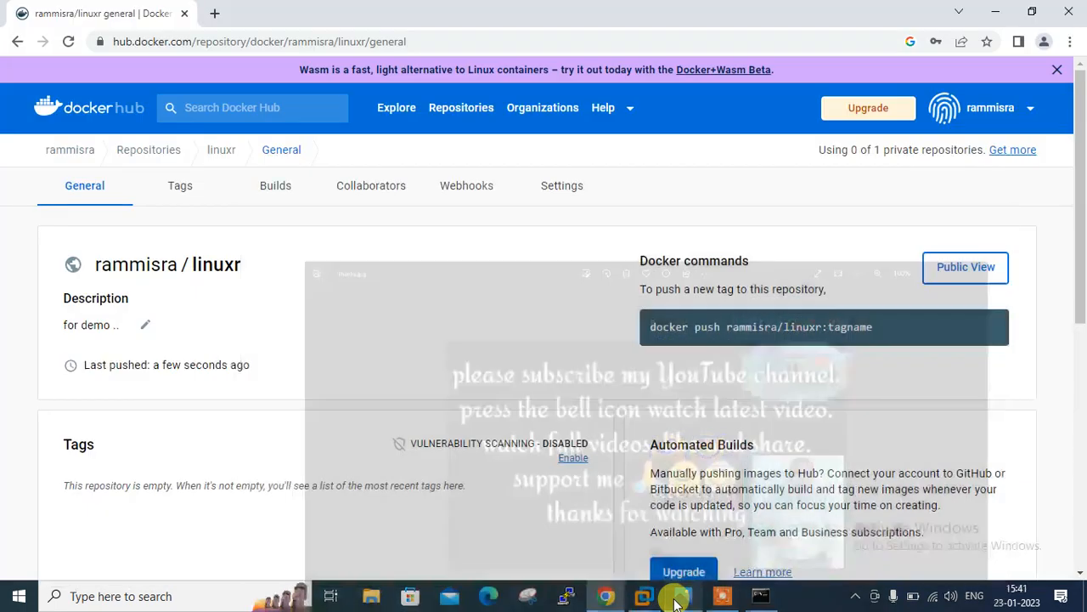
# After reviewing the tagless linuxr repository page, switch back to the server terminal.
pyautogui.click(759, 596)
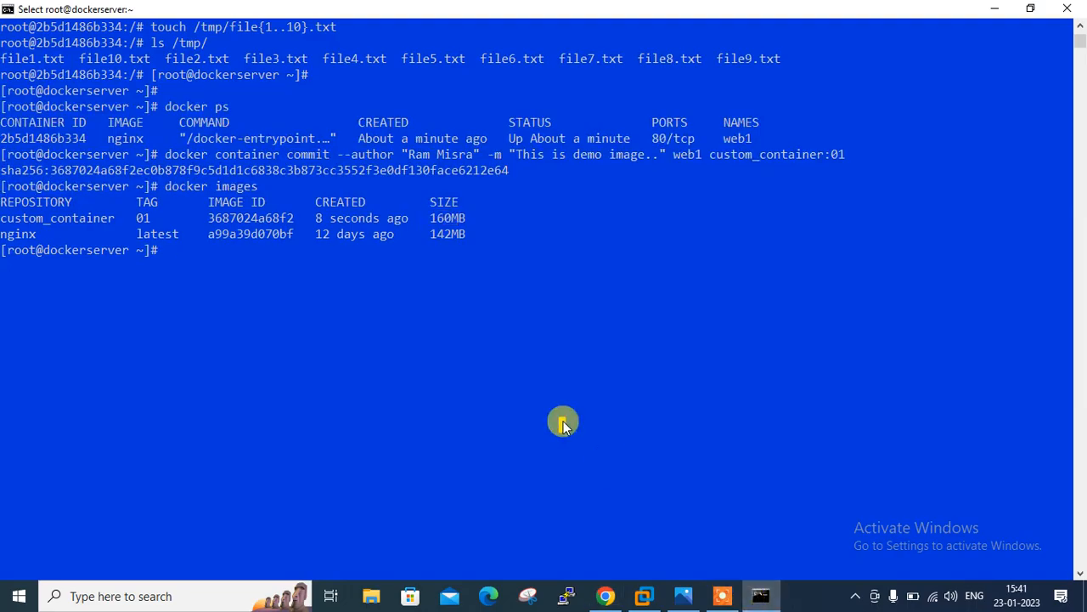
# Log the server in to Docker Hub as rammisra with docker login -u.
pyautogui.write('docker lo')
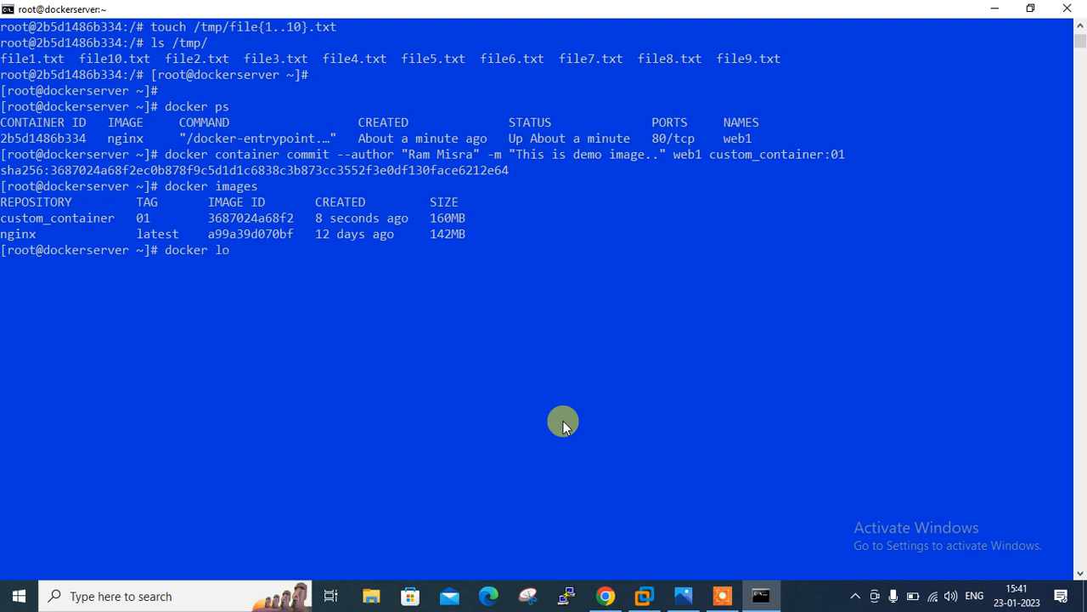
pyautogui.write('gin -u')
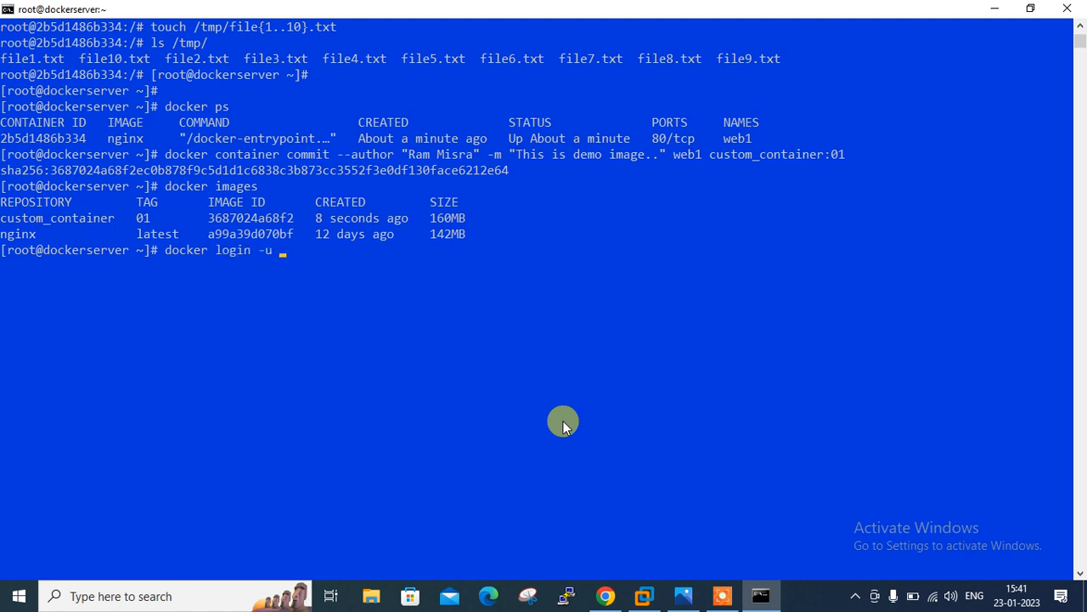
pyautogui.write('rammisra')
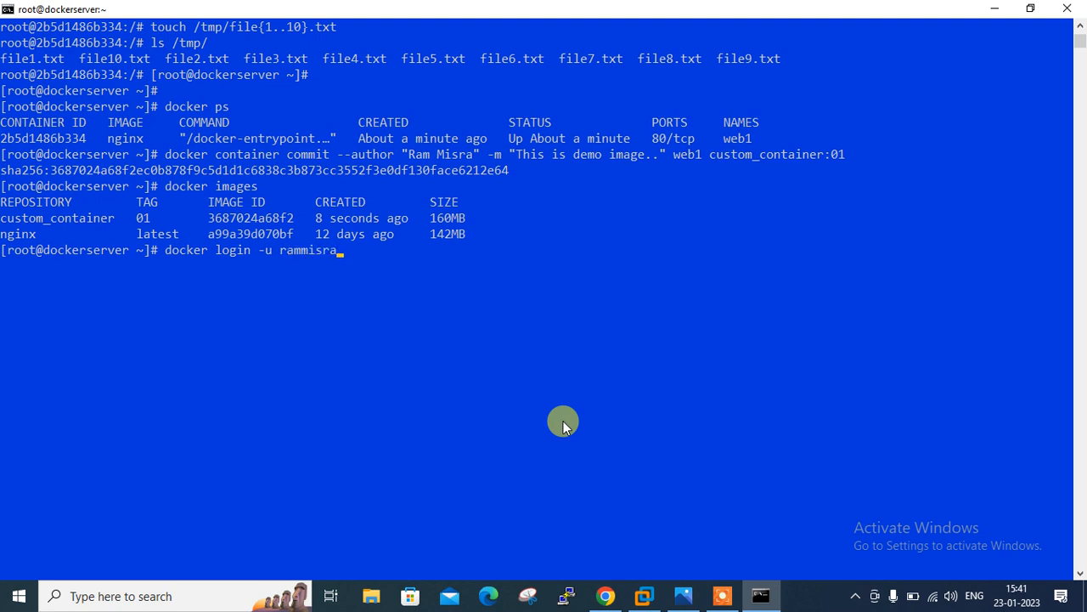
pyautogui.press('Return')
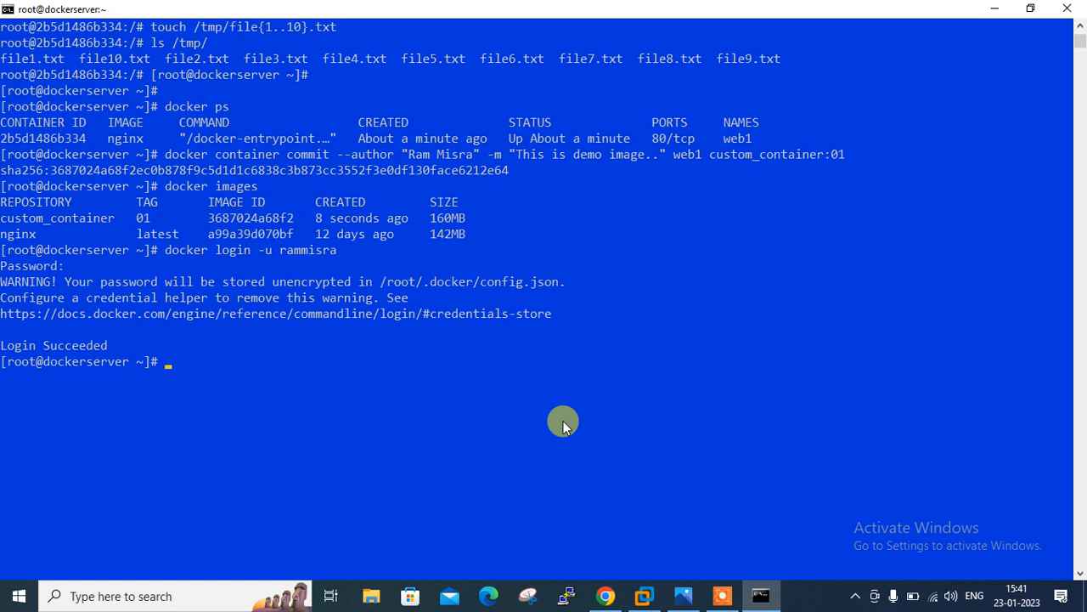
pyautogui.write('docker tag')
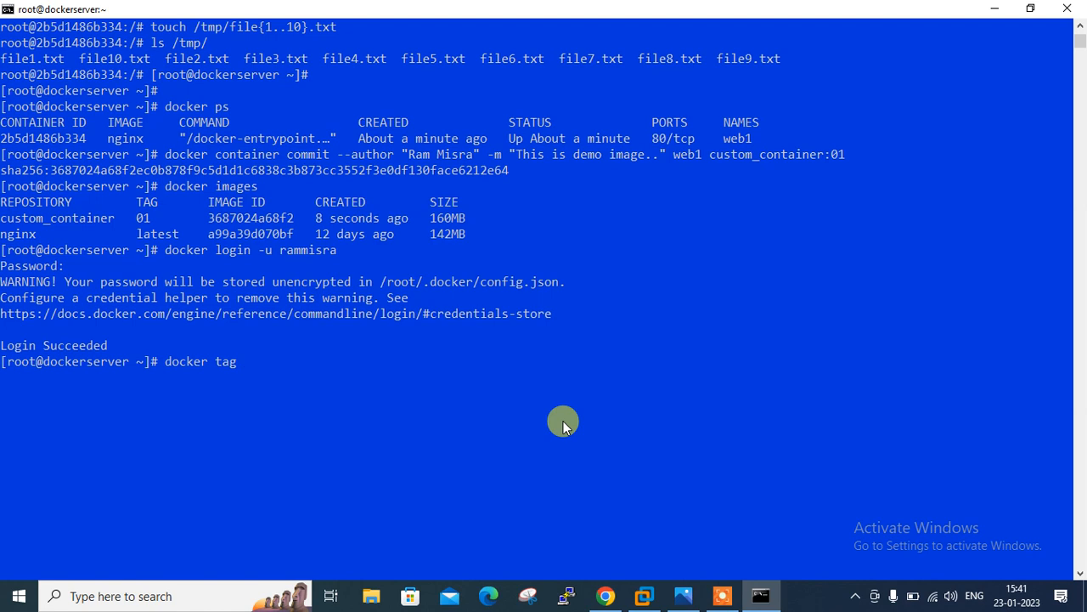
# Create tags rammisra/linuxr:01 and rammisra/linuxr:latest from custom_container:01.
pyautogui.write('custom_container:01')
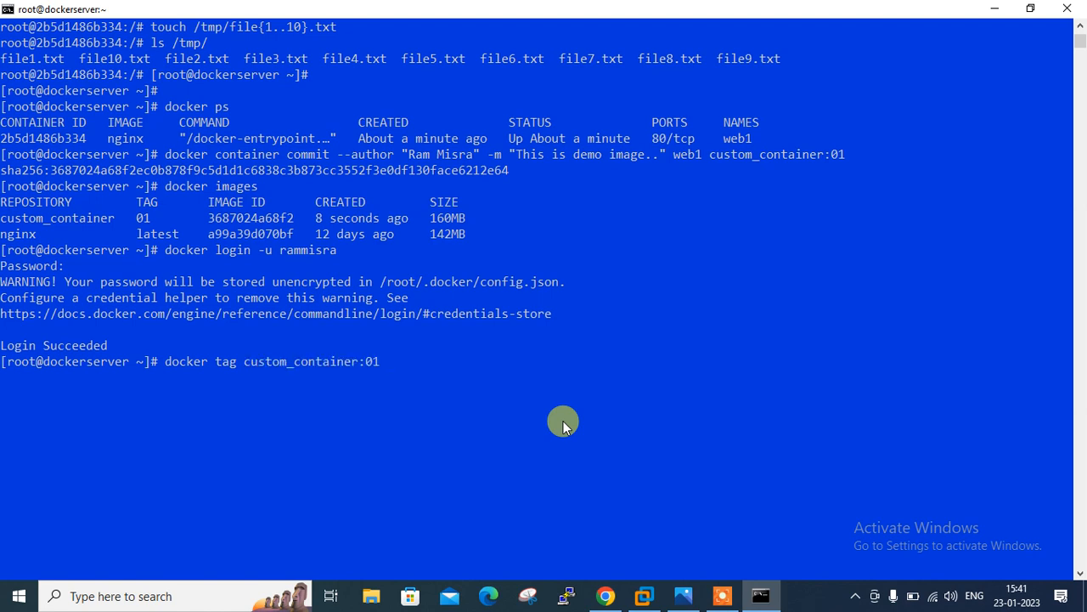
pyautogui.write('ra')
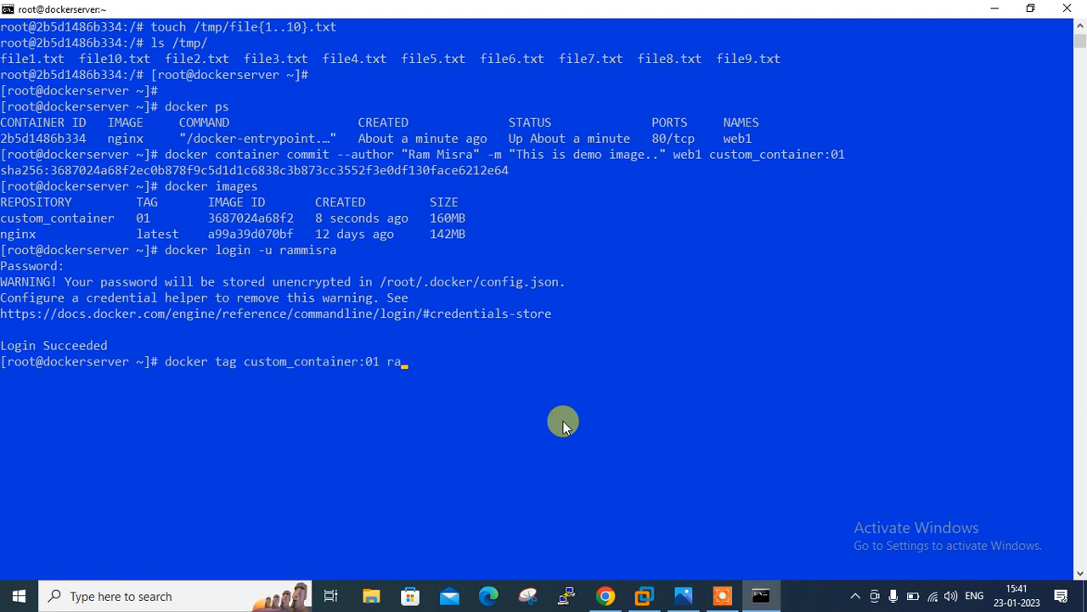
pyautogui.write('mmisra/l')
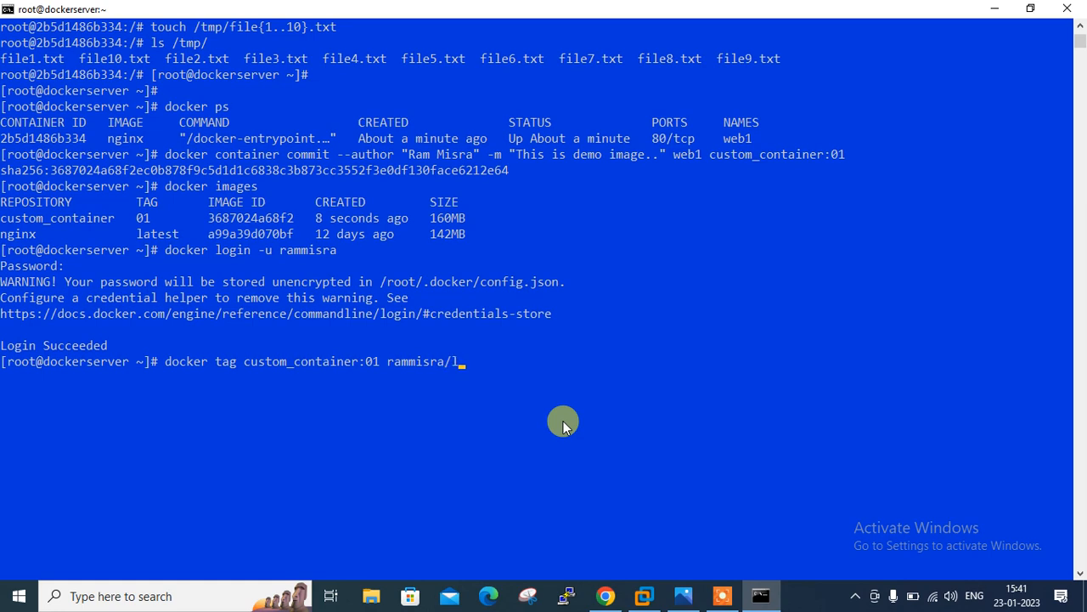
pyautogui.write('inuxr')
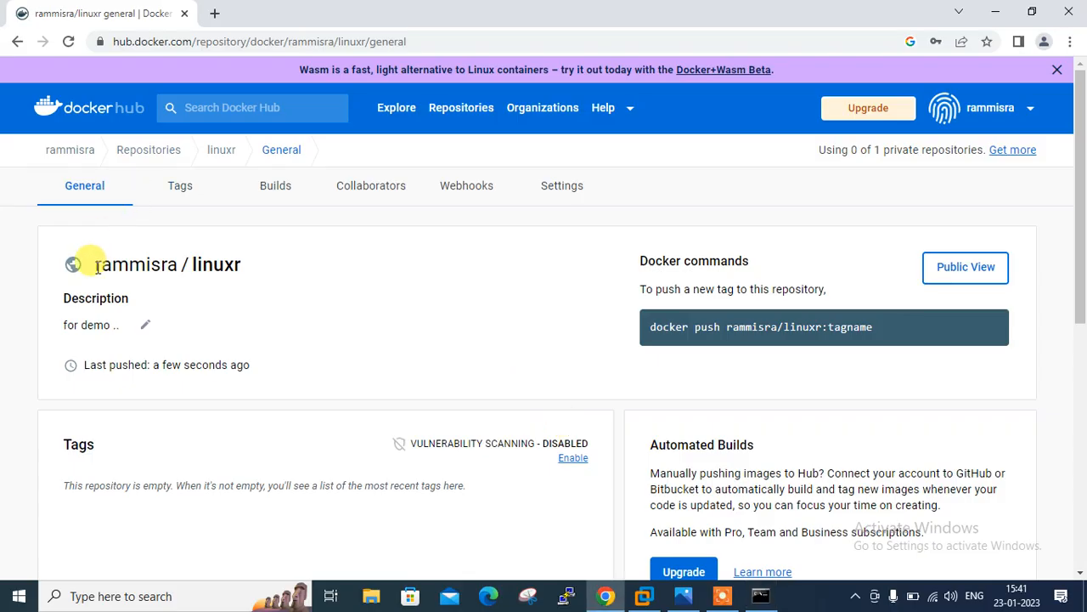
pyautogui.click(759, 595)
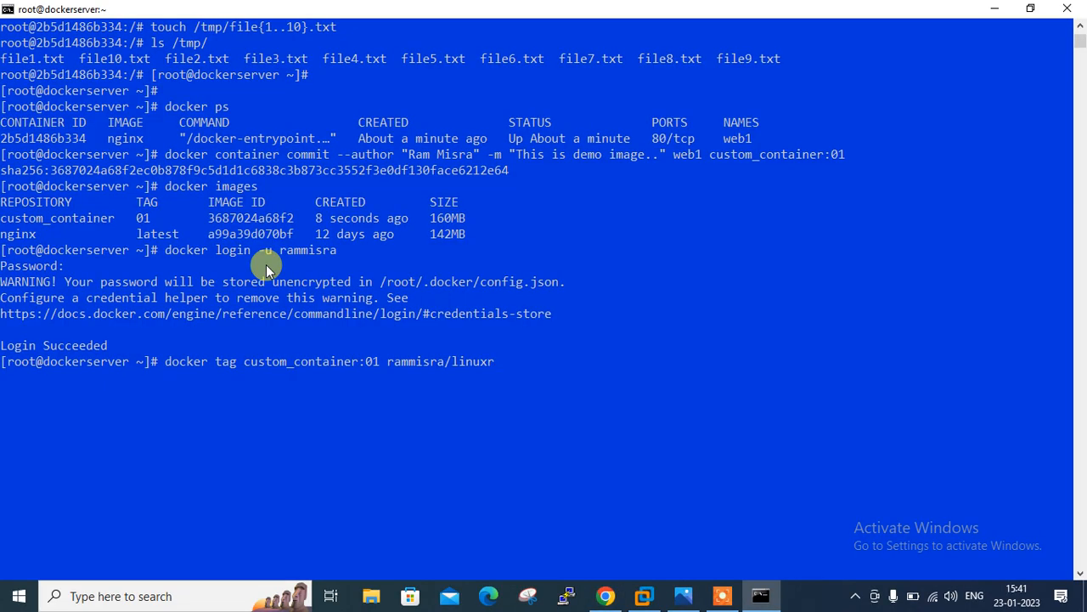
pyautogui.write(':01')
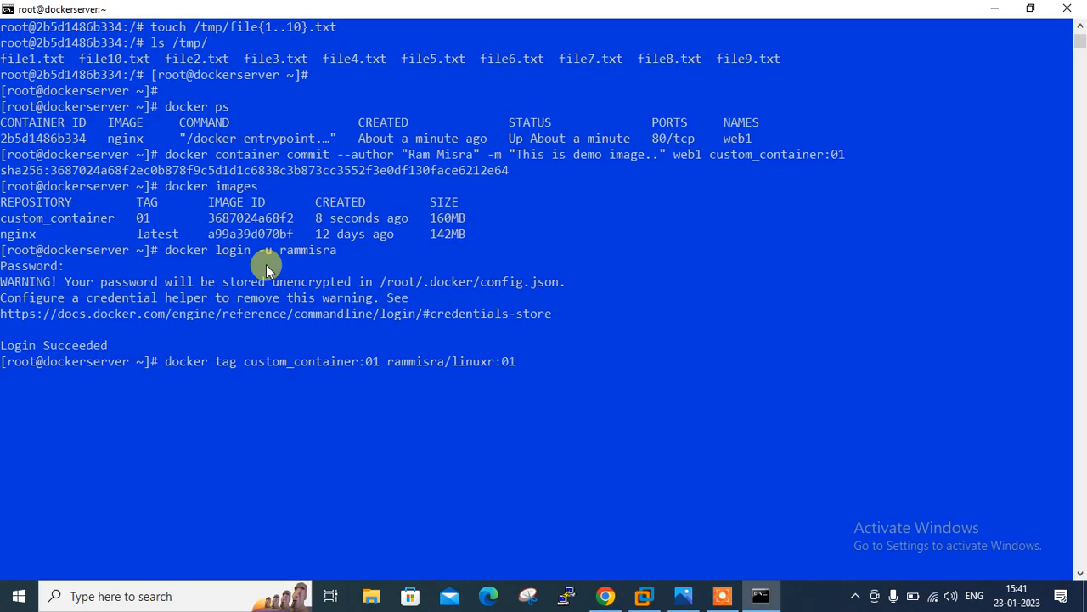
pyautogui.press('Return')
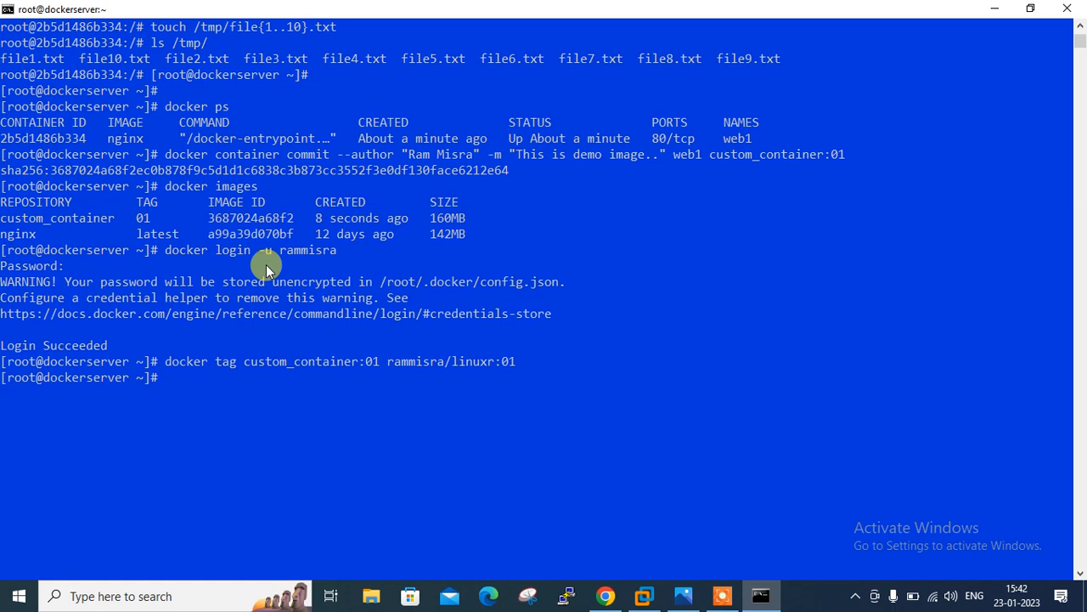
pyautogui.write('docker tag custom_container:01 rammisra/linuxr:lat')
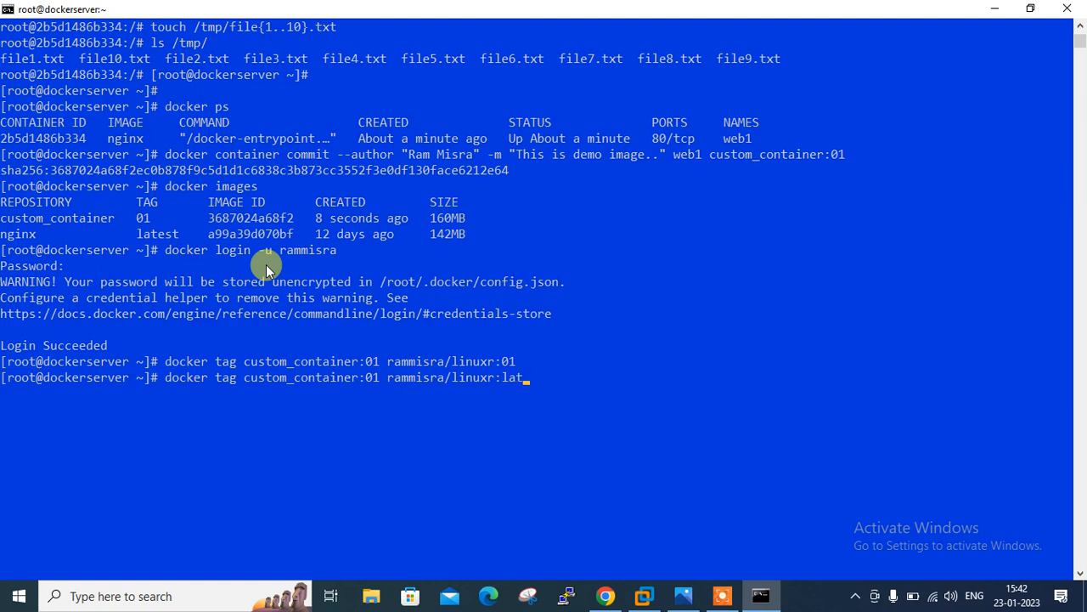
pyautogui.press('Return')
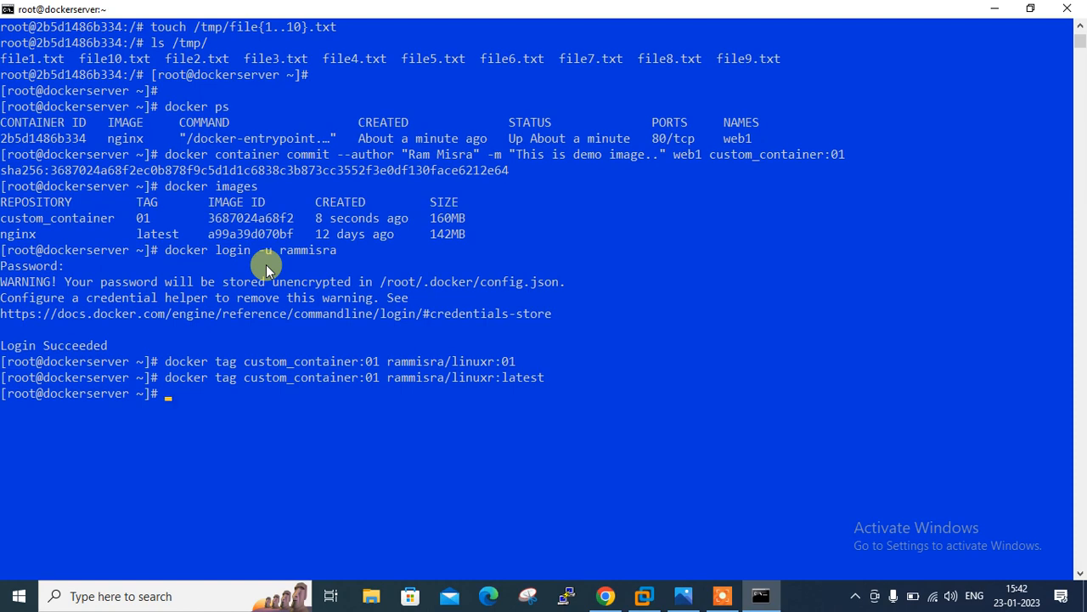
# List images and highlight rammisra/linuxr:latest sharing image ID 3687024a68f2.
pyautogui.write('docker im')
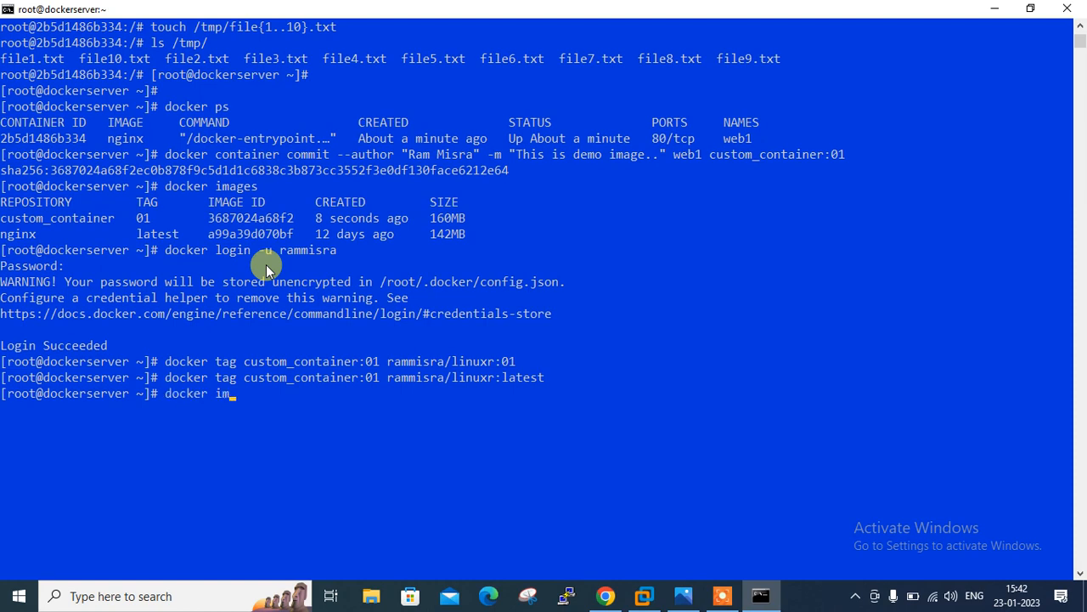
pyautogui.press('Return')
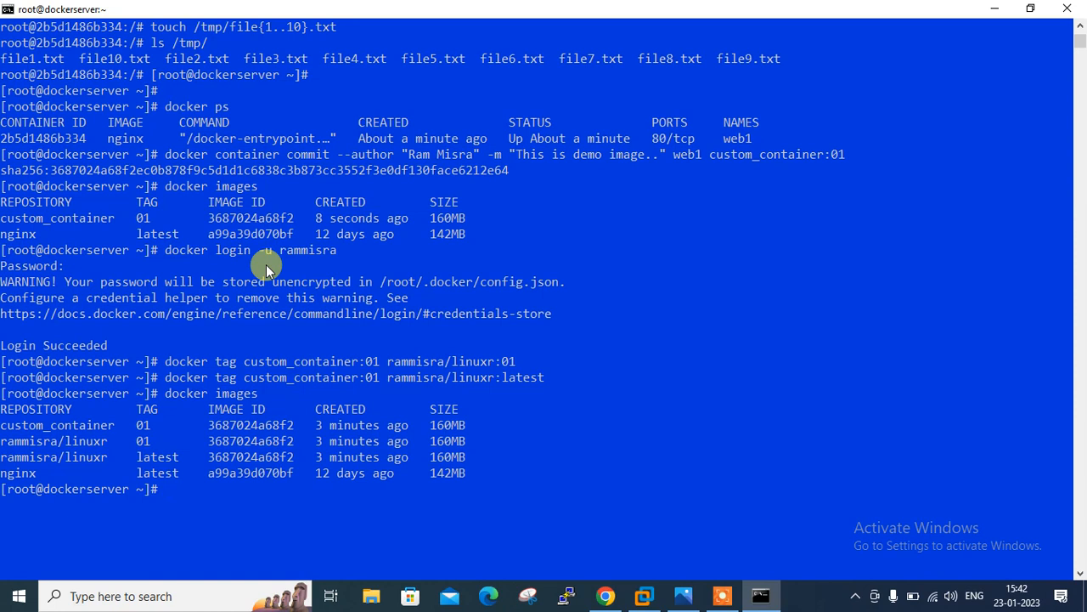
pyautogui.doubleClick(57, 425)
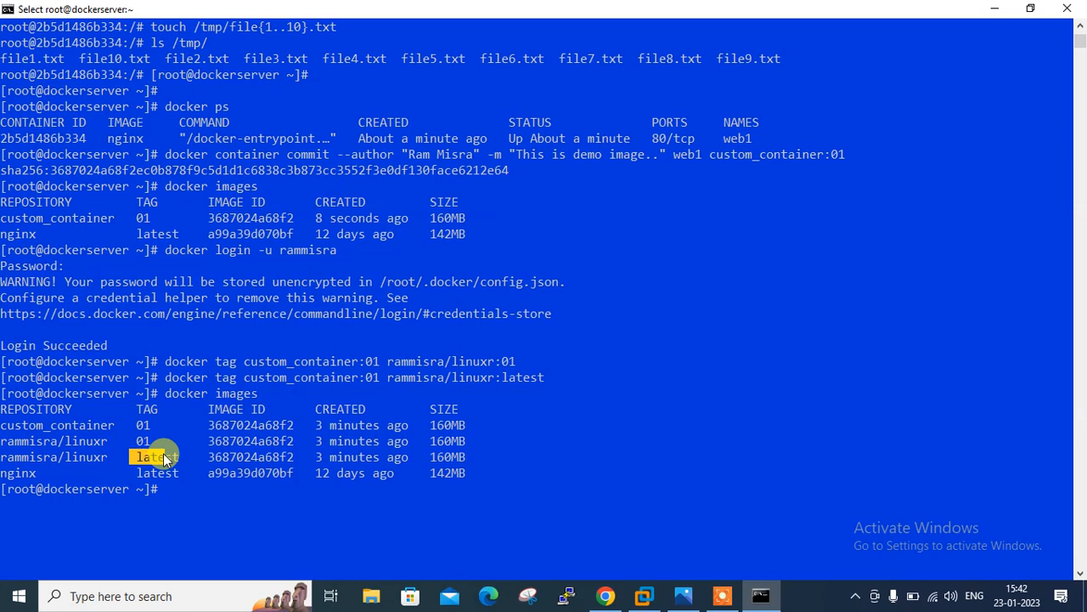
pyautogui.moveTo(283, 413)
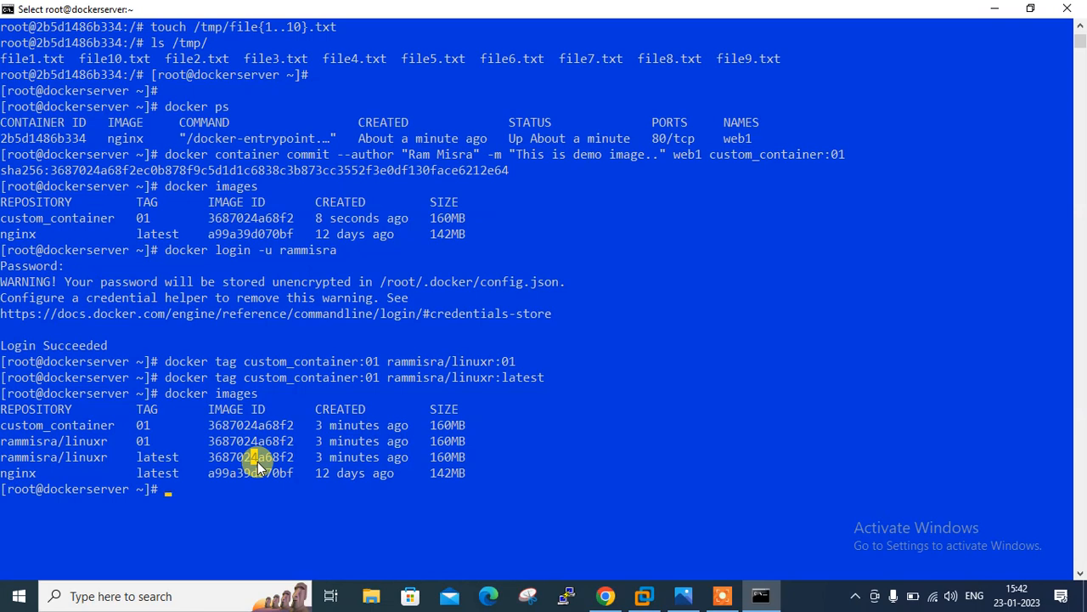
# Clear the screen, then push rammisra/linuxr:latest and rammisra/linuxr:01 to Docker Hub.
pyautogui.write('d')
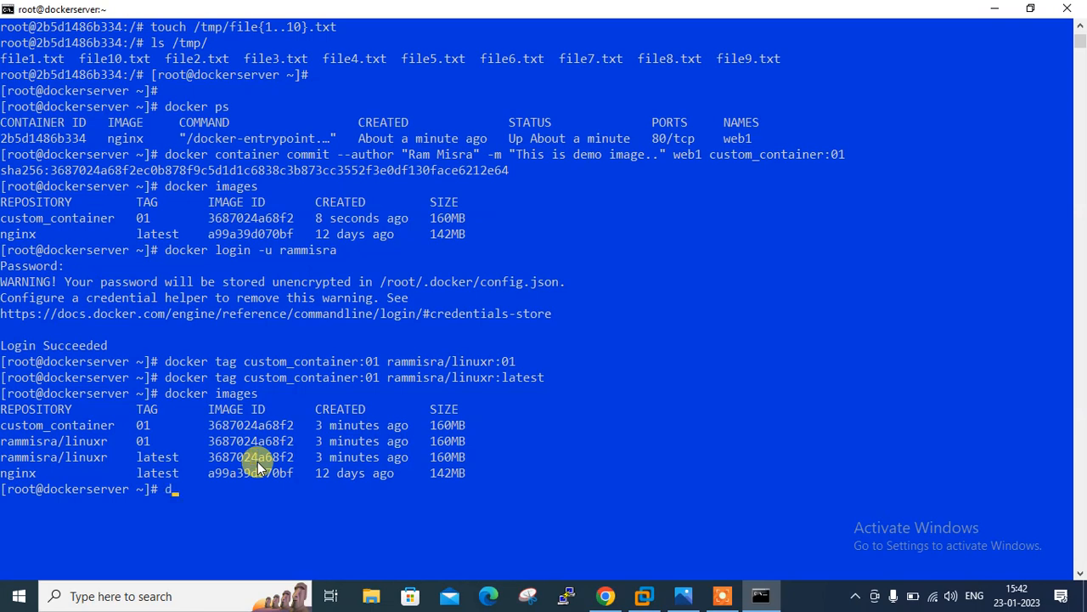
pyautogui.write('ocker ps')
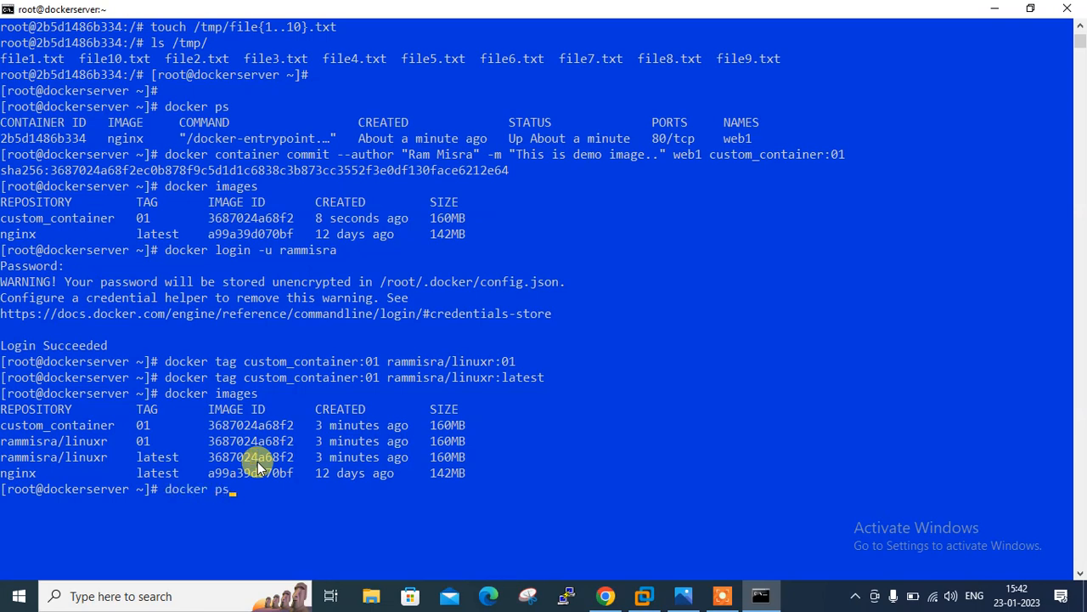
pyautogui.write('push')
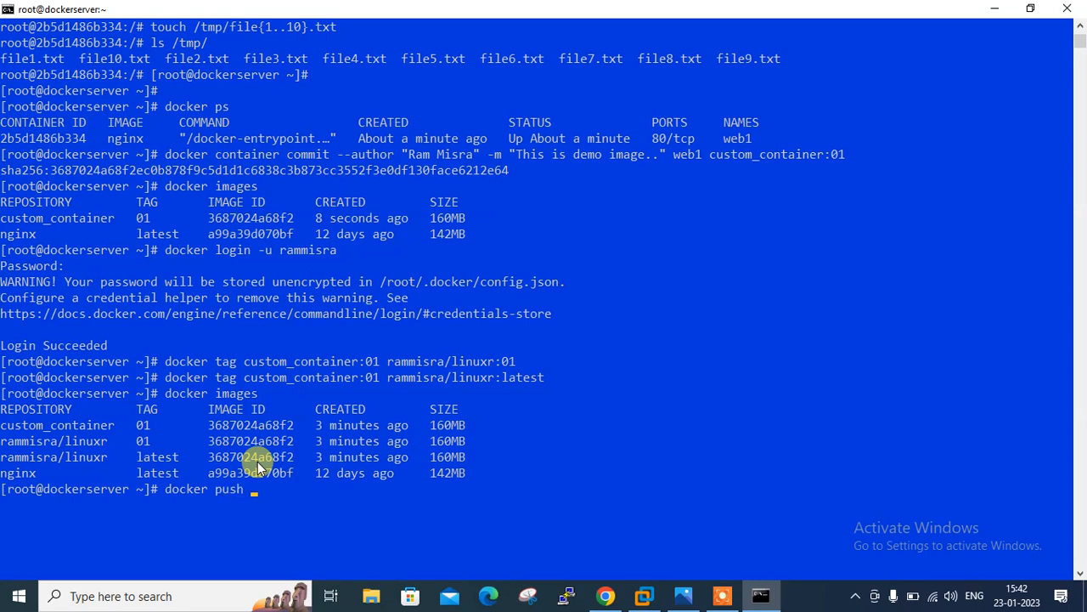
pyautogui.write('rammisra/linuxr')
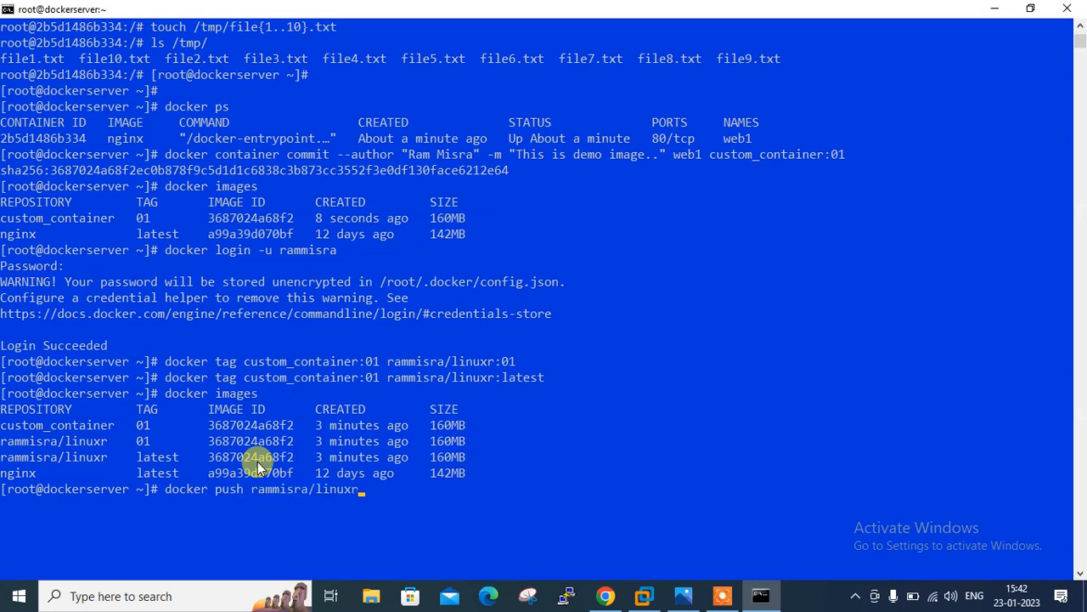
pyautogui.press('Return')
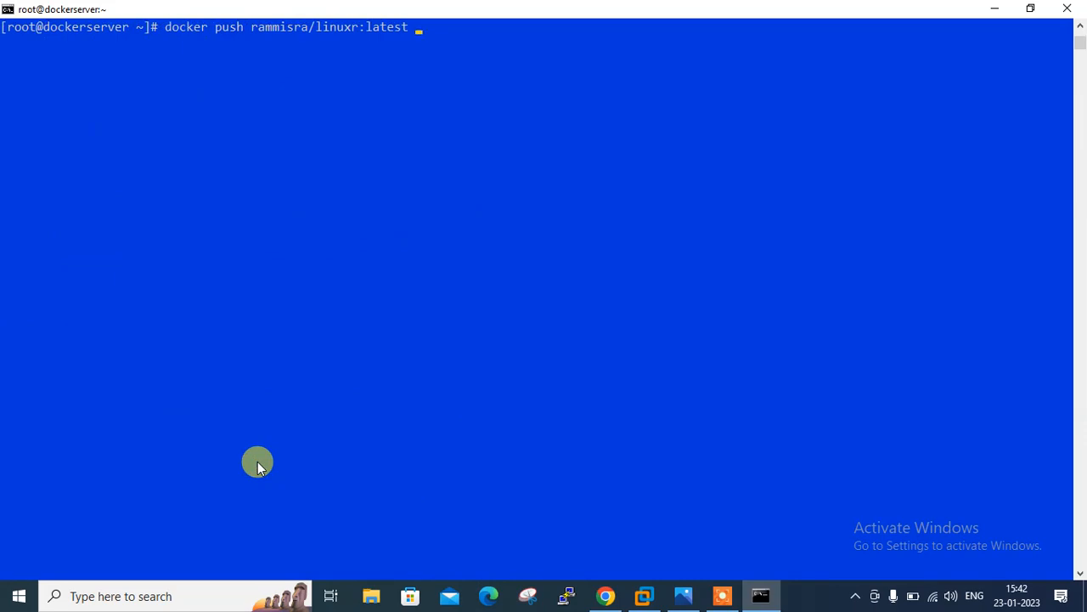
pyautogui.press('Return')
pyautogui.write('docker push rammisra/linuxr:lates')
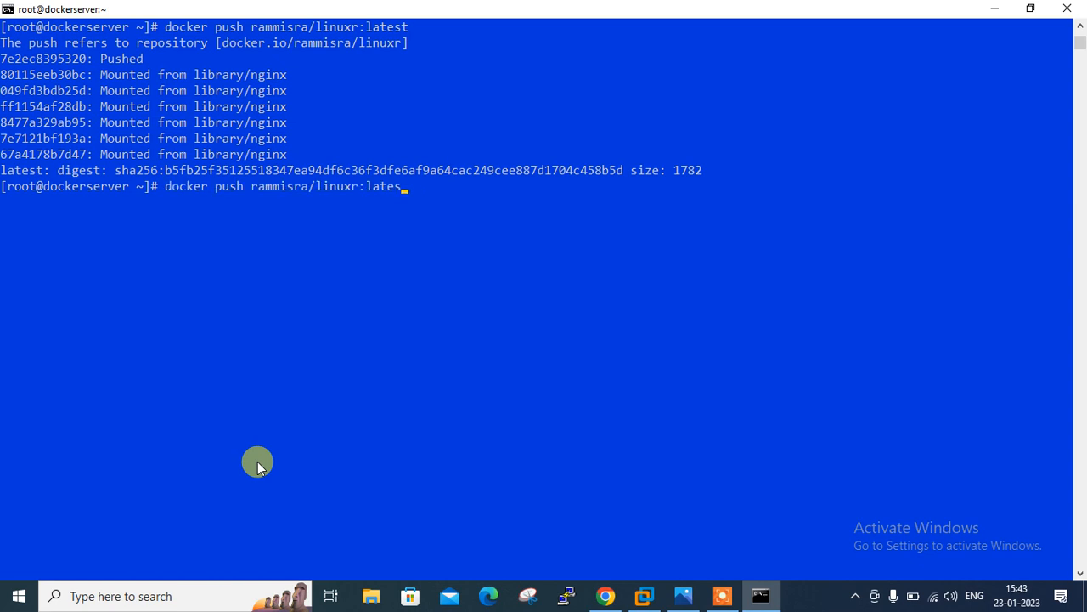
pyautogui.write('01')
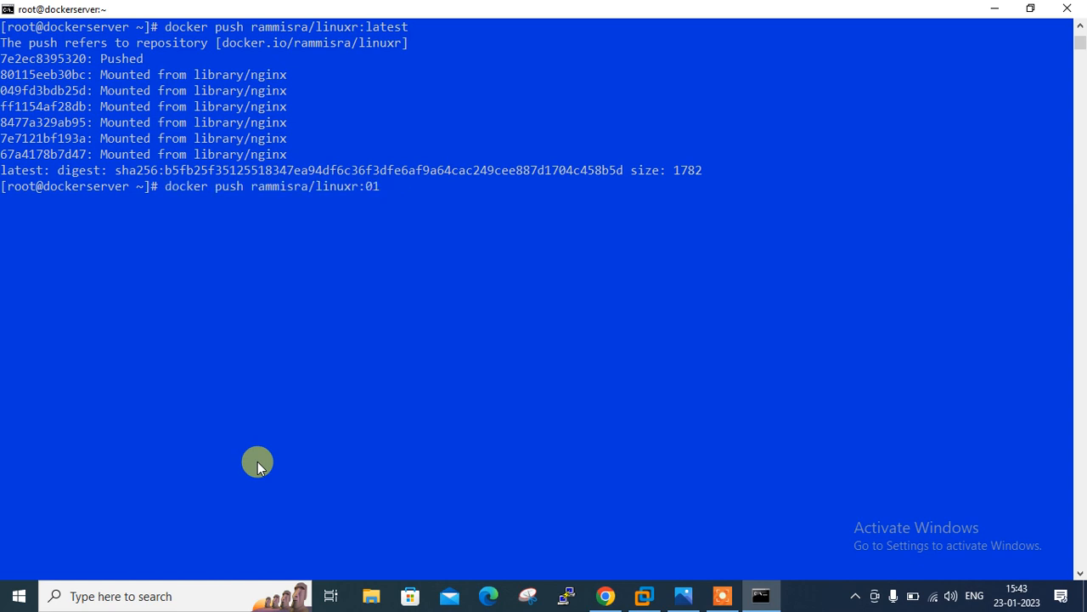
pyautogui.press('Return')
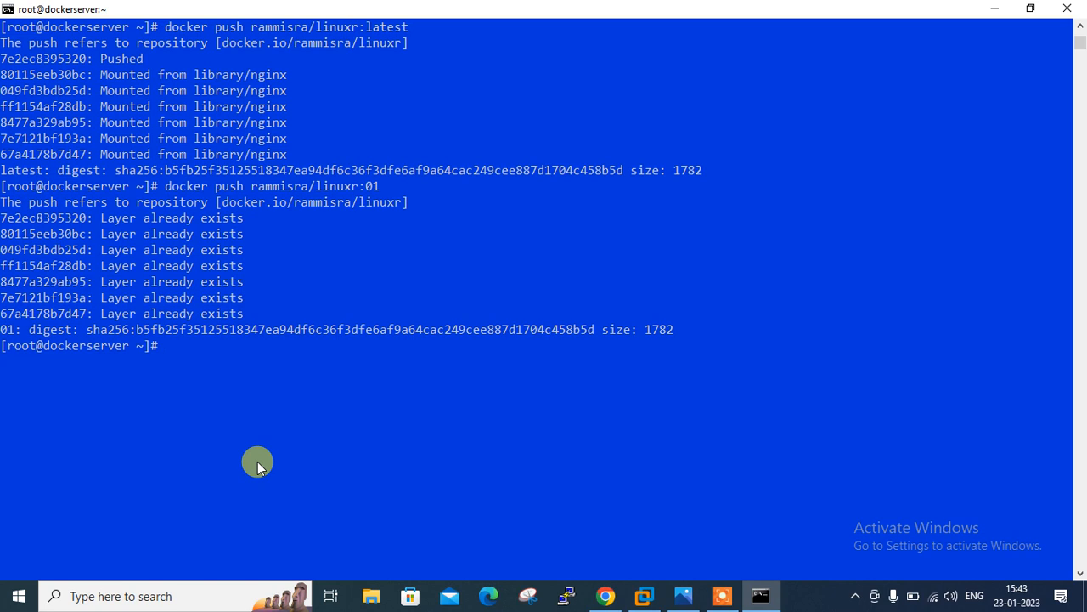
# Run docker logout on the server, then switch back to the Docker Hub page.
pyautogui.write('docker logout')
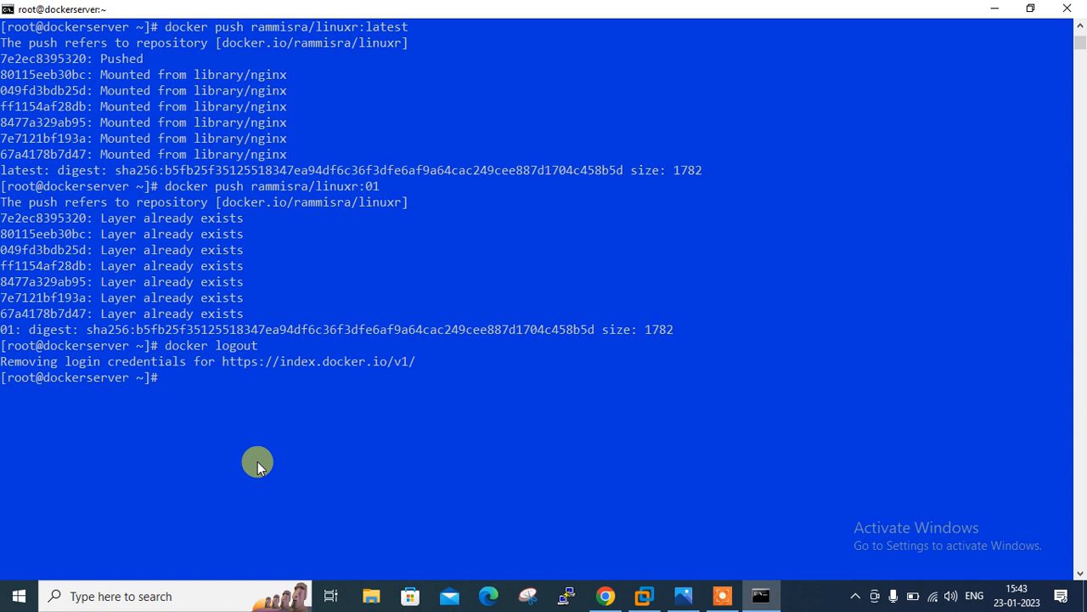
pyautogui.click(605, 596)
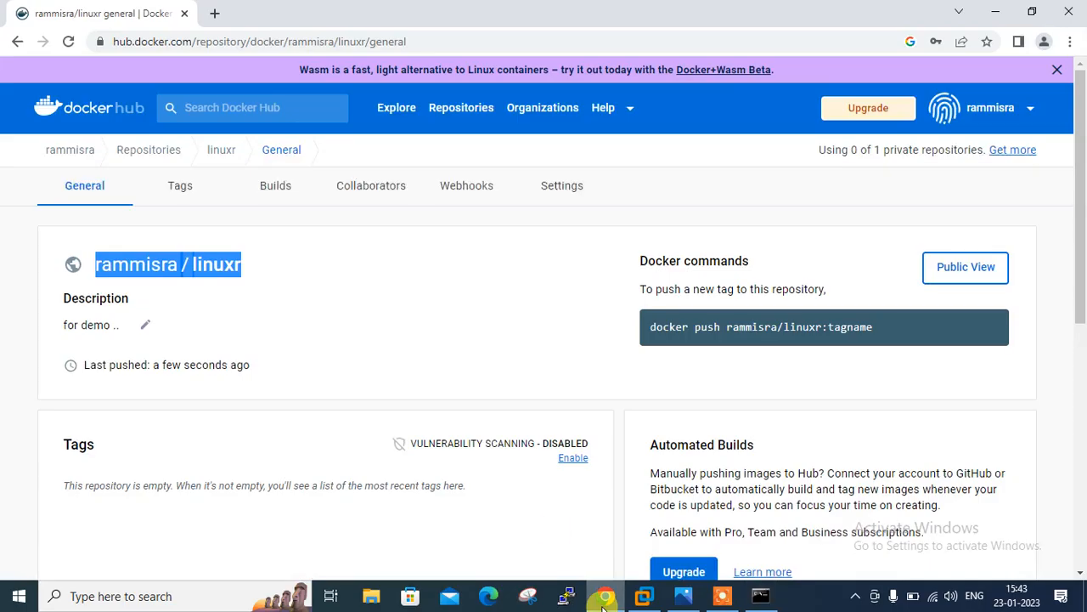
# Refresh the linuxr page and open its Tags list showing 01 and latest.
pyautogui.click(68, 41)
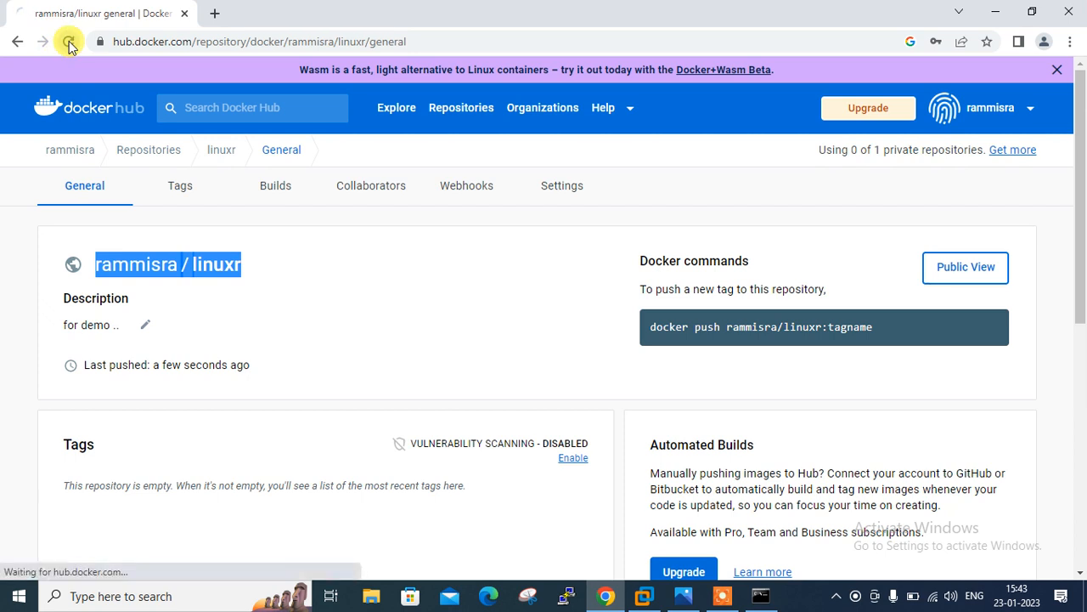
pyautogui.click(69, 42)
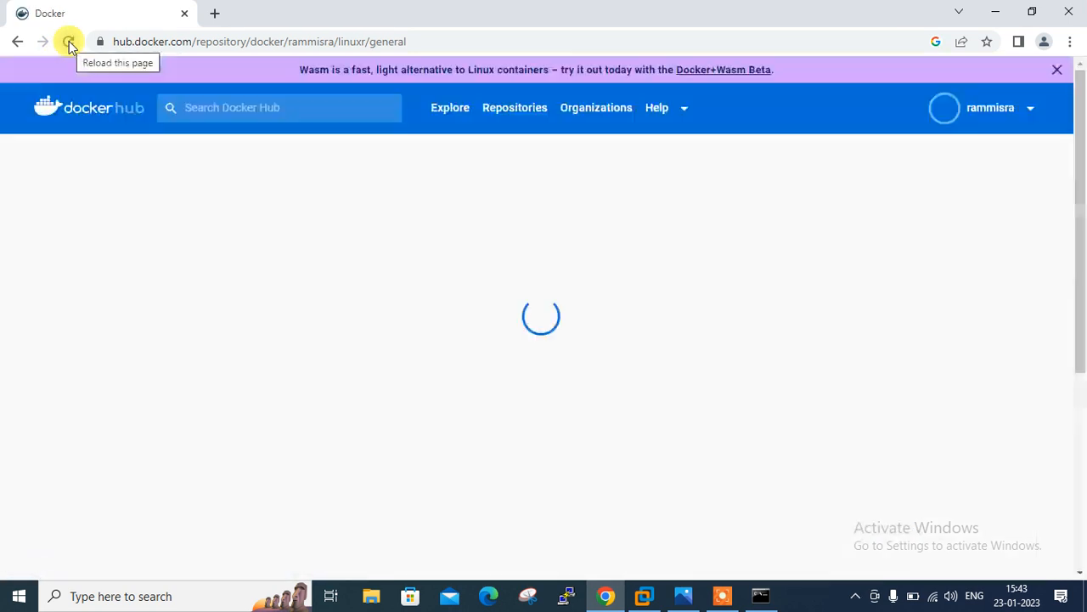
pyautogui.click(69, 41)
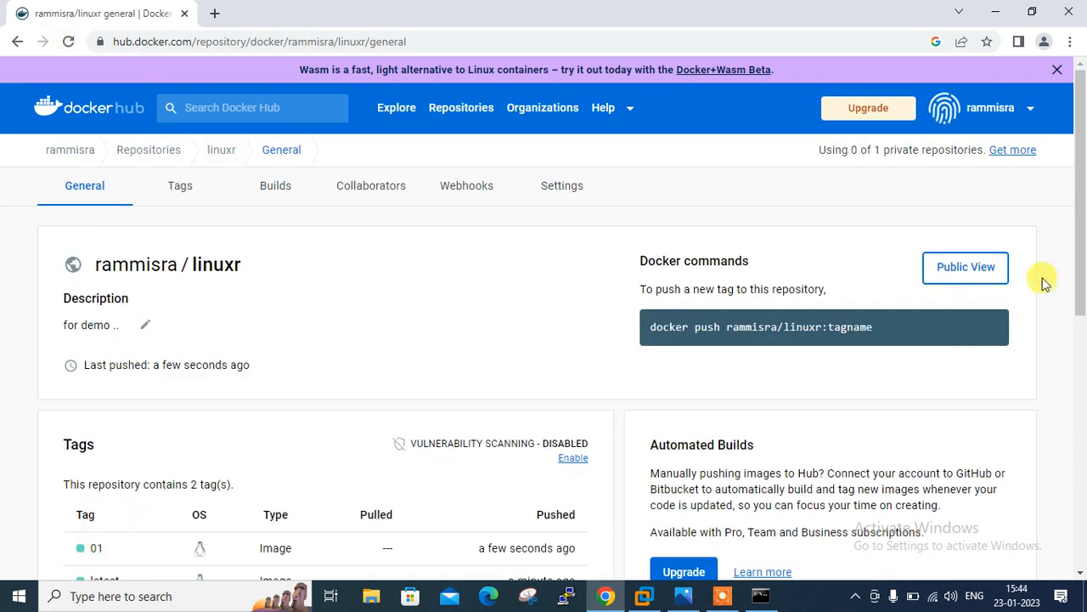
pyautogui.scroll(-3)
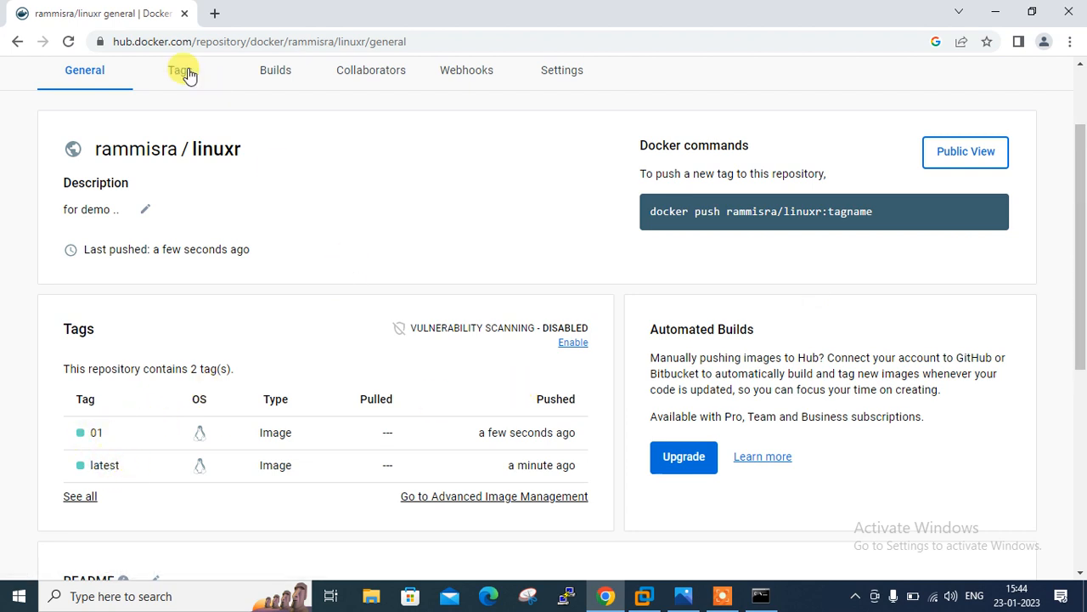
pyautogui.click(180, 70)
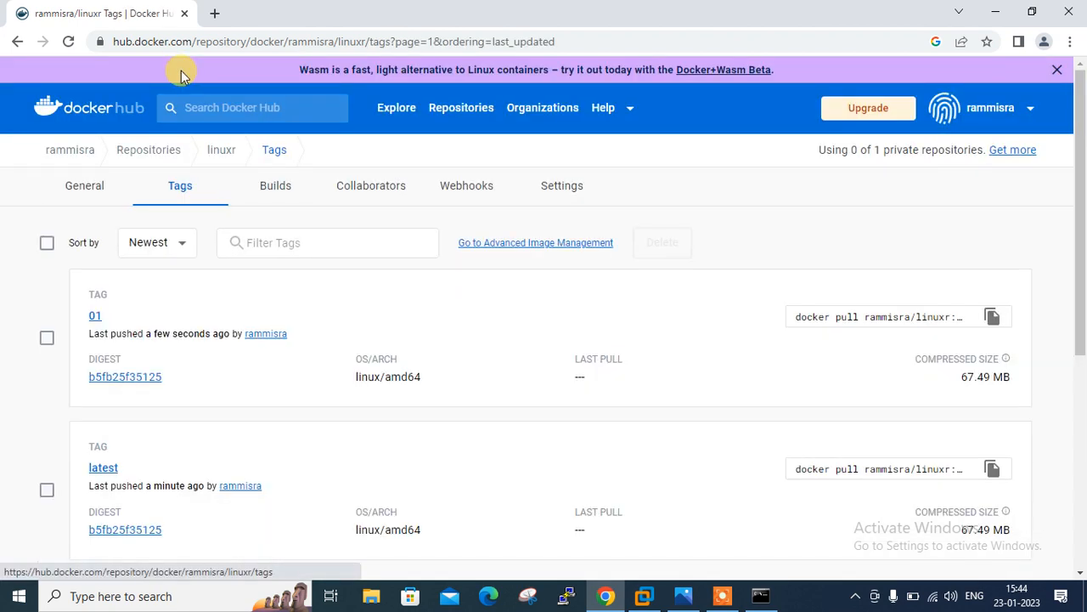
pyautogui.moveTo(283, 375)
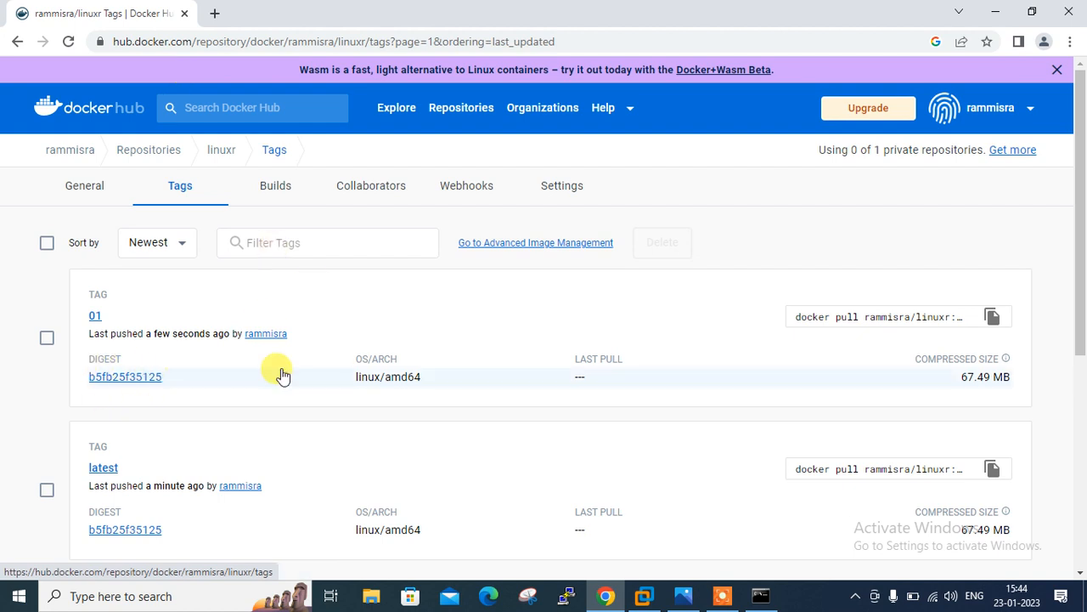
pyautogui.moveTo(911, 304)
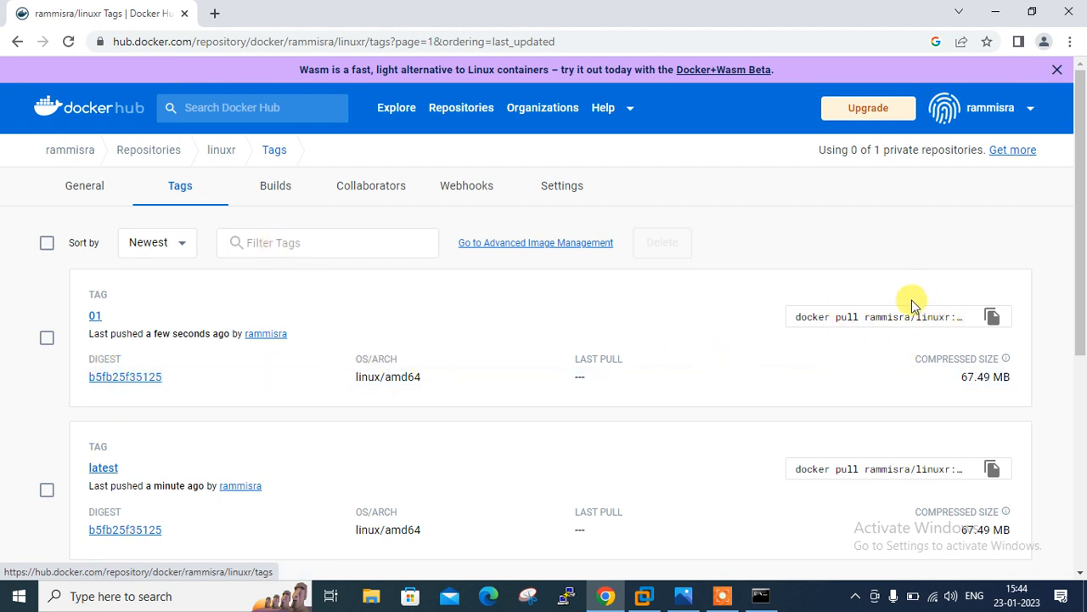
pyautogui.moveTo(832, 334)
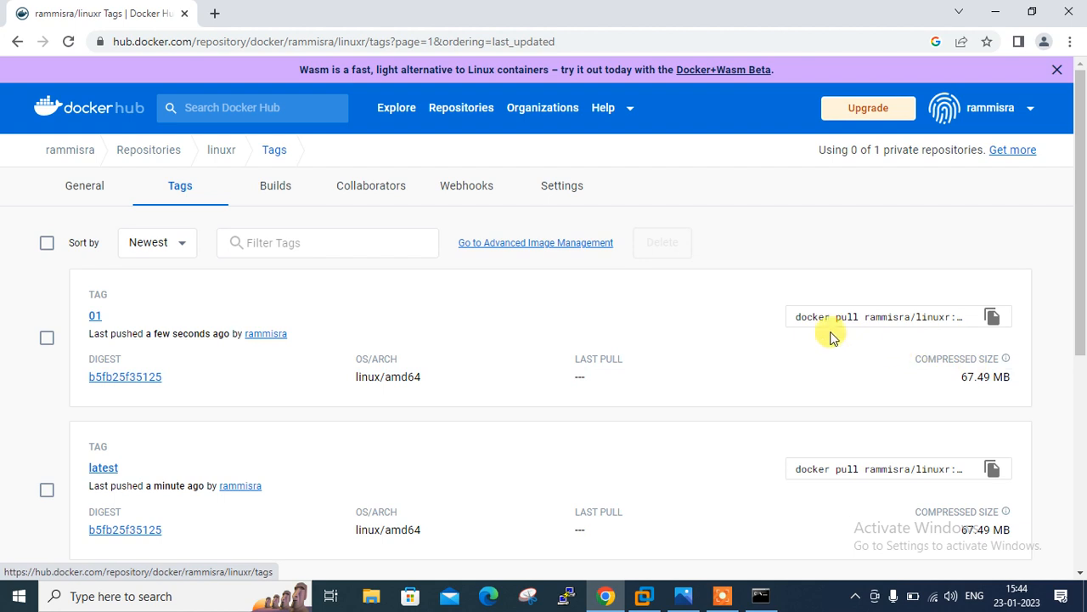
pyautogui.moveTo(924, 323)
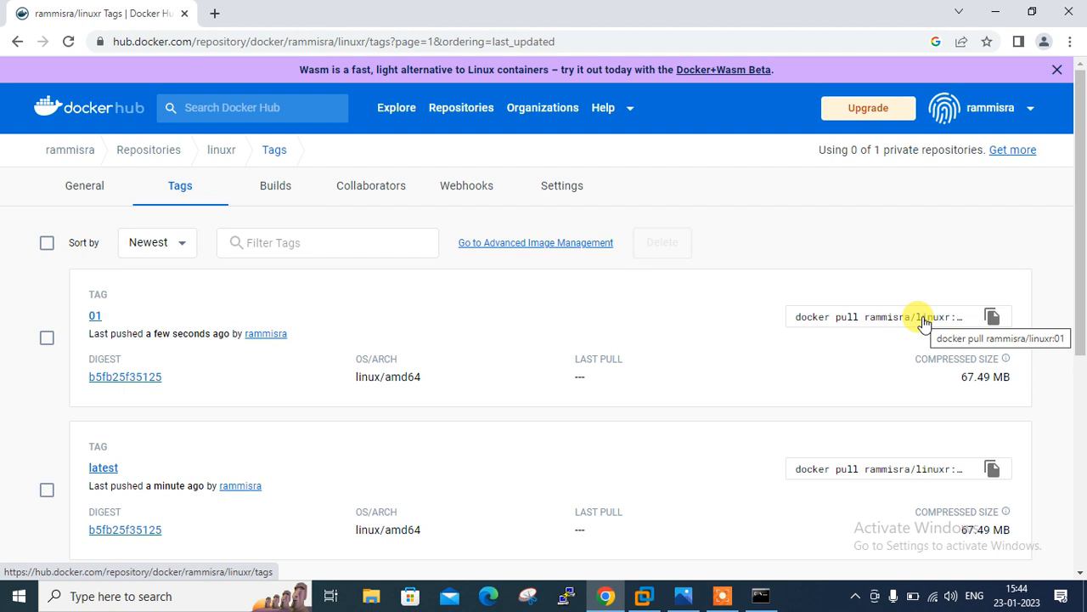
pyautogui.moveTo(809, 494)
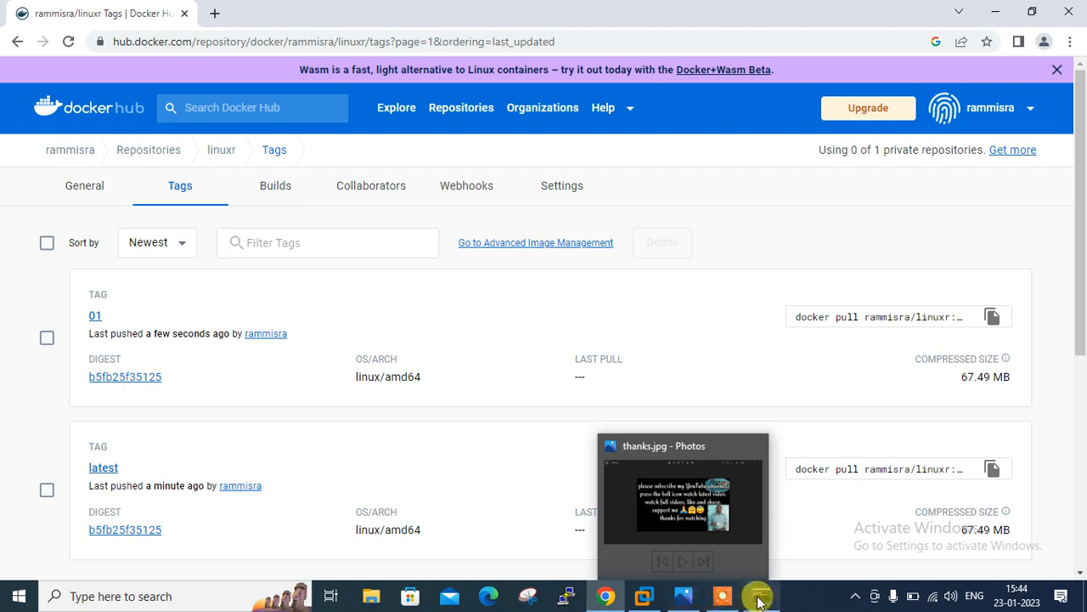
# Stop and remove the web1 nginx container, then confirm no containers remain.
pyautogui.click(760, 595)
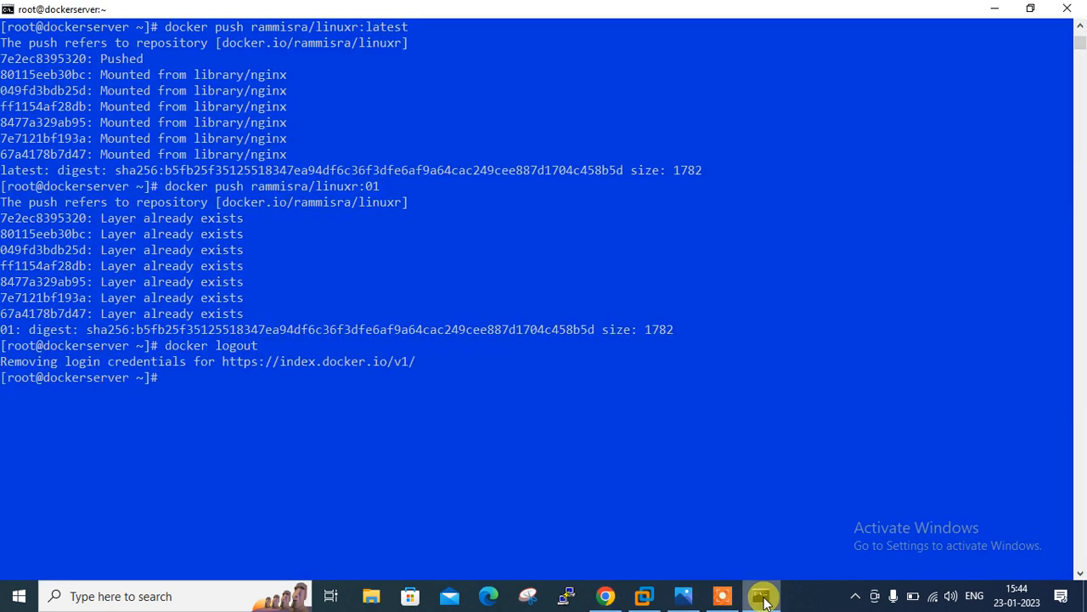
pyautogui.write('dockr')
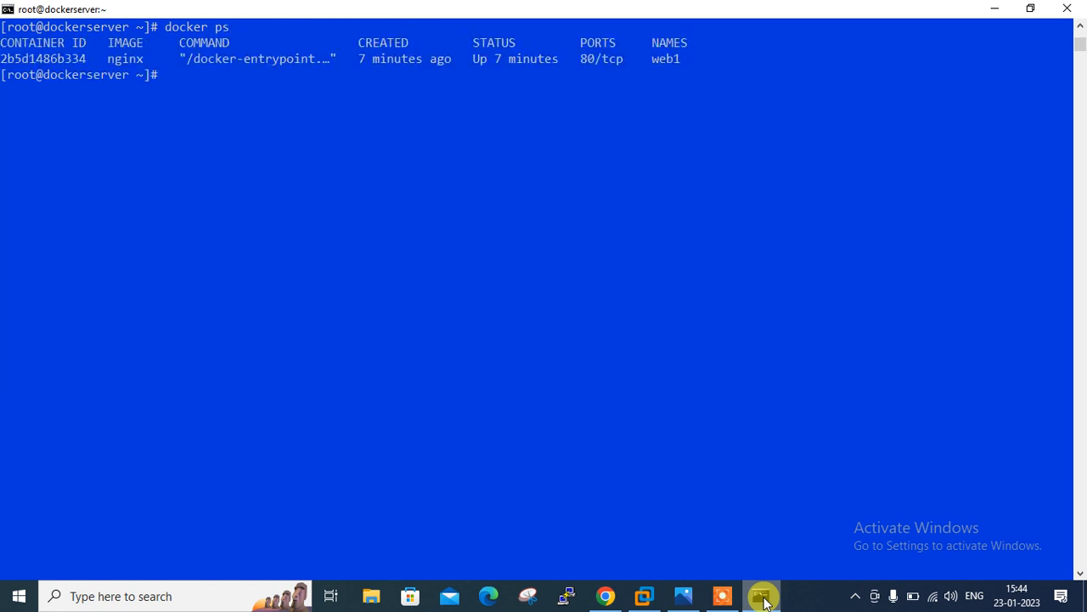
pyautogui.write('dok')
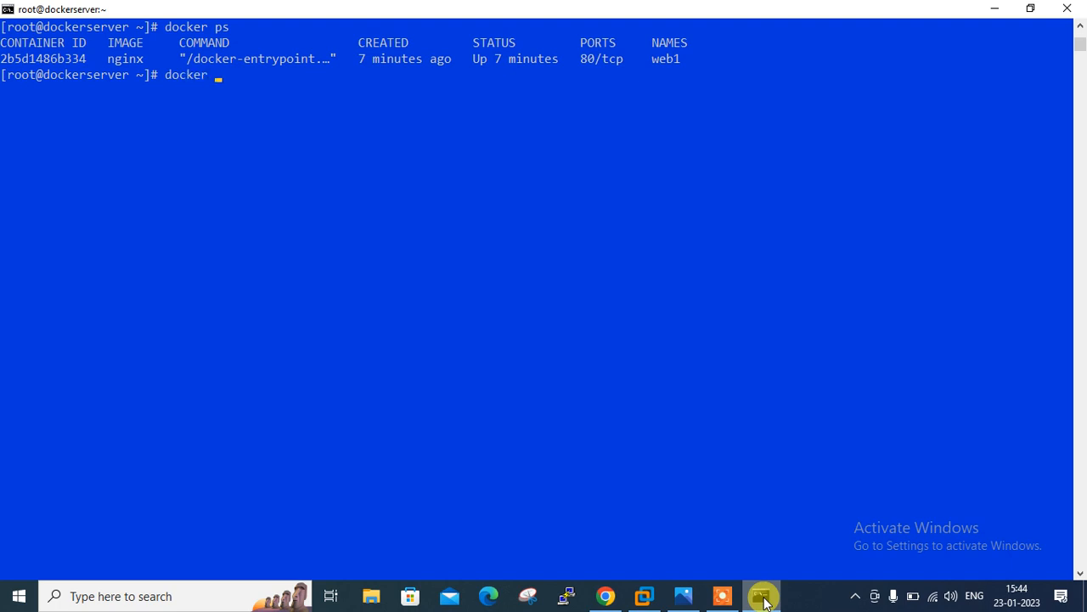
pyautogui.write('stop web1')
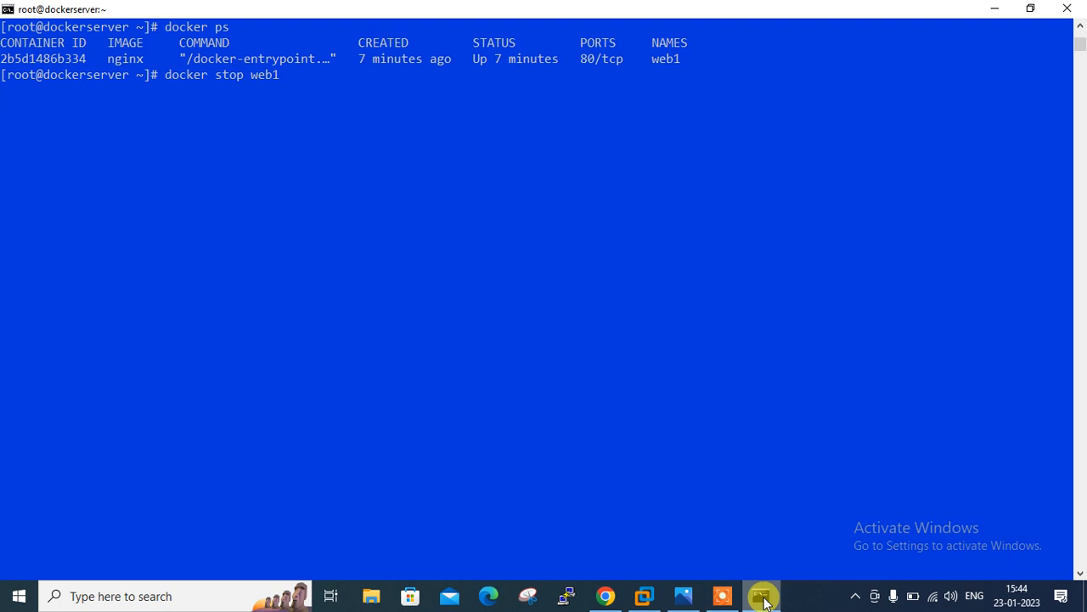
pyautogui.press('Return')
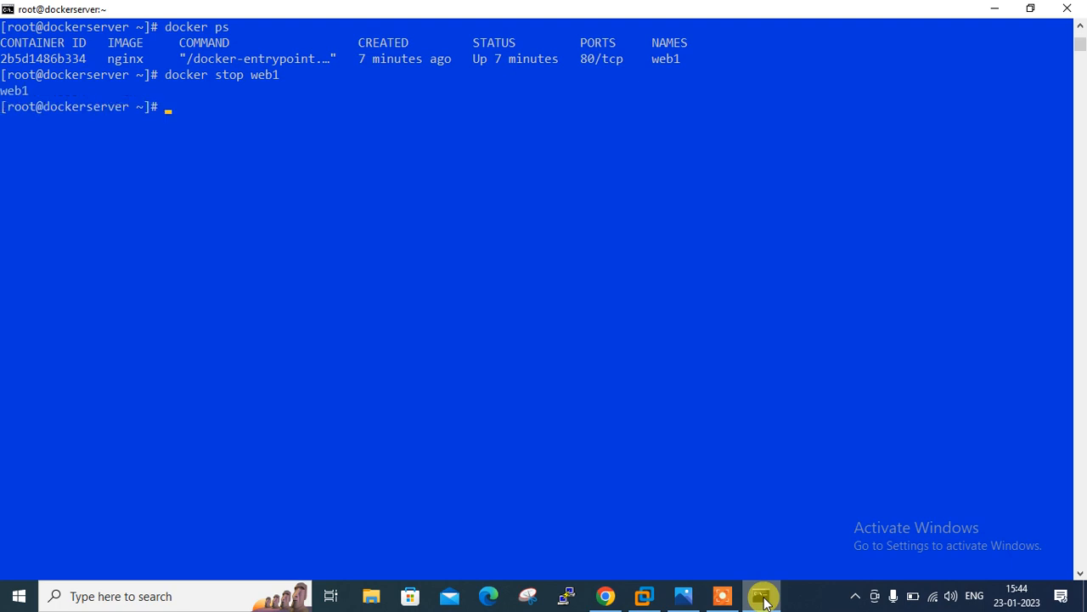
pyautogui.write('docker stop web1')
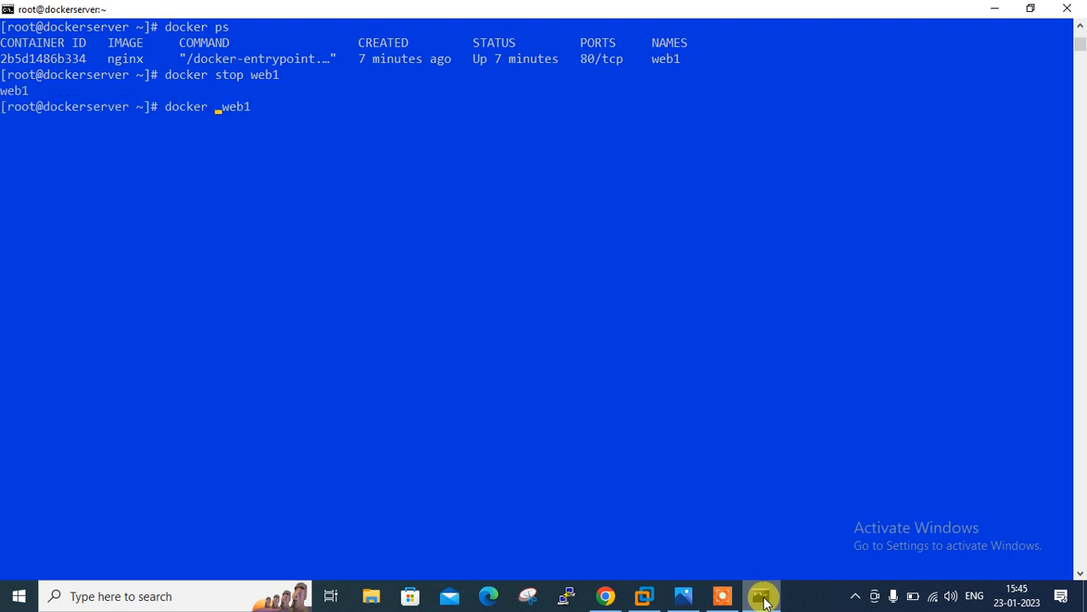
pyautogui.press('Return')
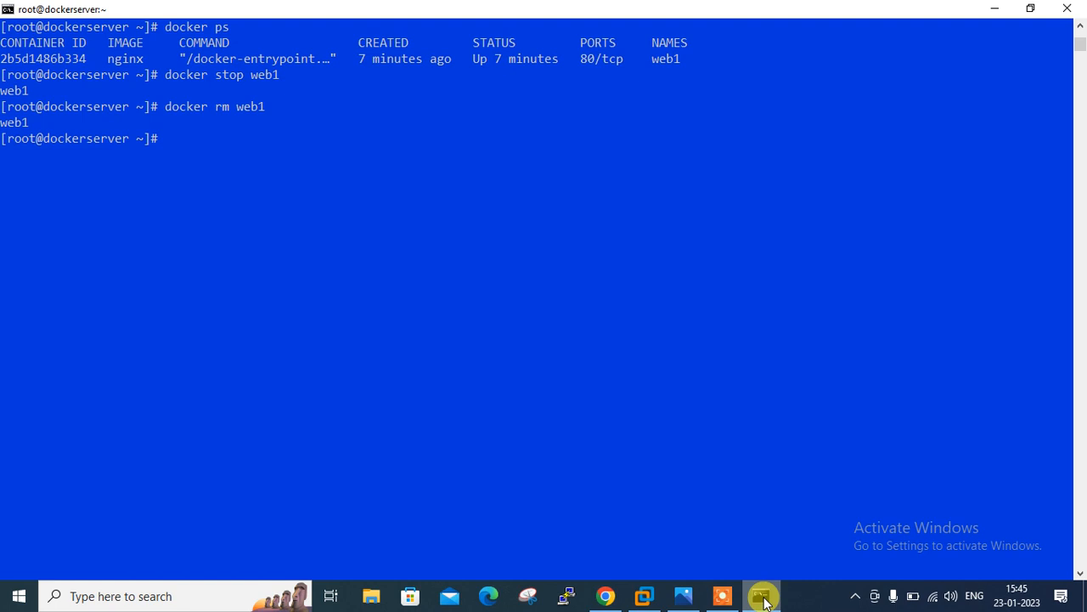
pyautogui.press('Return')
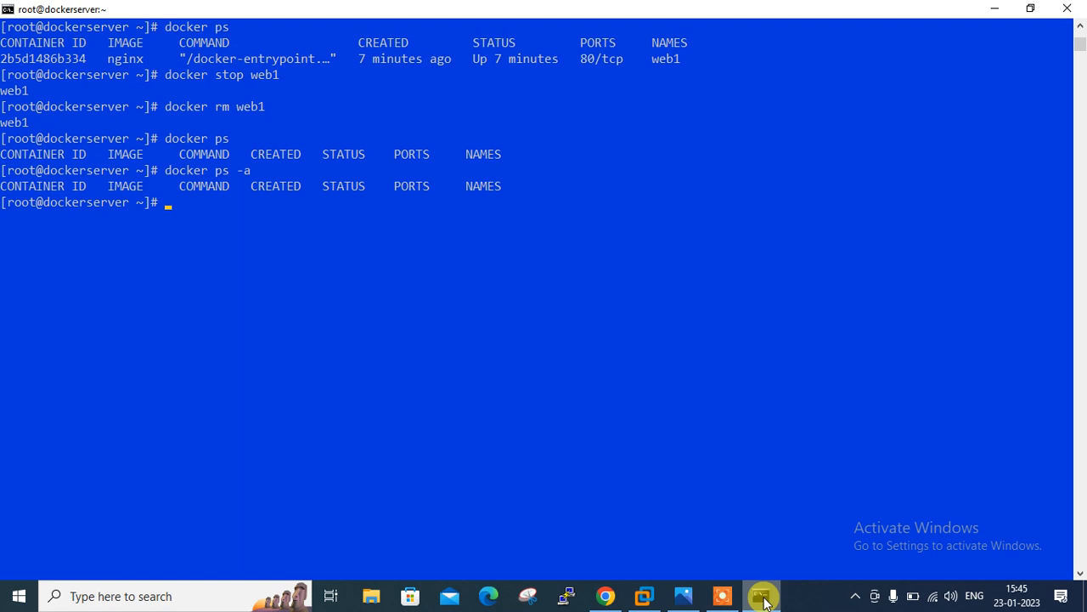
# Remove custom_container:01, rammisra/linuxr:01 and :latest, and nginx:latest with docker rmi.
pyautogui.write('docker')
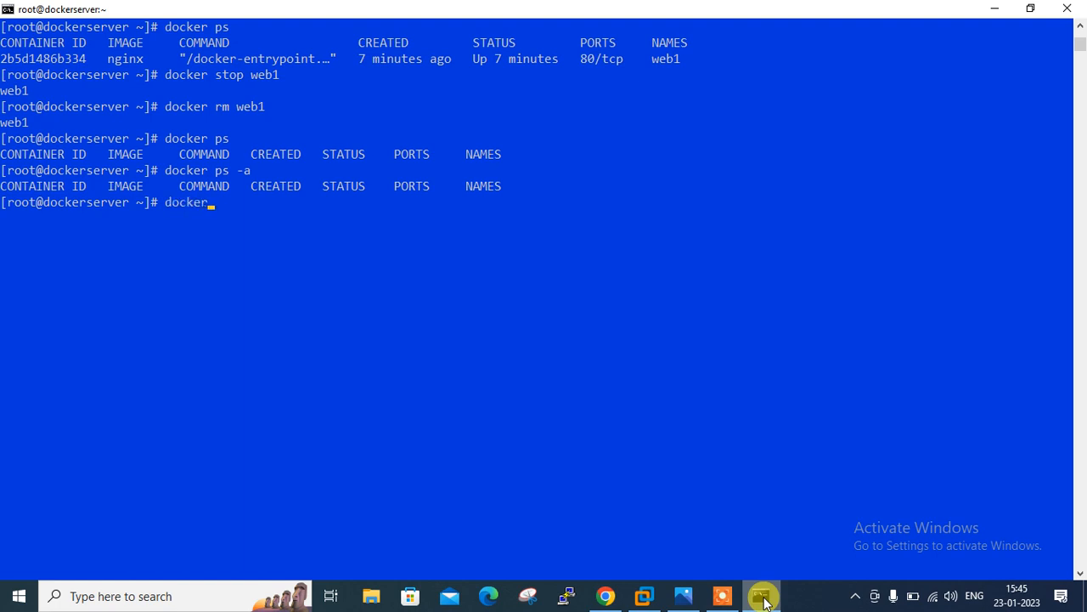
pyautogui.write('images')
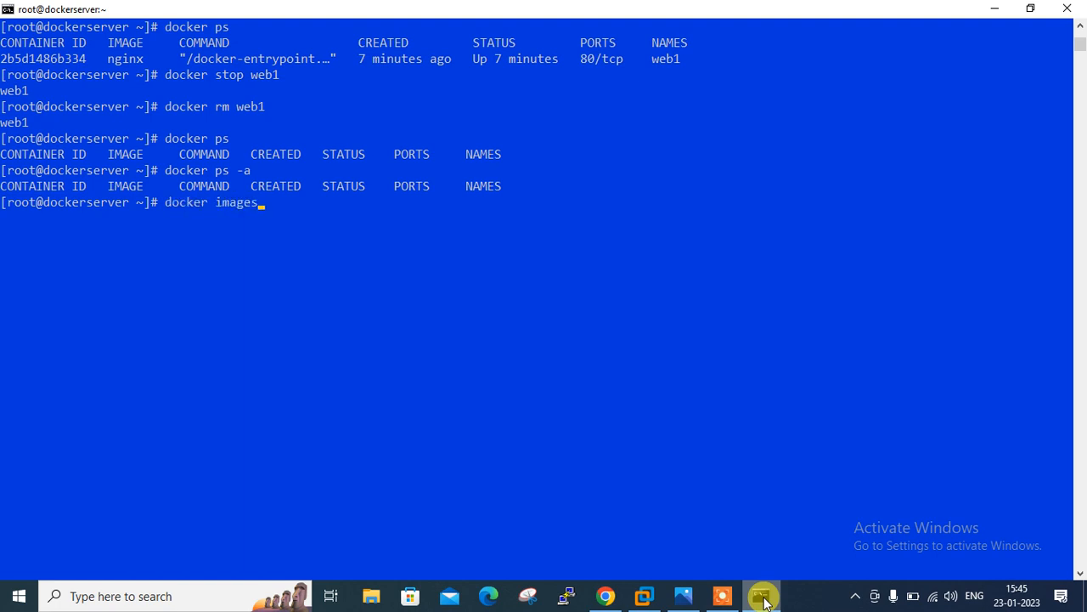
pyautogui.press('Return')
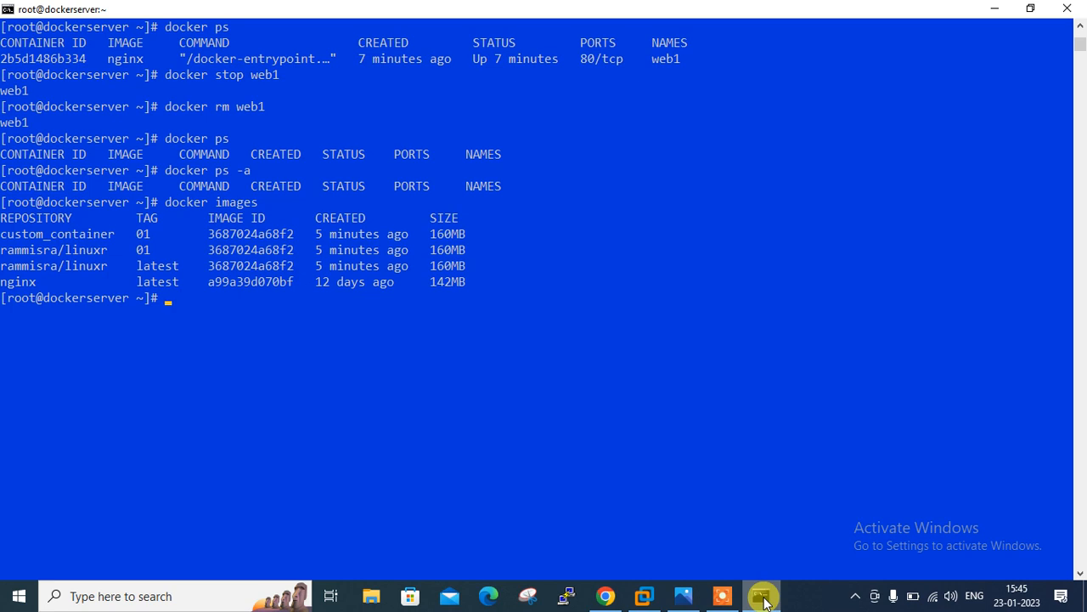
pyautogui.write('docker')
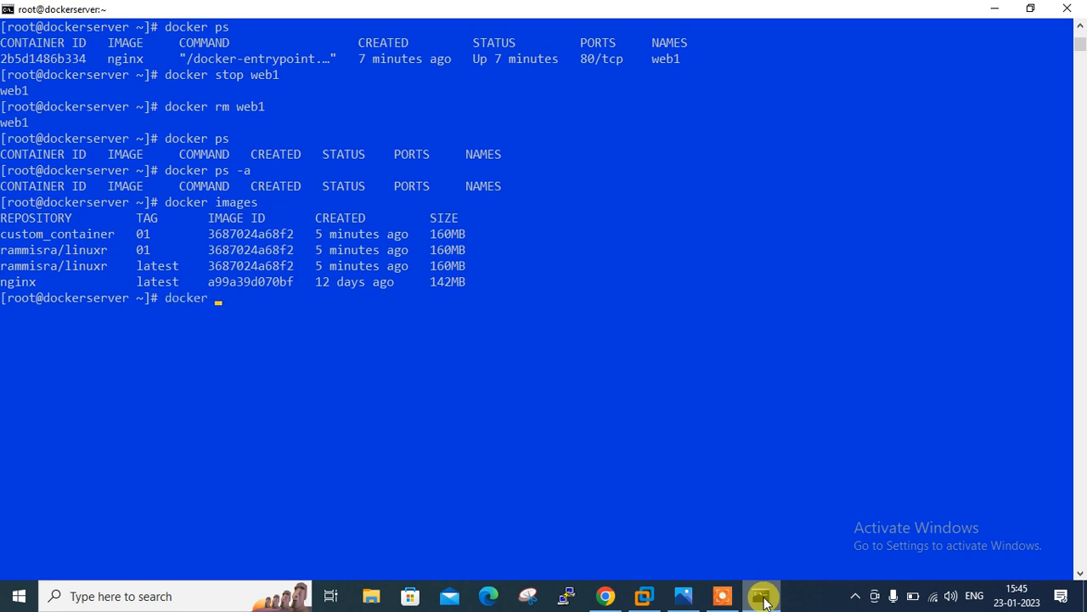
pyautogui.write('rmi custom_container:01')
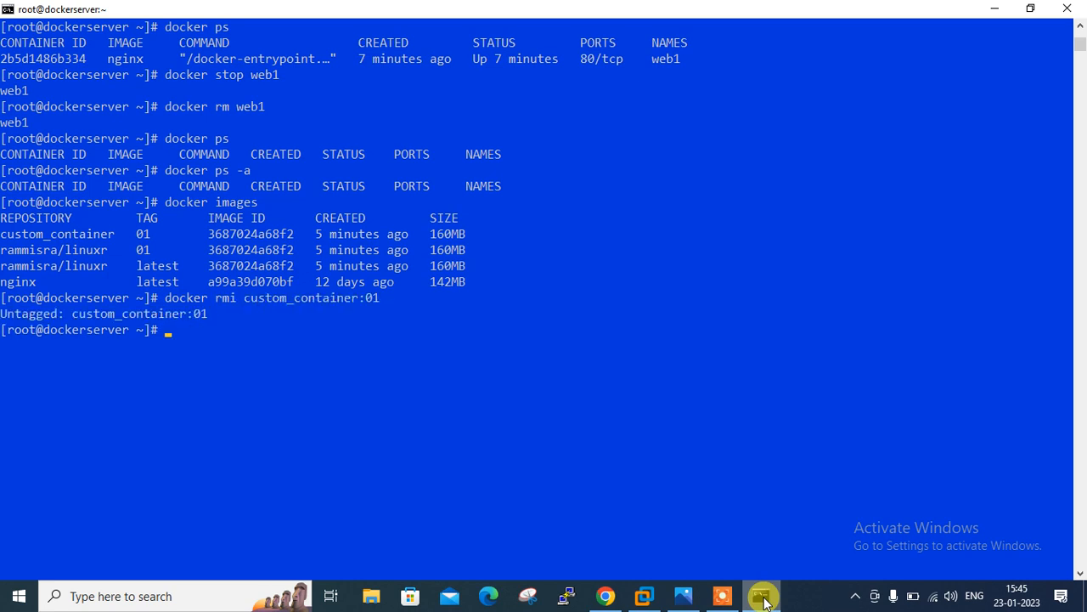
pyautogui.write('docker rmi custom_container:')
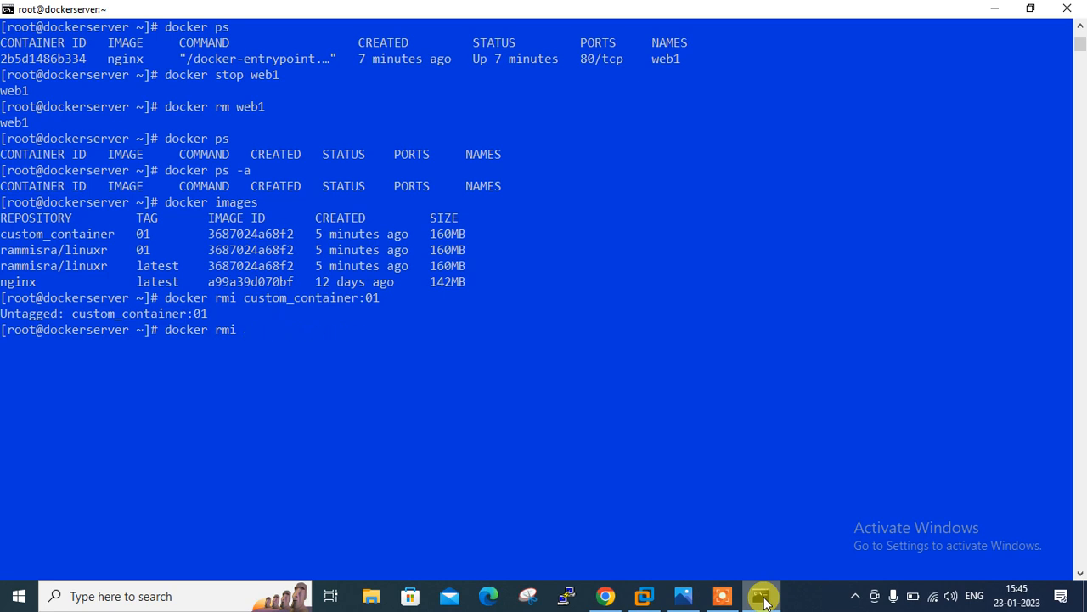
pyautogui.write('rammisra/linuxr:01')
pyautogui.write('docker rmi rammisra/linuxr:')
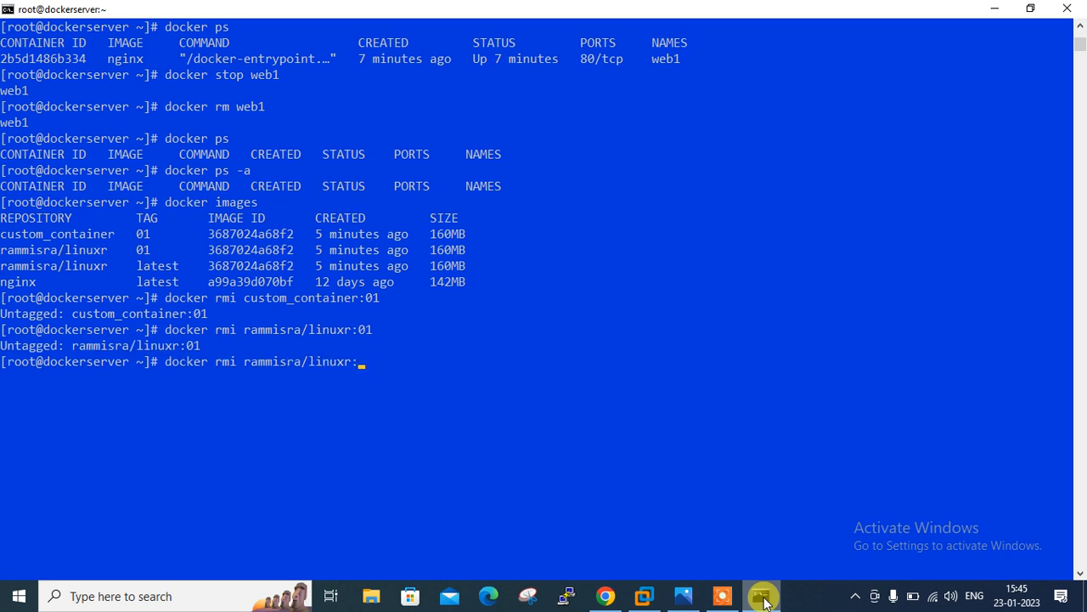
pyautogui.write('latest')
pyautogui.press('Return')
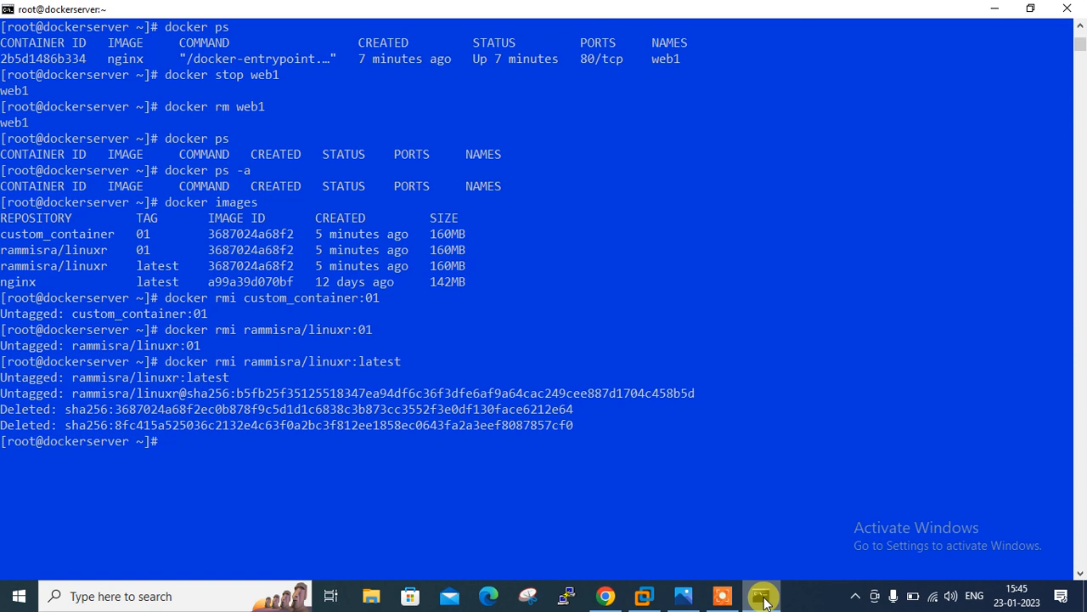
pyautogui.write('docker rmi nginx:latest')
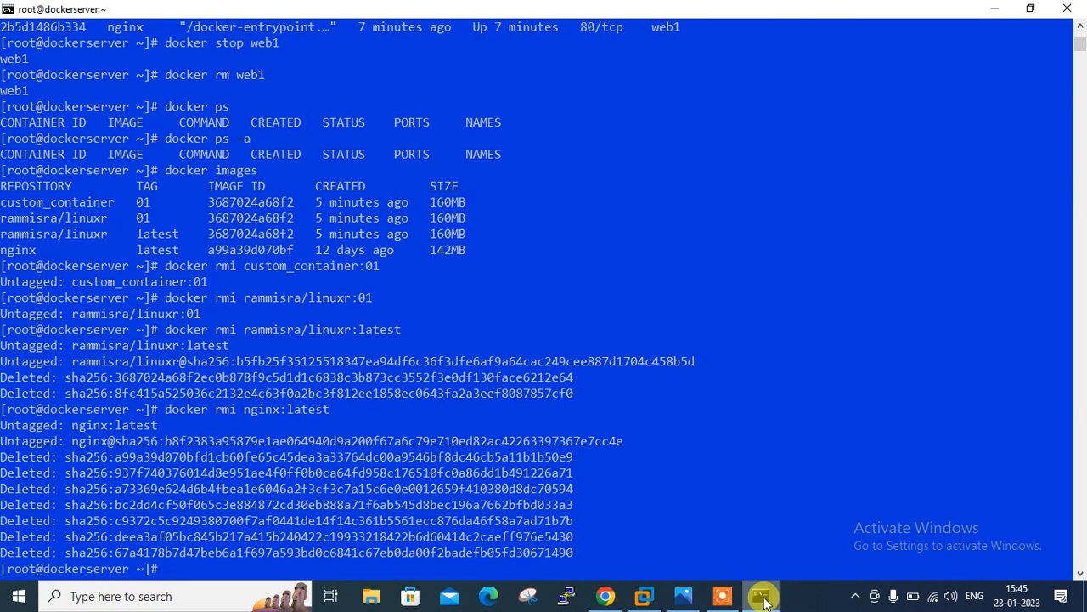
pyautogui.write('docker images')
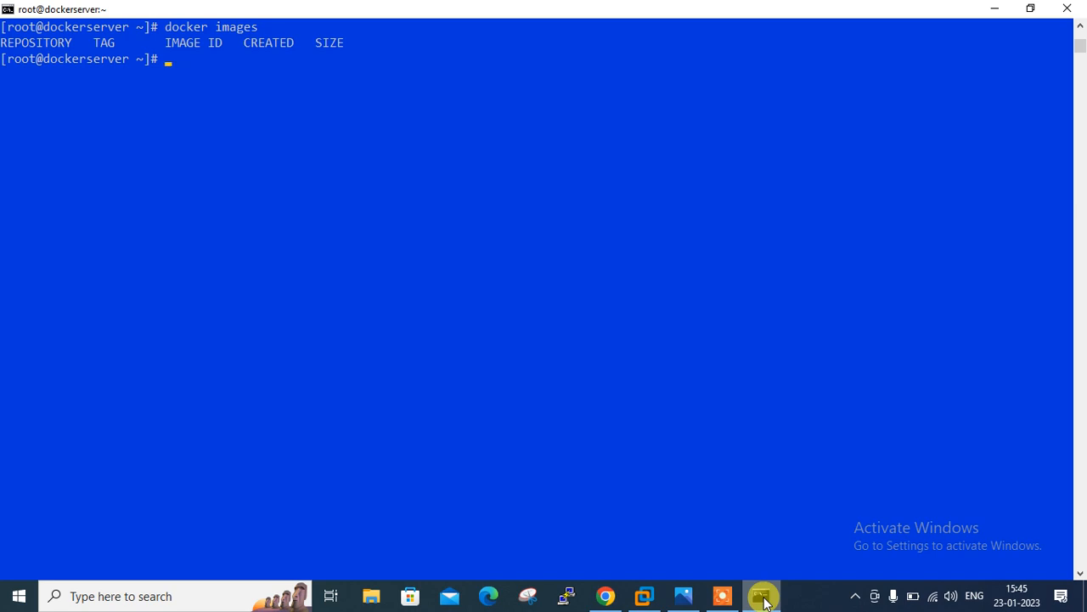
# Copy the docker pull commands for linuxr tags 01 and latest from Docker Hub.
pyautogui.click(605, 595)
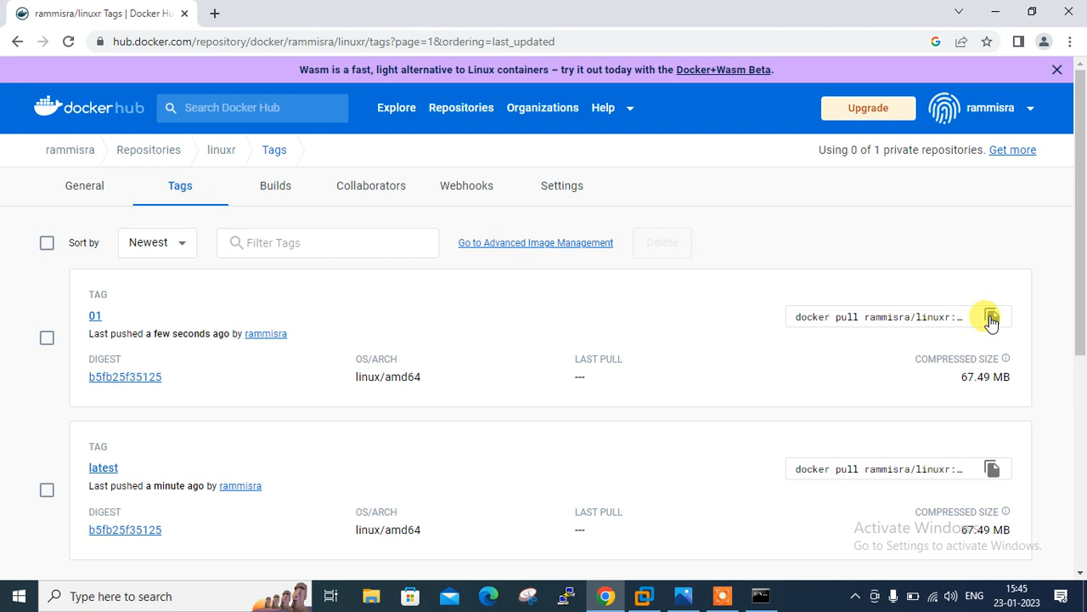
pyautogui.click(992, 316)
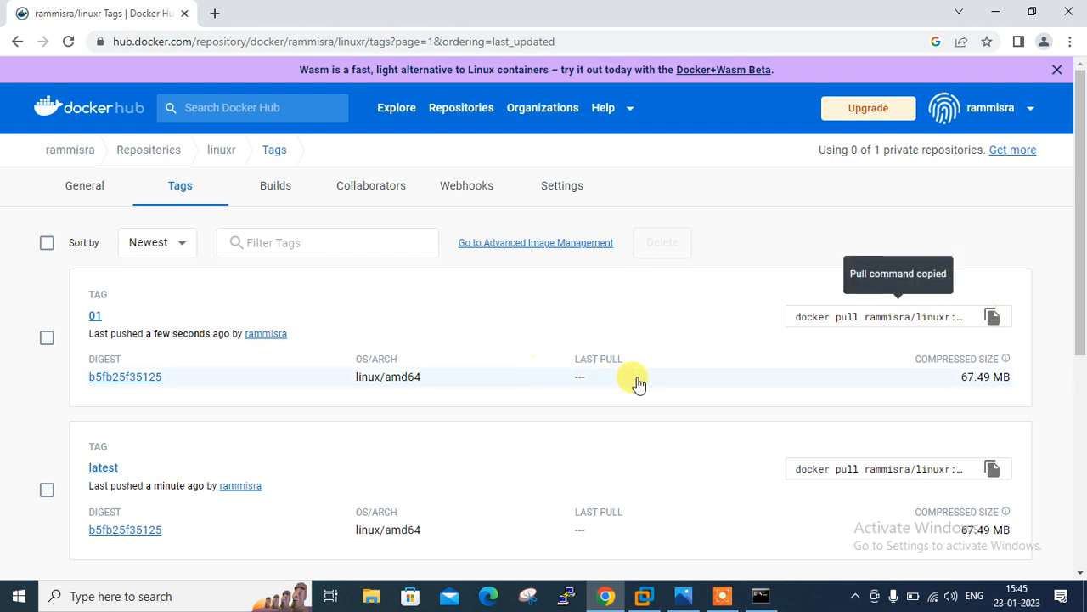
pyautogui.moveTo(818, 512)
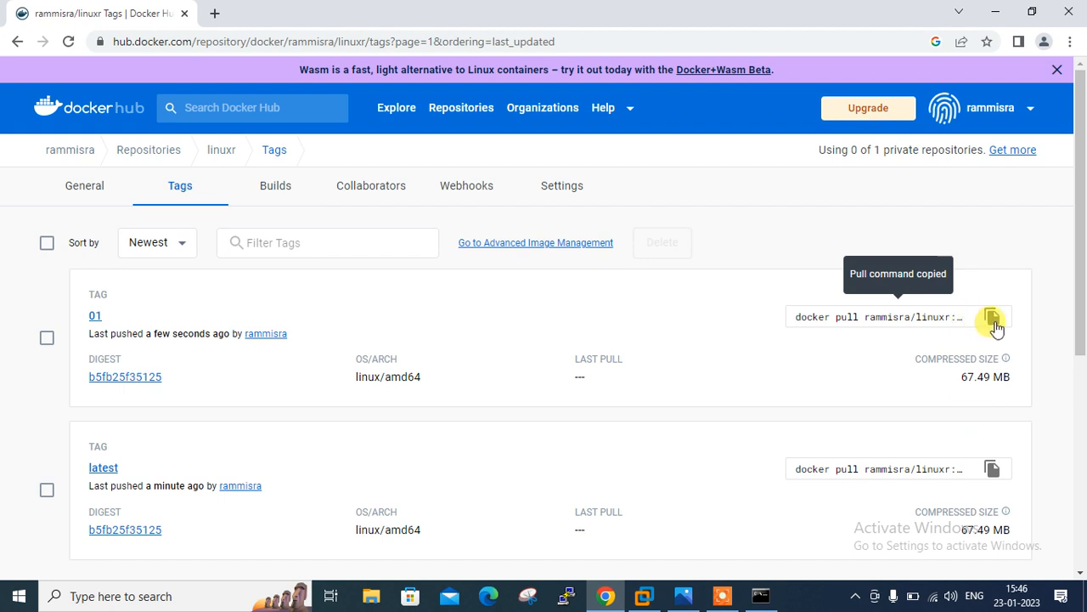
pyautogui.moveTo(706, 391)
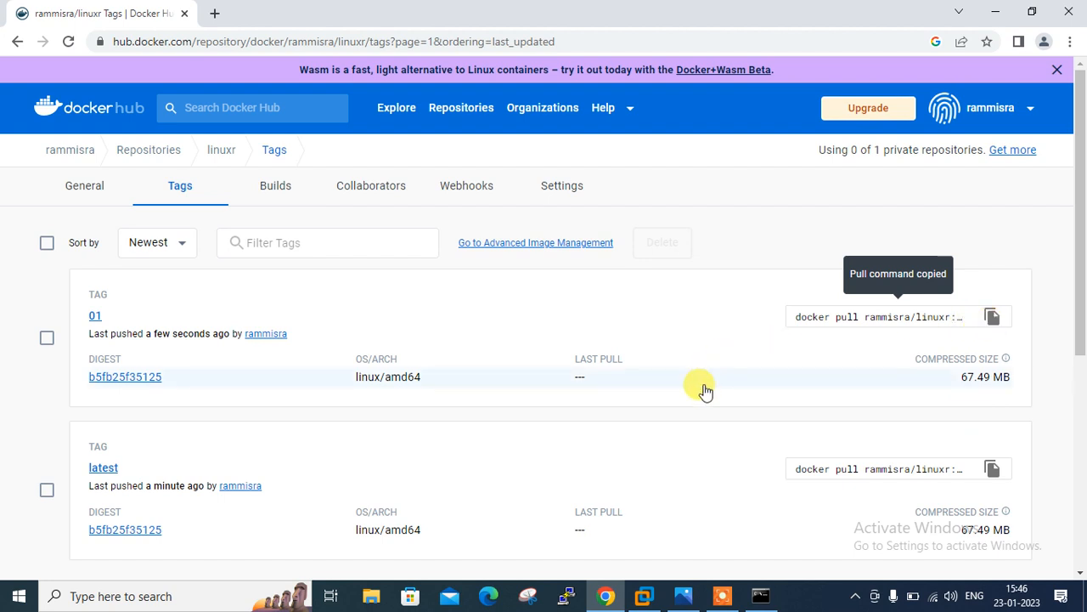
pyautogui.moveTo(99, 507)
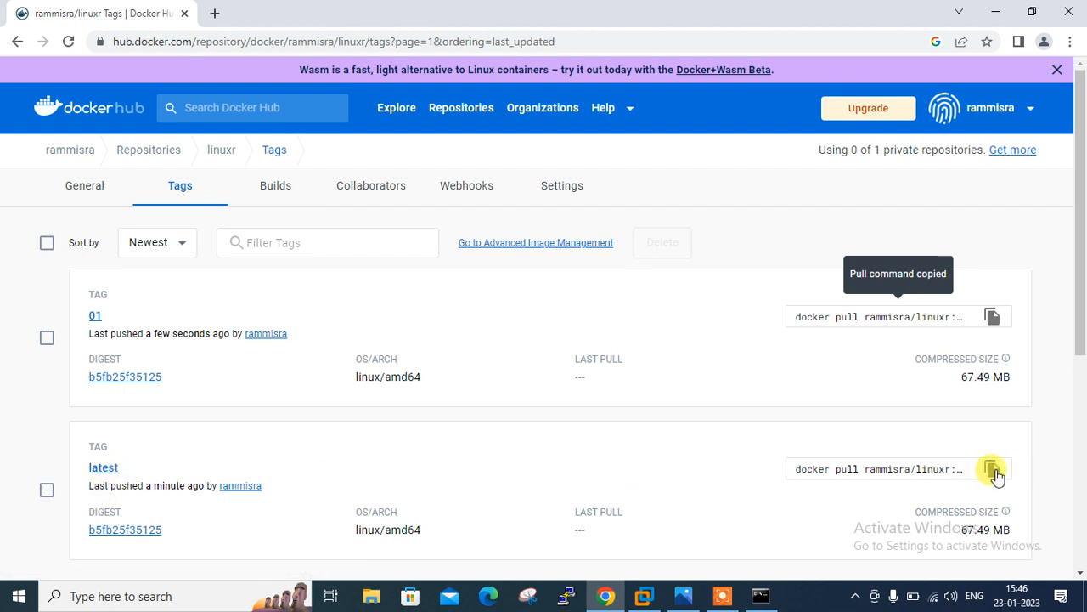
pyautogui.click(992, 469)
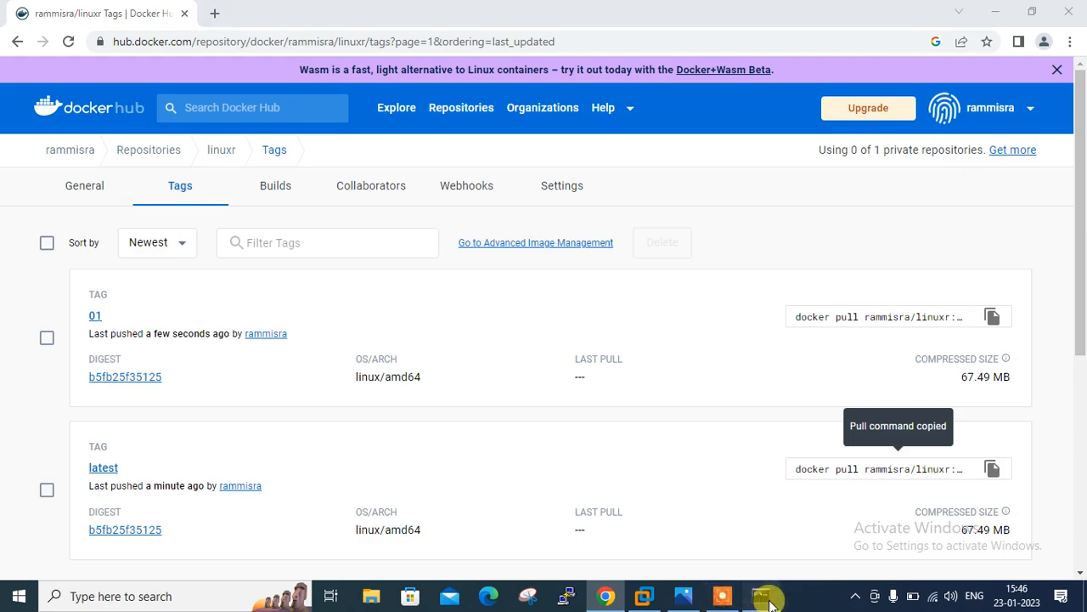
pyautogui.click(761, 596)
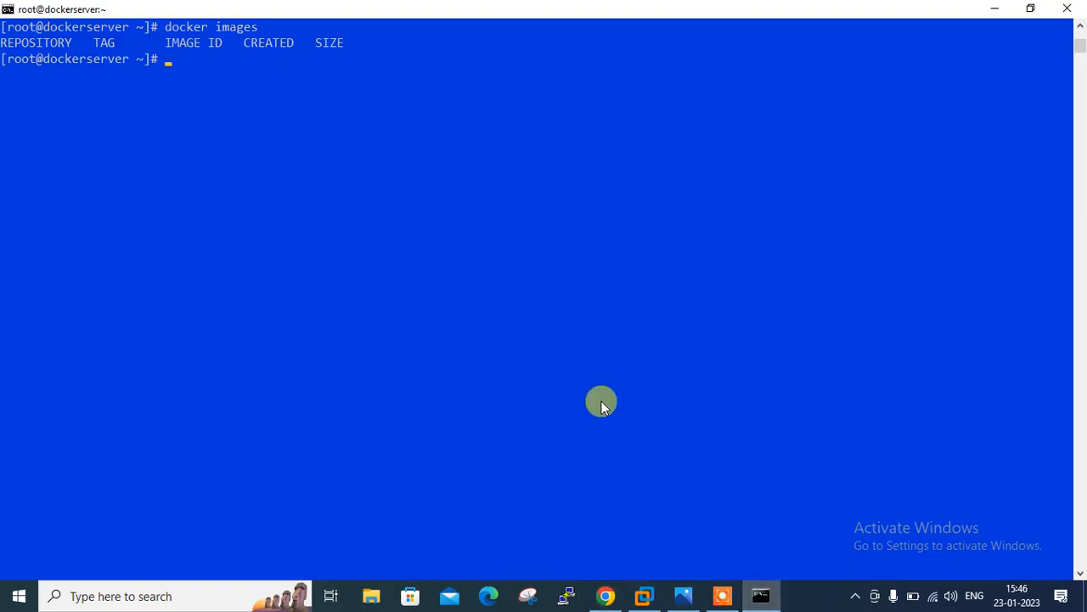
# Pull rammisra/linuxr:latest from Docker Hub and confirm the 160MB image is listed locally.
pyautogui.write('docker pull rammisra/linuxr:latest')
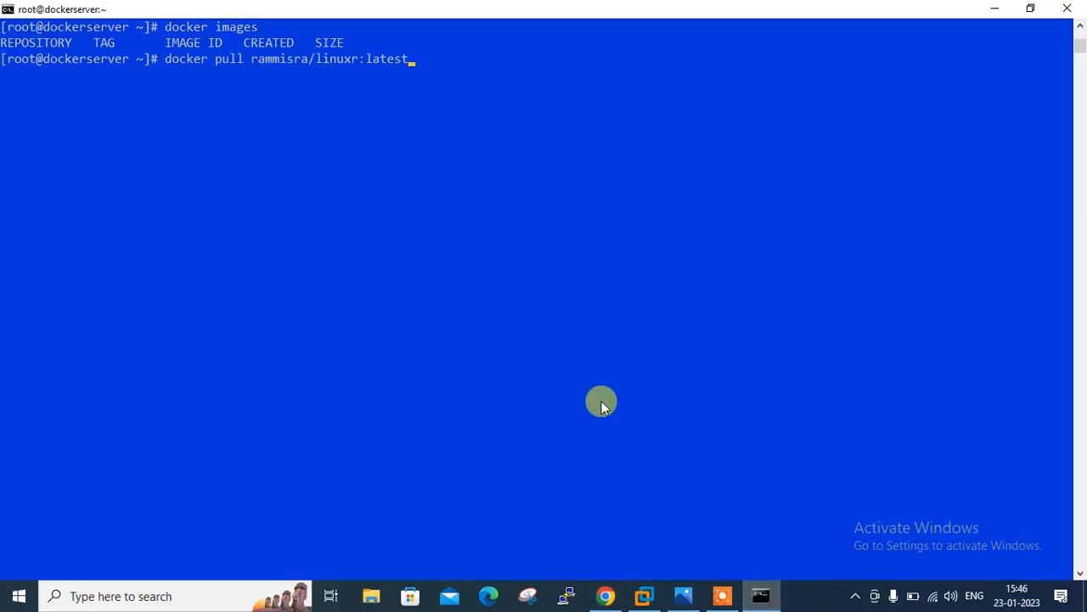
pyautogui.press('Return')
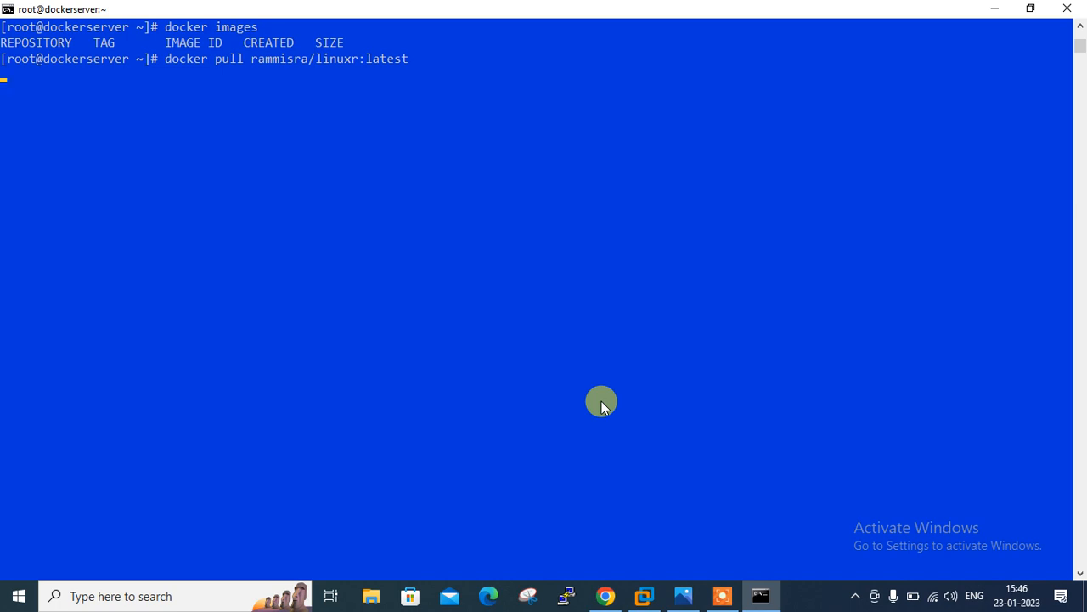
pyautogui.press('Return')
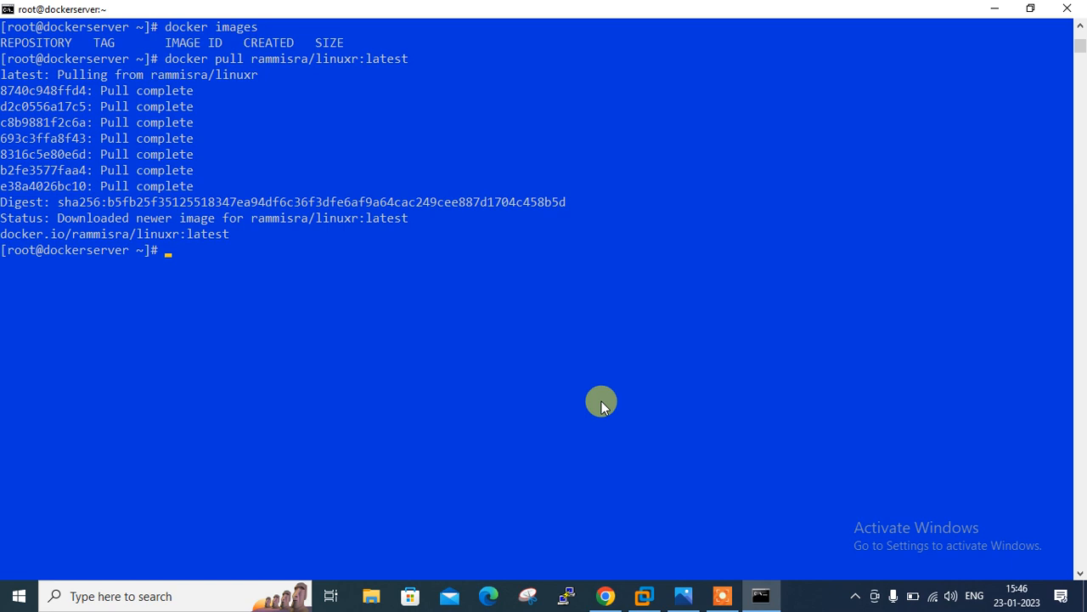
pyautogui.press('Return')
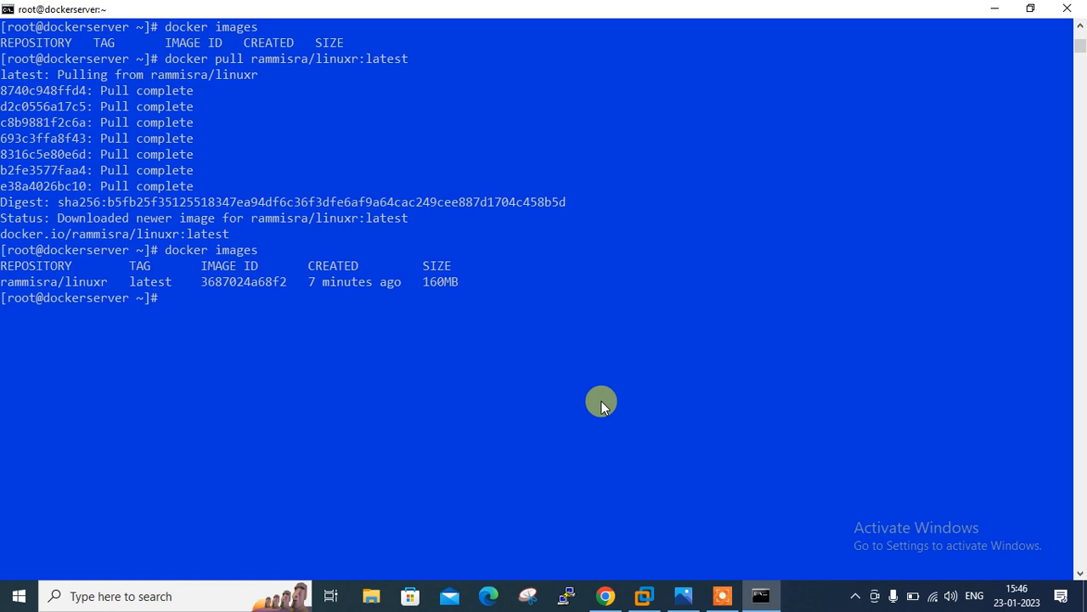
pyautogui.write('doc')
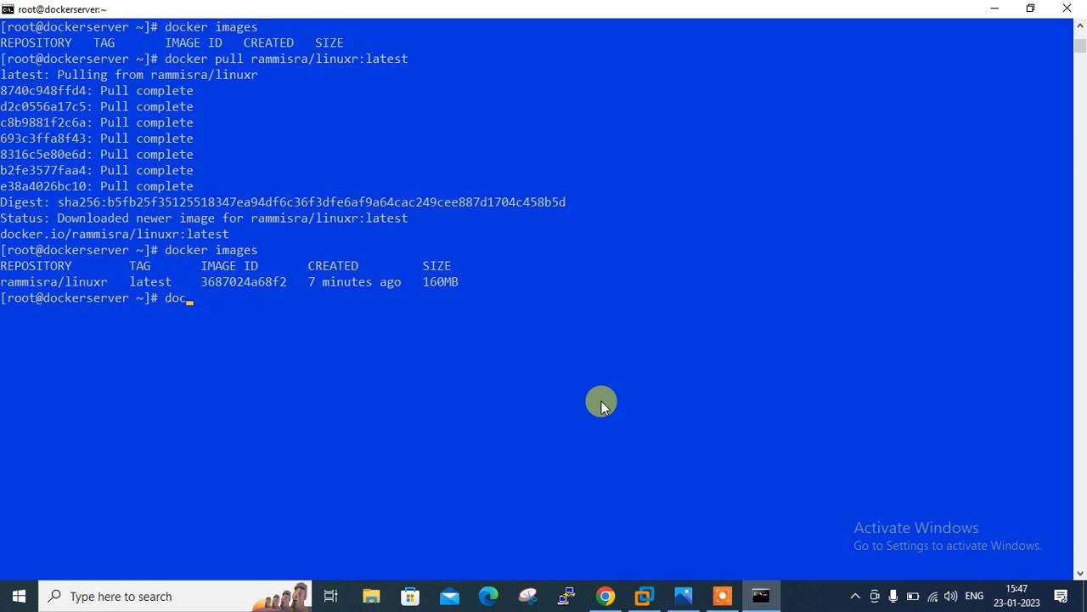
# Run an interactive container named demo from rammisra/linuxr:latest with /bin/bash.
pyautogui.write('cker contain')
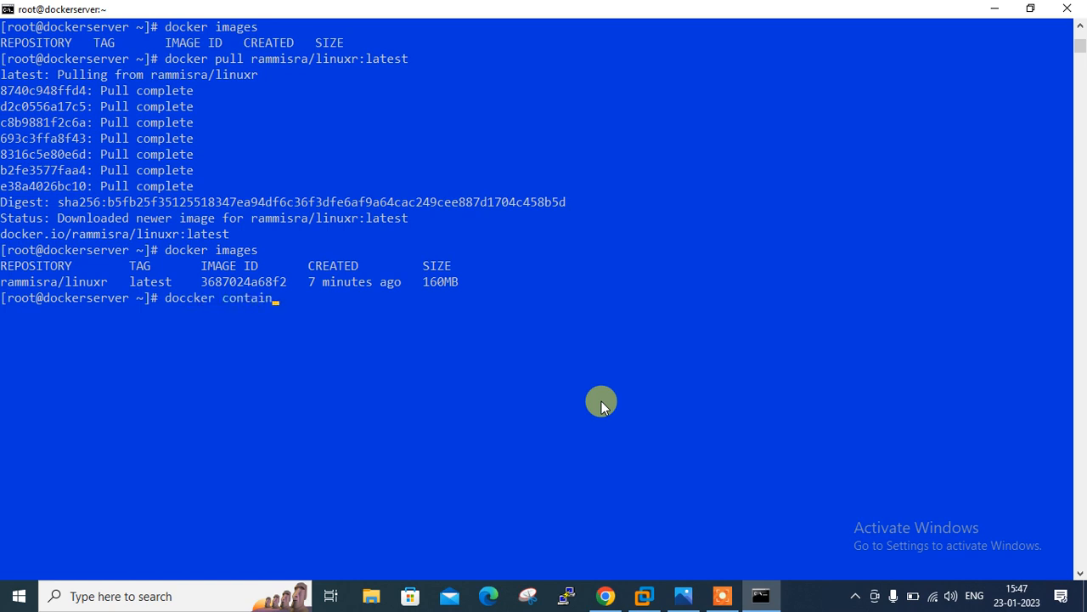
pyautogui.press('Backspace')
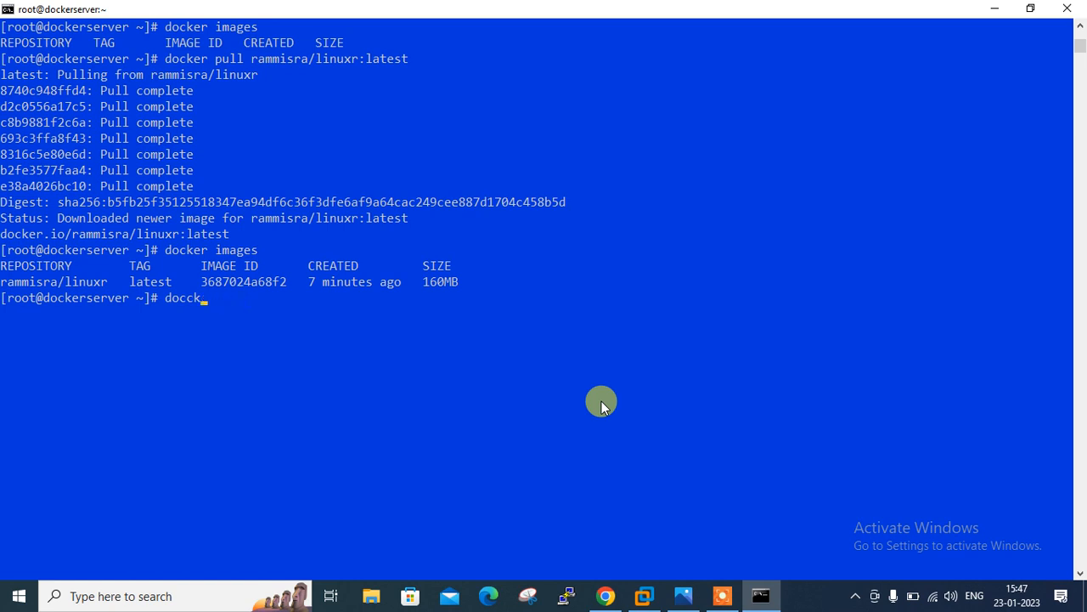
pyautogui.write('docker co')
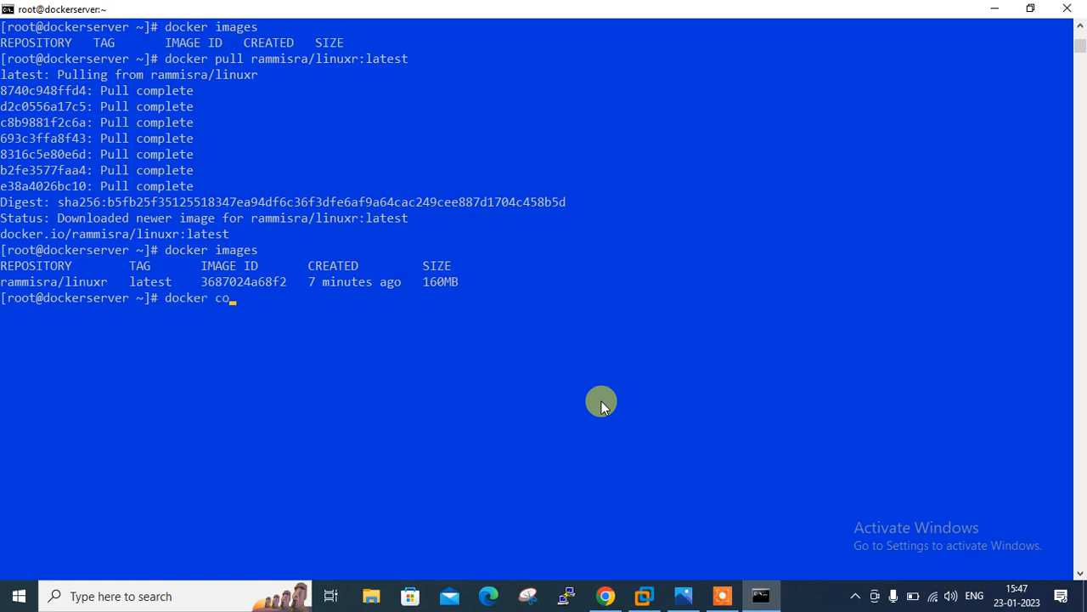
pyautogui.write('ntainer')
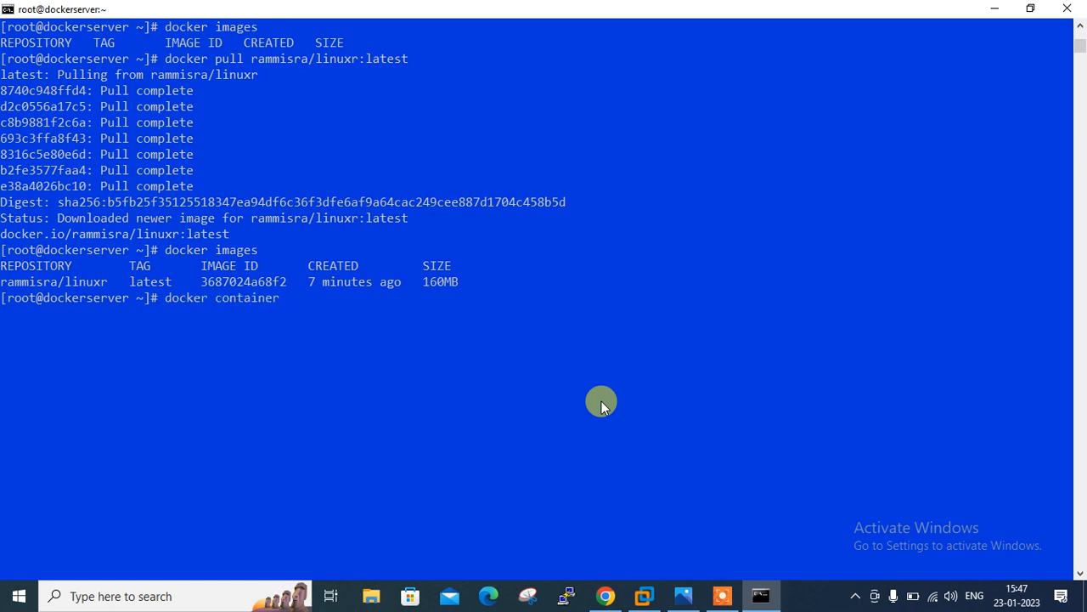
pyautogui.write('run -i')
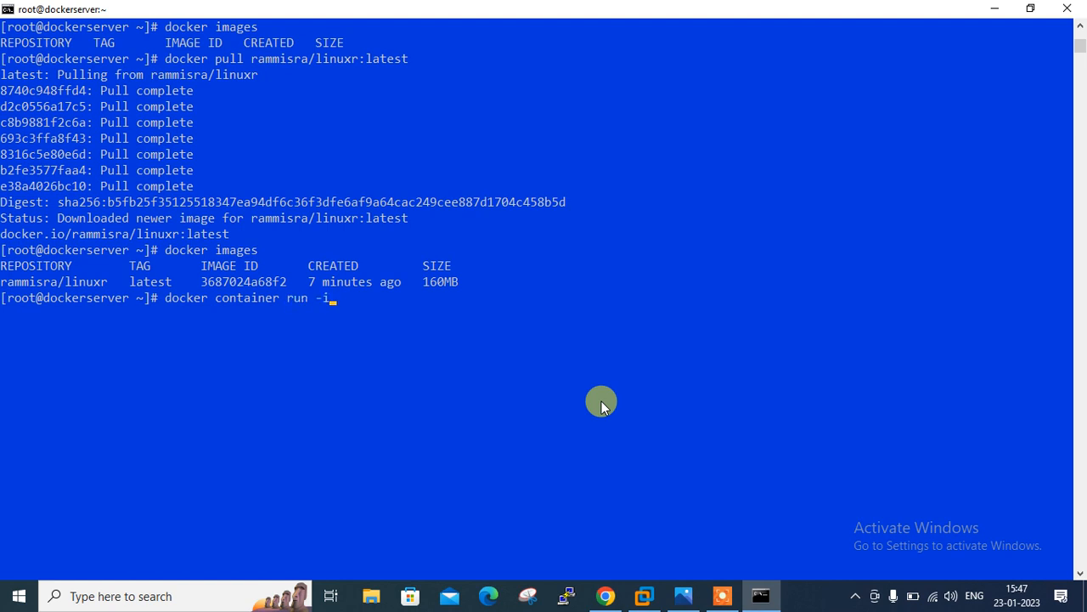
pyautogui.write('t')
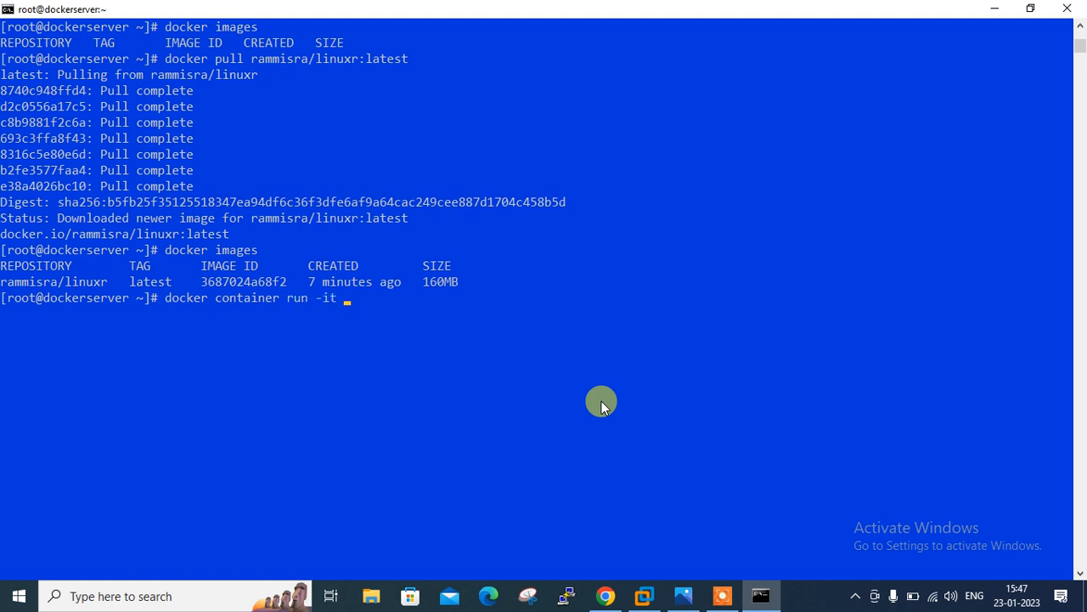
pyautogui.write('--name=de')
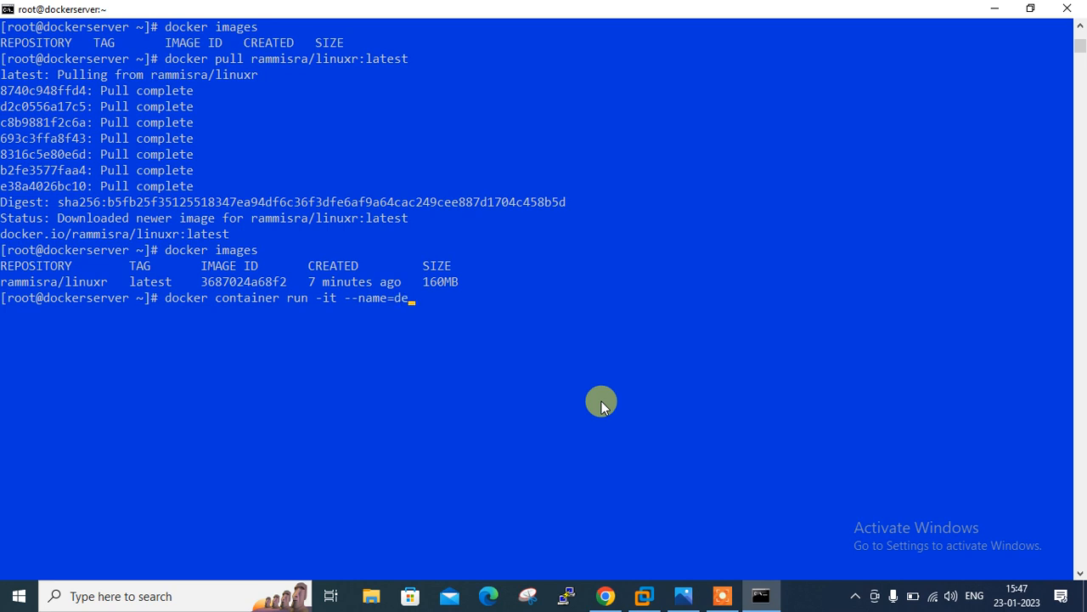
pyautogui.write('mo')
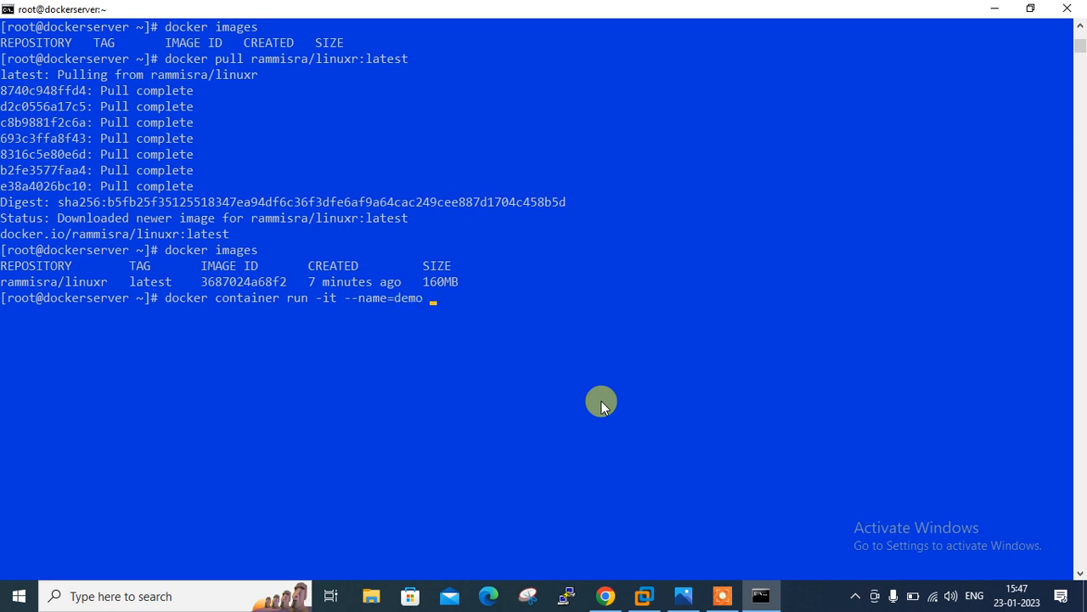
pyautogui.write('rammisra/linuxr')
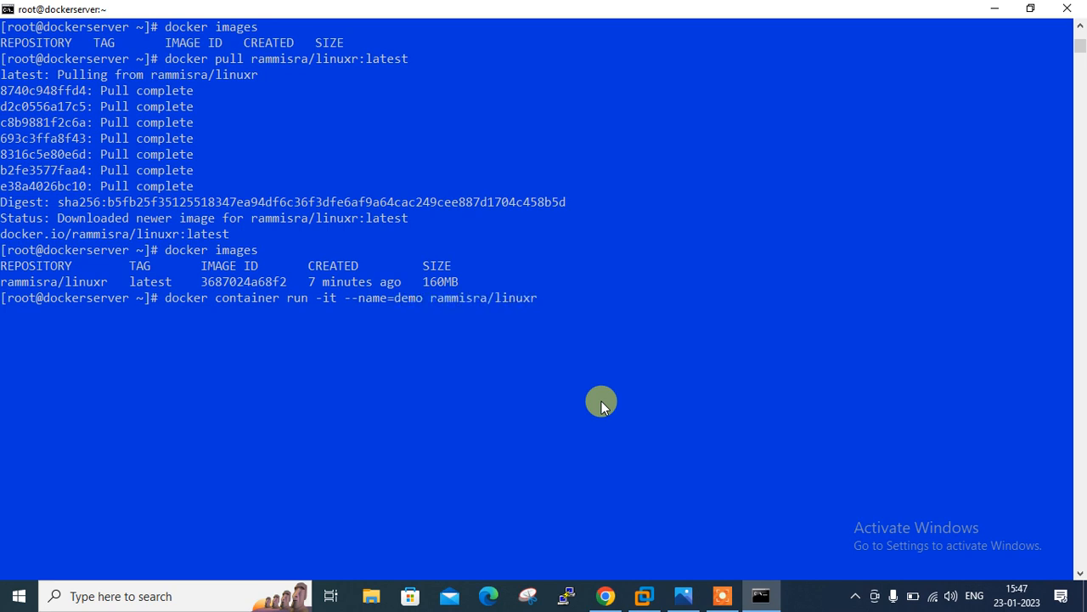
pyautogui.write('"l')
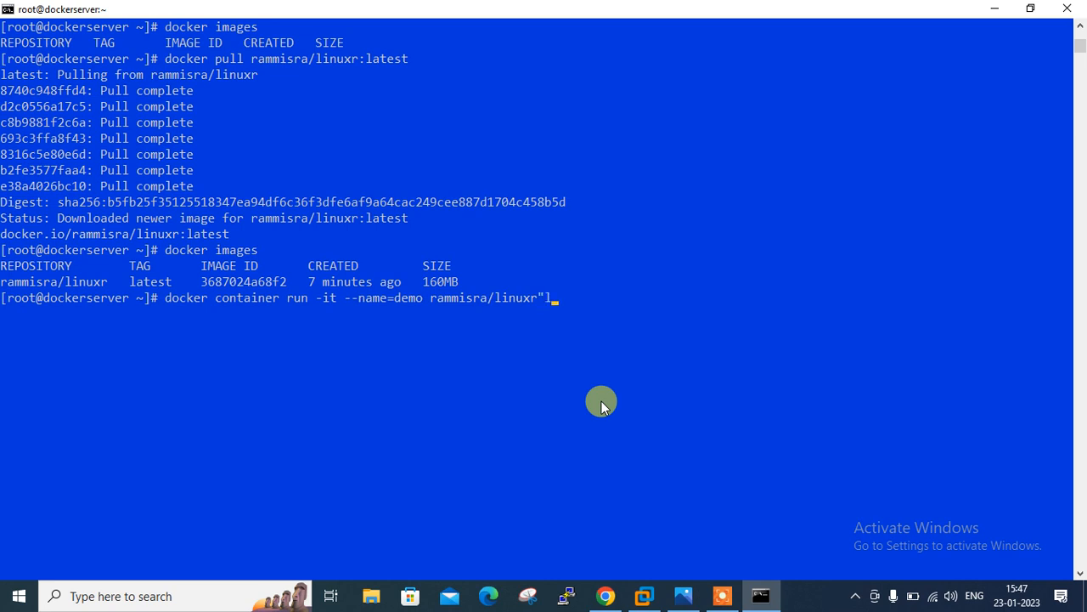
pyautogui.moveTo(312, 276)
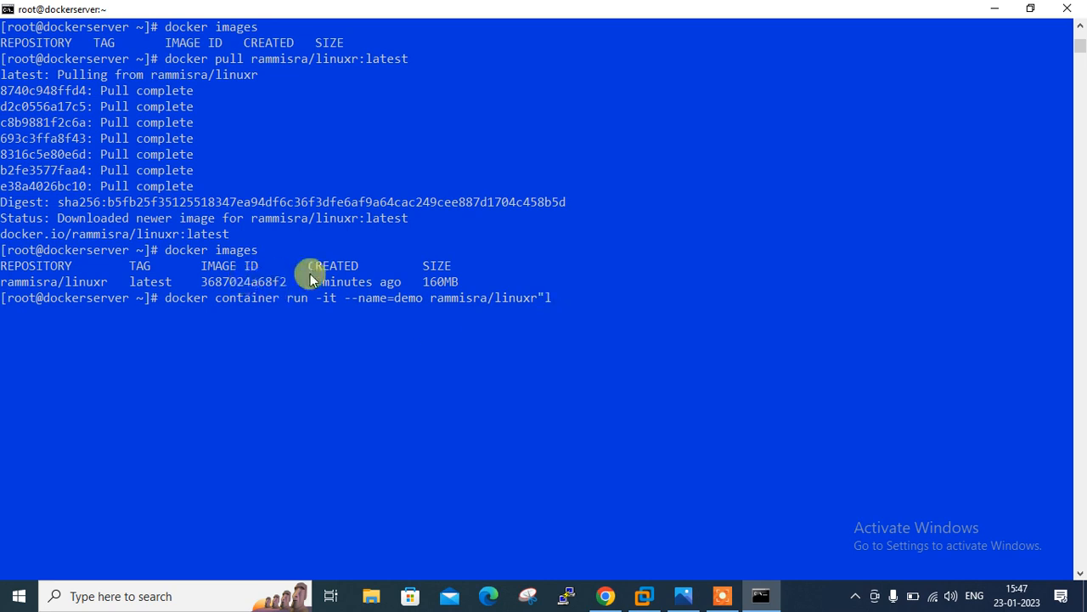
pyautogui.write(':latest /')
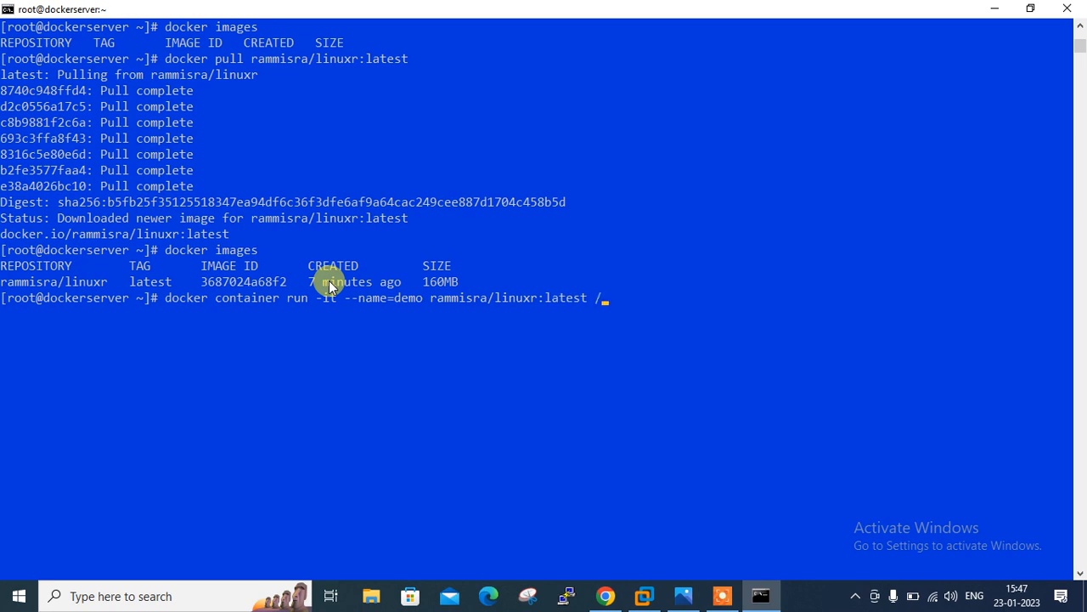
pyautogui.write('bin/bash')
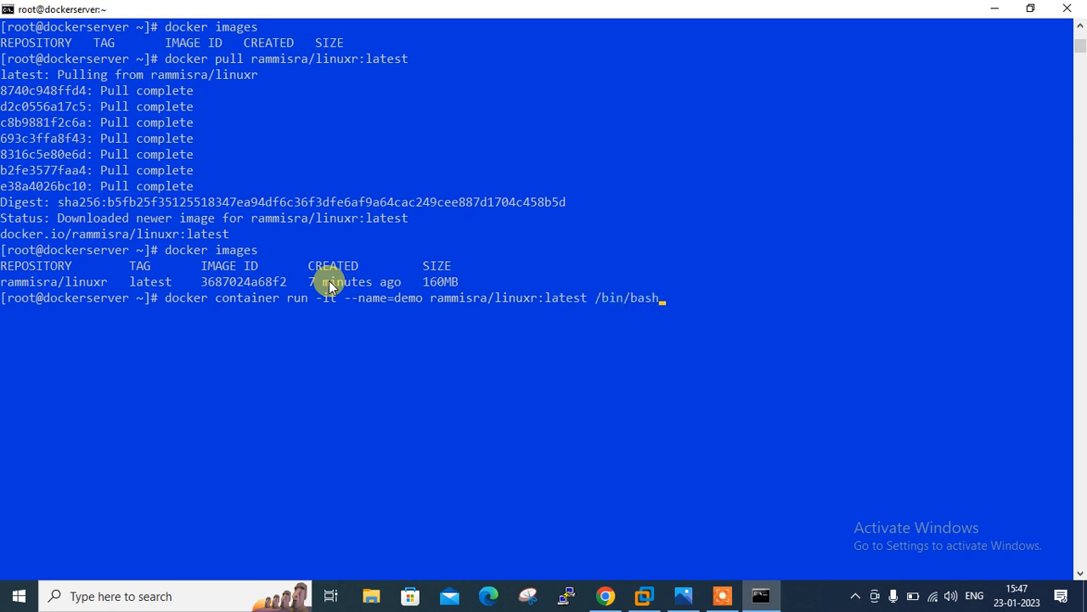
pyautogui.press('Return')
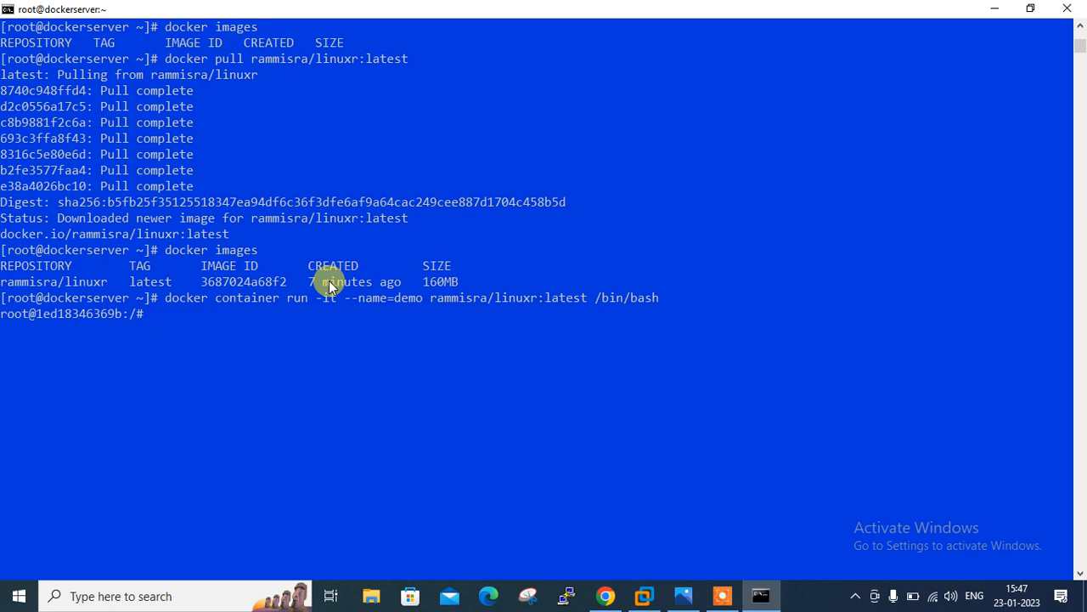
pyautogui.moveTo(38, 321)
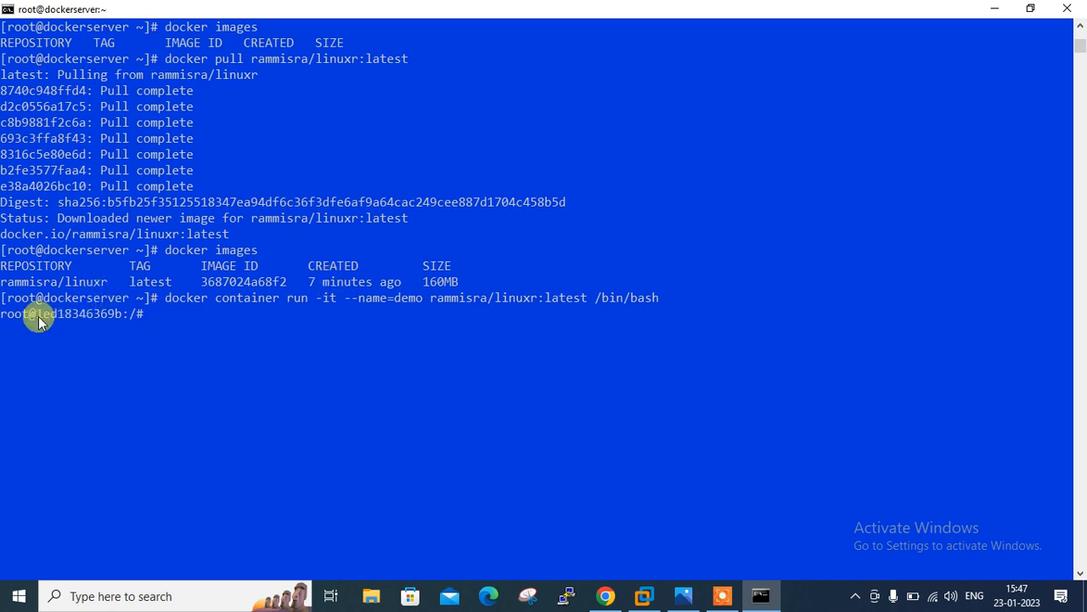
# List file1–file10 in the container's /tmp, then confirm demo is still running with docker ps.
pyautogui.write('ls /')
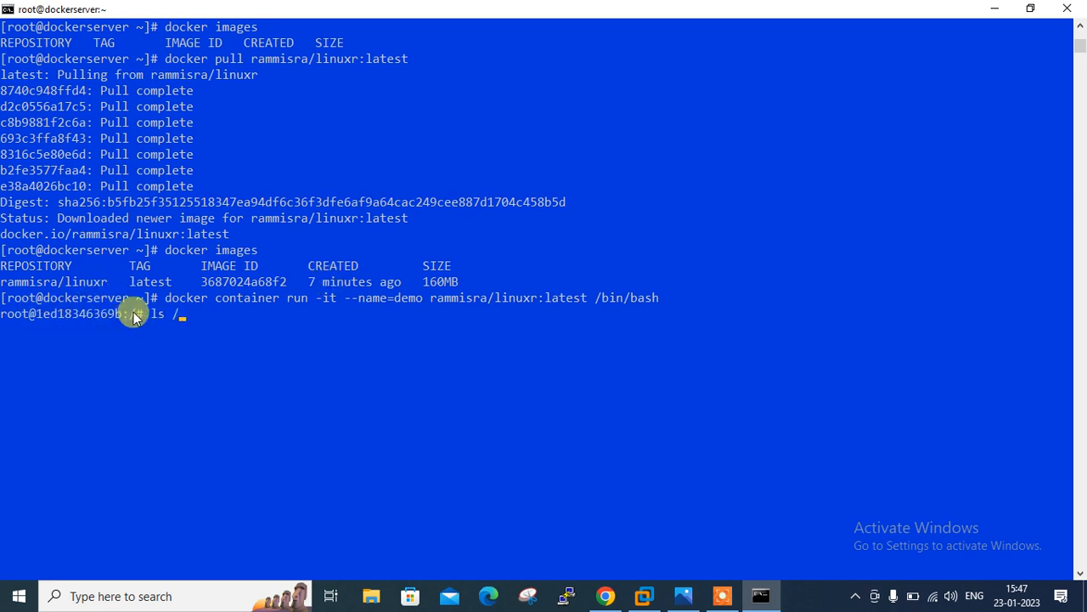
pyautogui.press('Return')
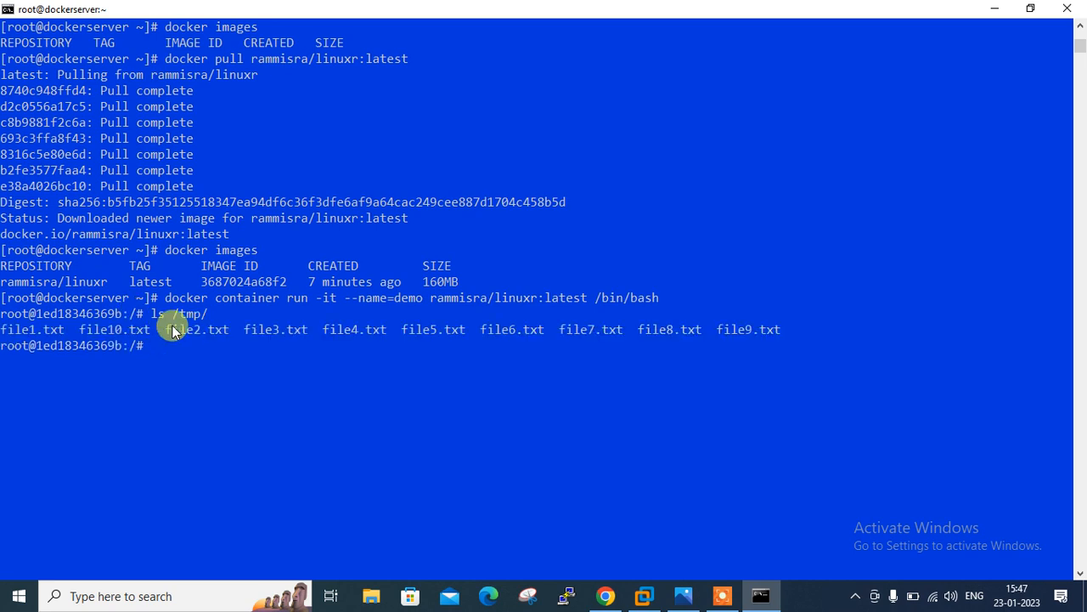
pyautogui.moveTo(170, 329); pyautogui.dragTo(422, 329)
pyautogui.write('docke')
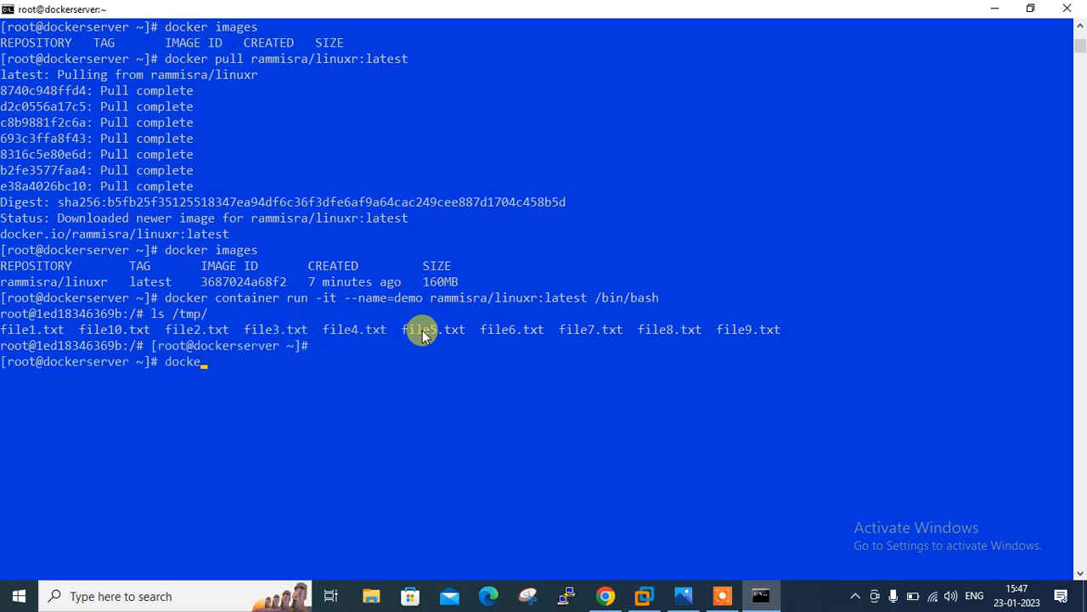
pyautogui.write('r ps')
pyautogui.press('Return')
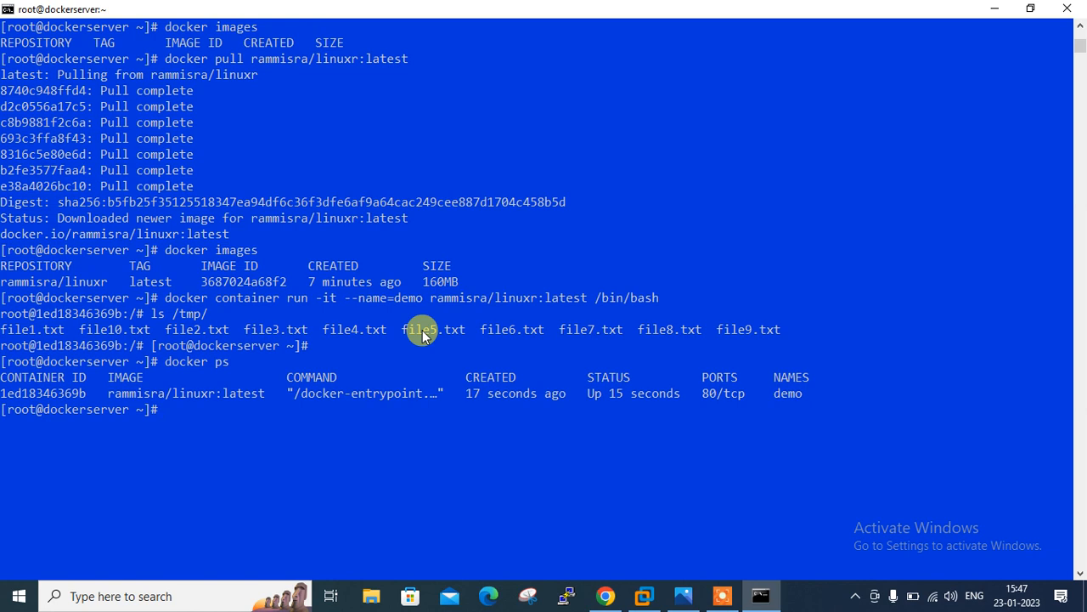
pyautogui.moveTo(556, 464)
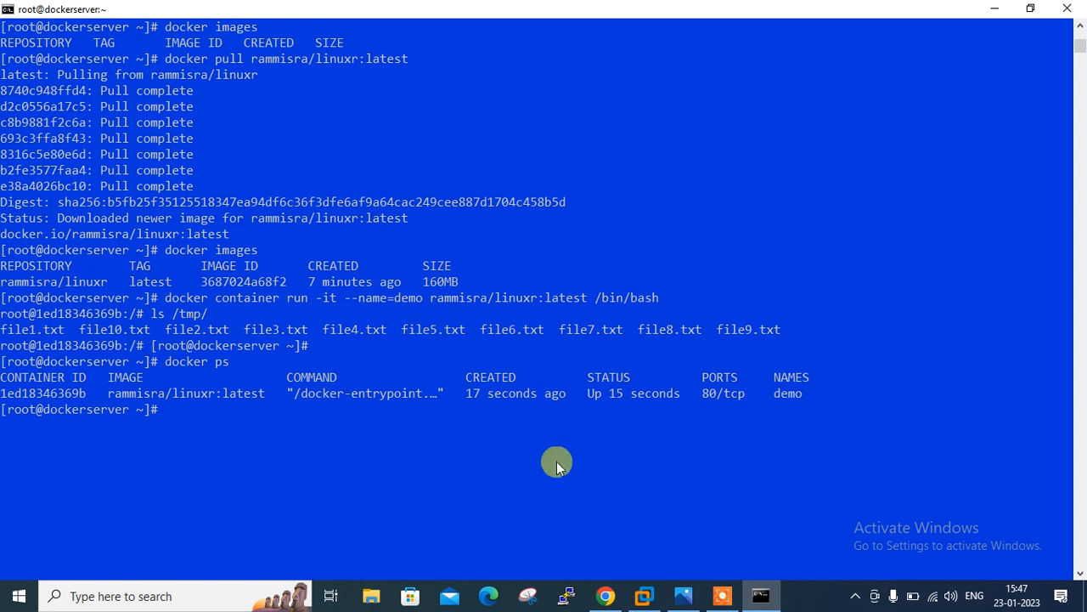
pyautogui.click(604, 595)
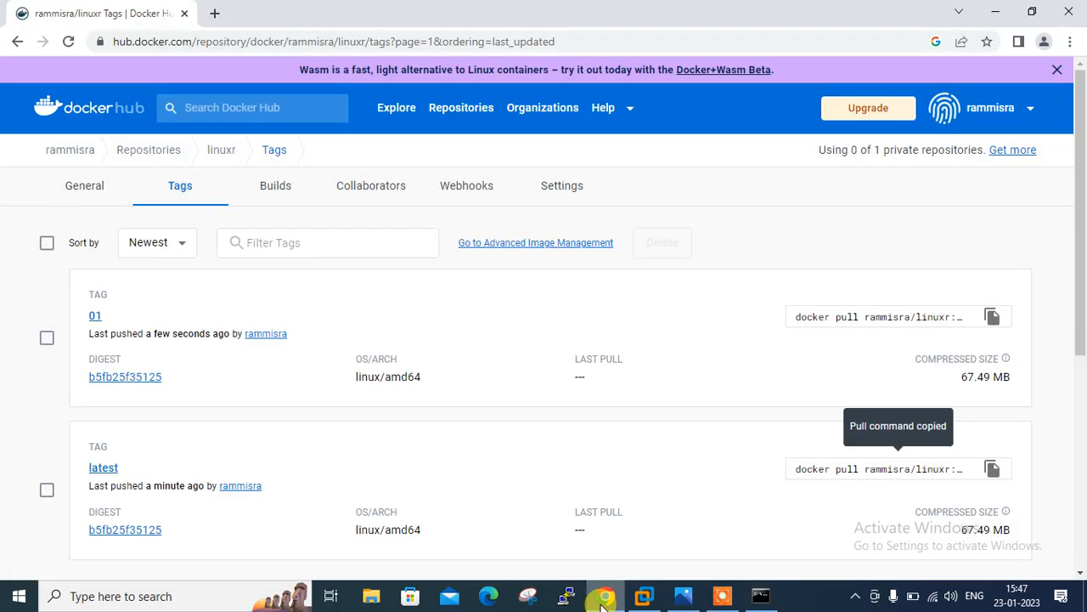
# Select all linuxr tags (01 and latest) on Docker Hub and confirm their deletion.
pyautogui.click(46, 242)
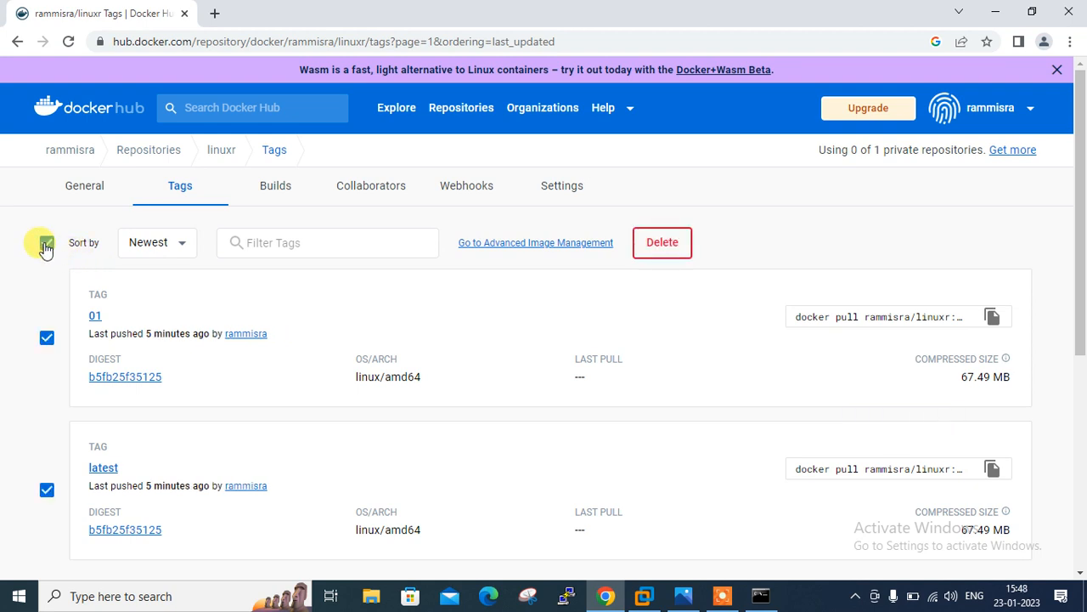
pyautogui.click(662, 242)
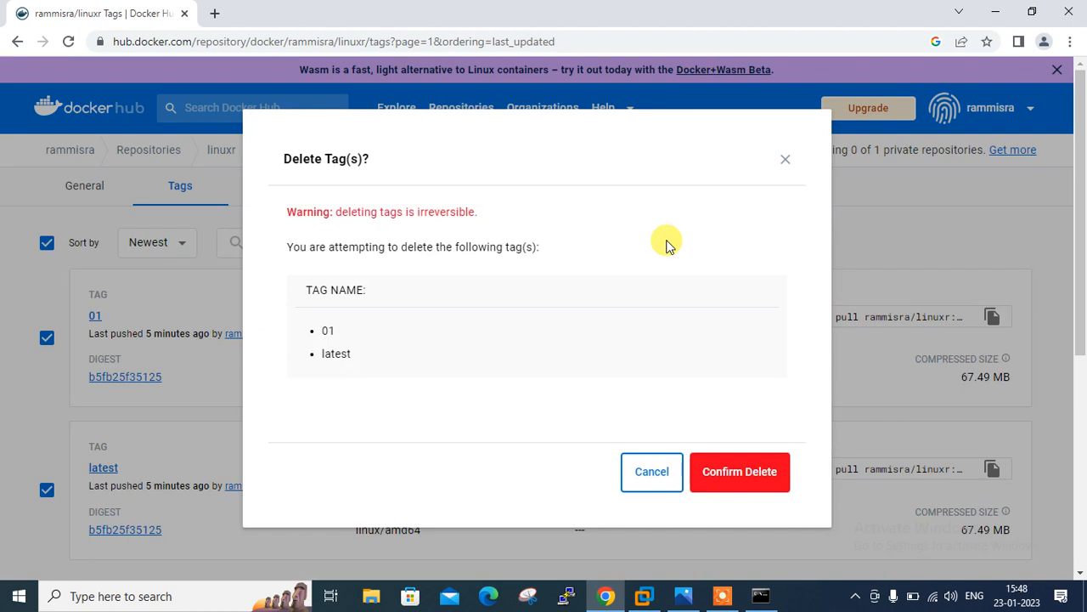
pyautogui.click(739, 471)
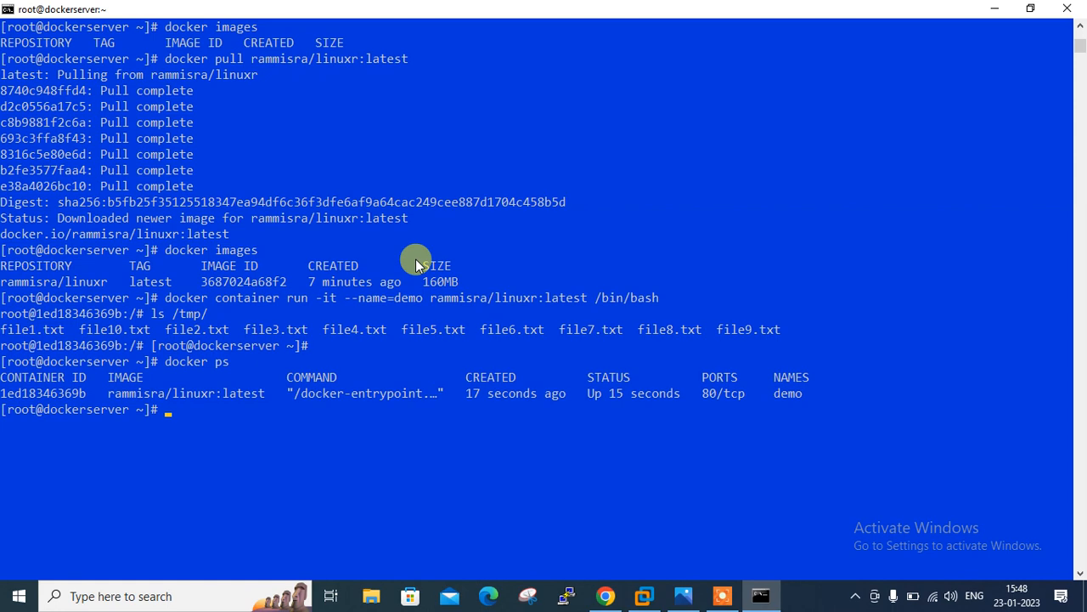
pyautogui.moveTo(686, 595)
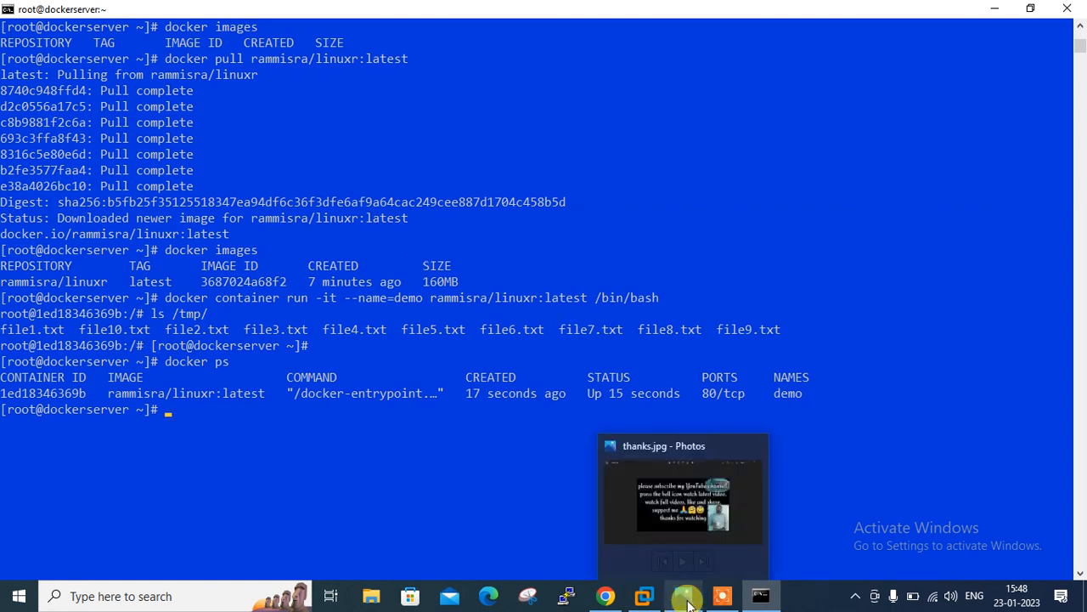